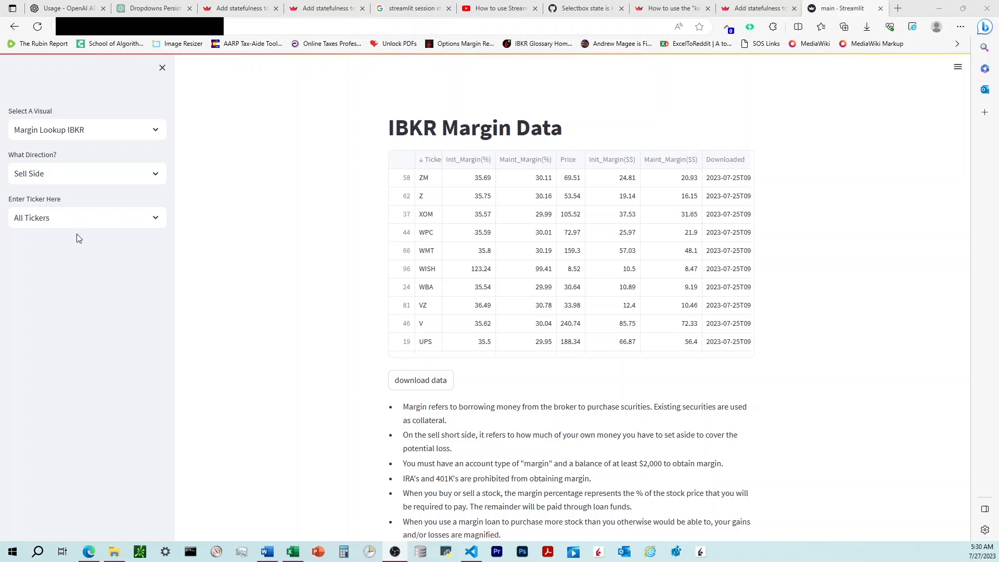
Choose Buy Side as the direction and narrow the margin table to the ABNB ticker.
{"action": "left_click", "coordinate": [86, 174]}
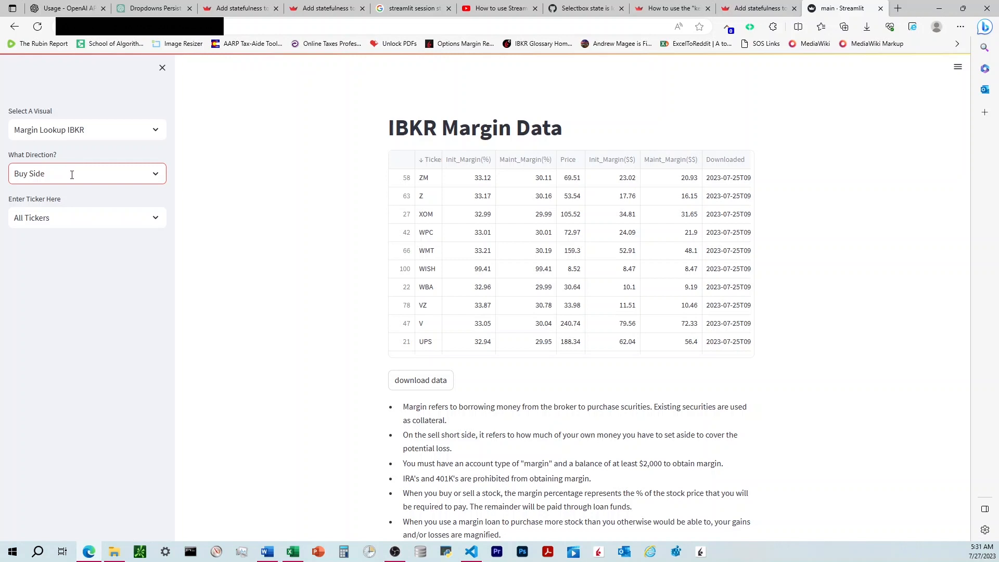
{"action": "left_click", "coordinate": [86, 174]}
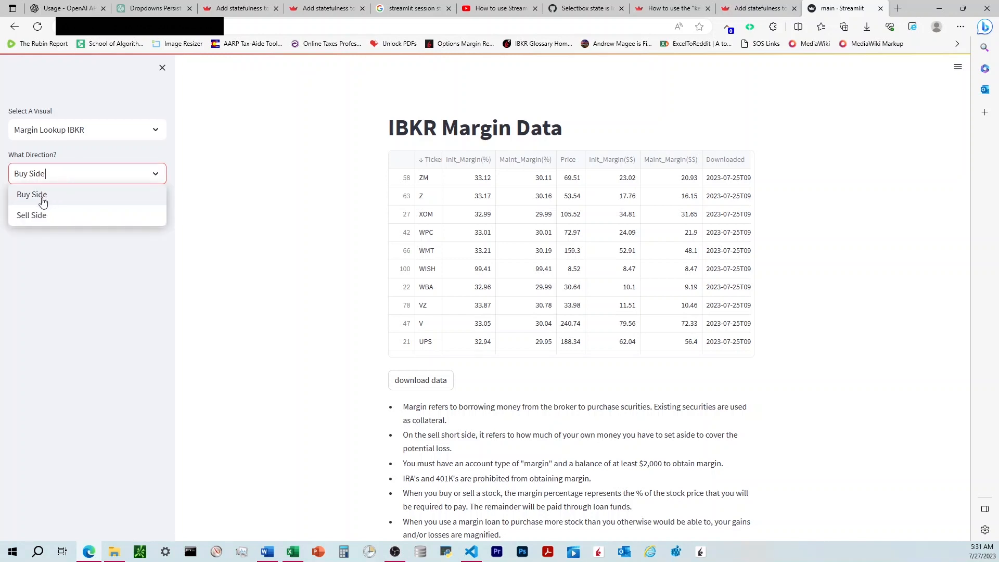
{"action": "left_click", "coordinate": [32, 195]}
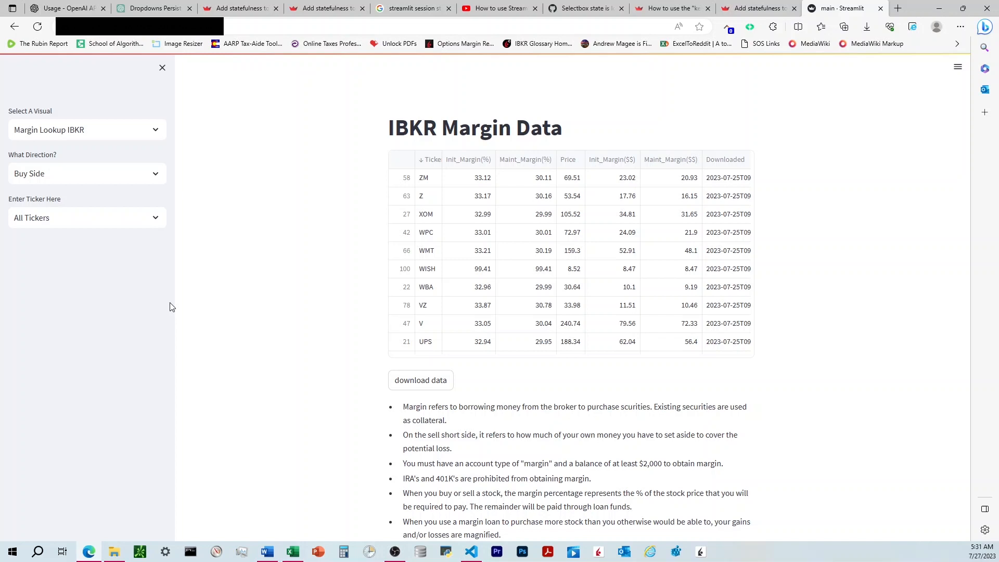
{"action": "mouse_move", "coordinate": [17, 204]}
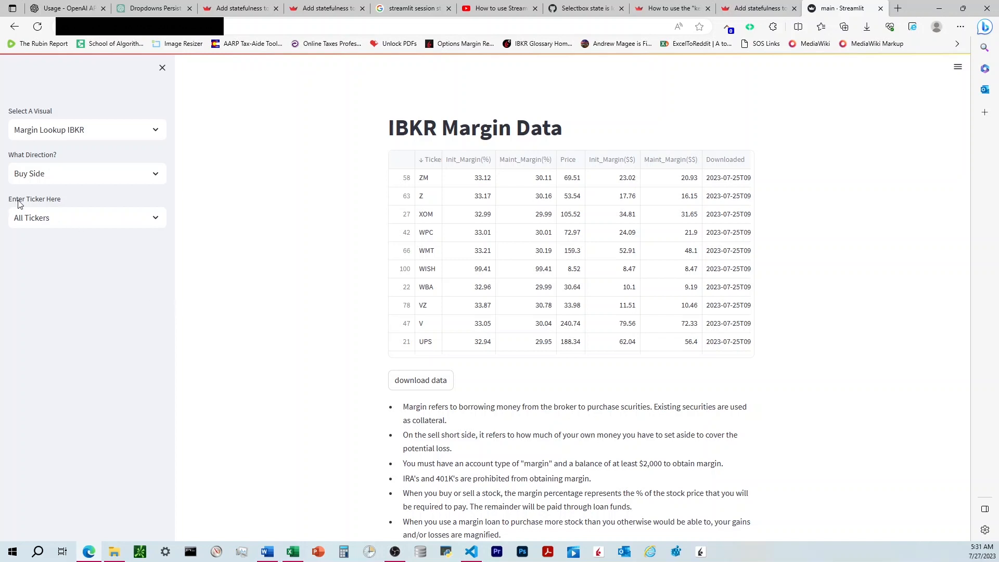
{"action": "left_click", "coordinate": [86, 217]}
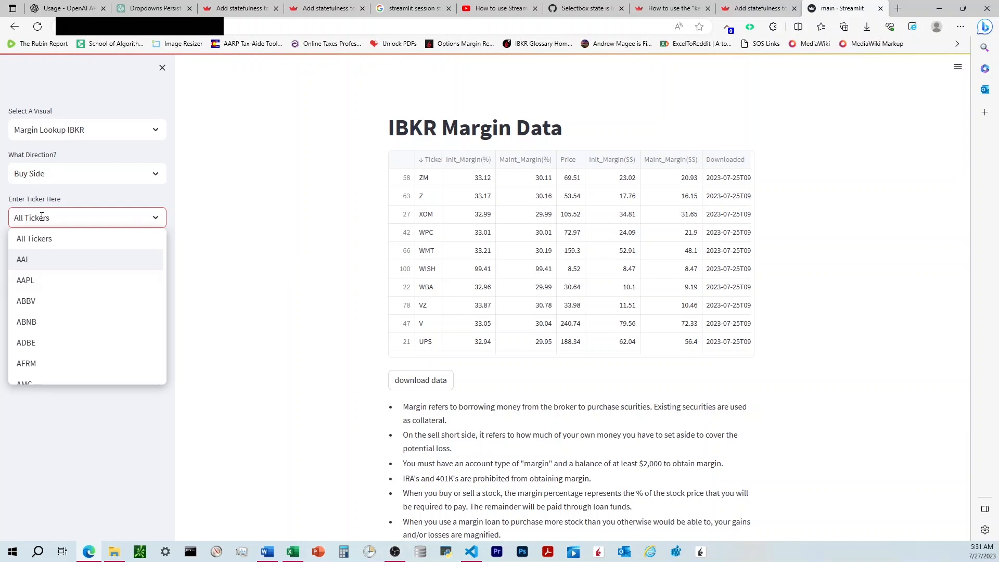
{"action": "mouse_move", "coordinate": [40, 328]}
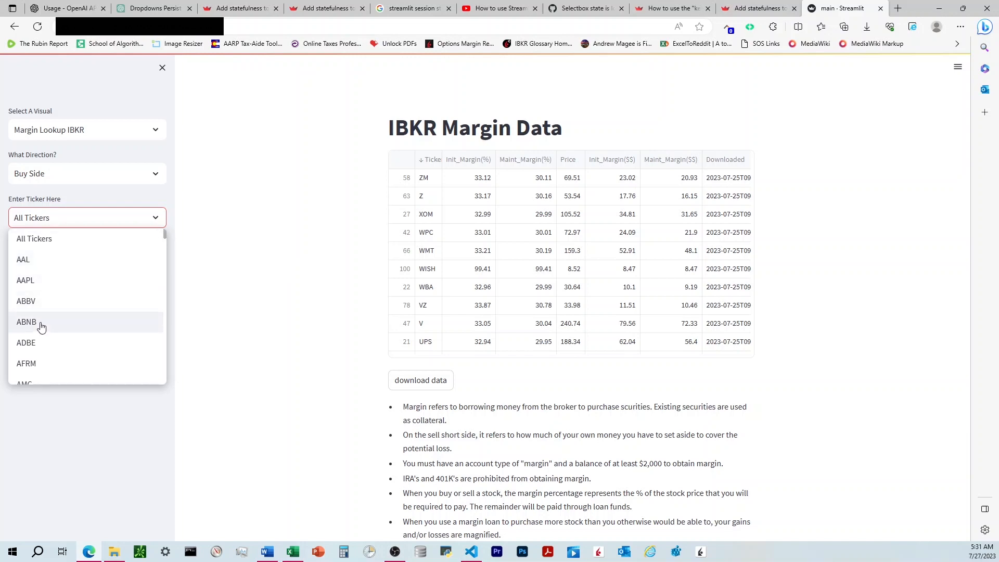
{"action": "left_click", "coordinate": [27, 322]}
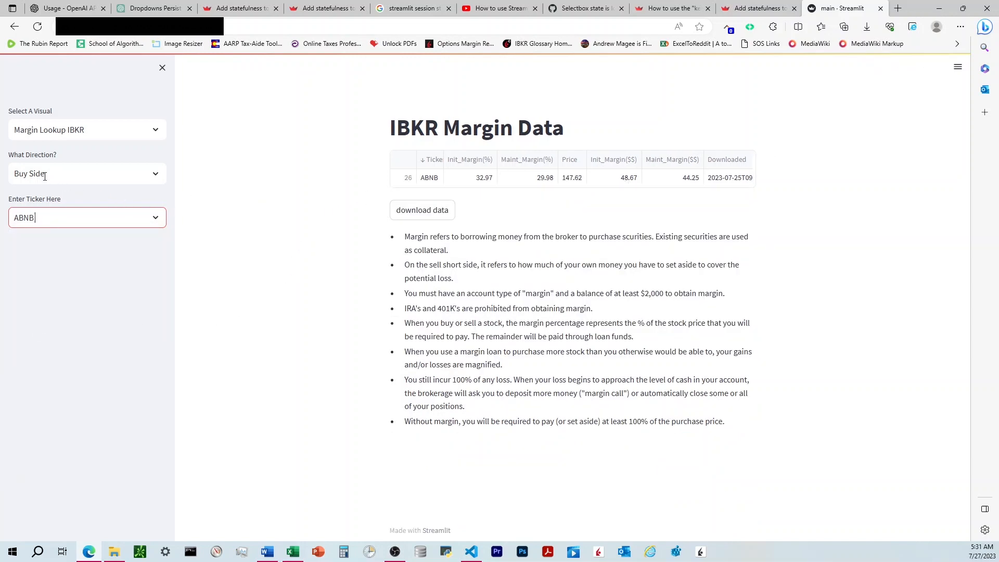
Toggle direction to Sell Side and back to Buy Side, confirming the ticker reset to All Tickers.
{"action": "left_click", "coordinate": [86, 174]}
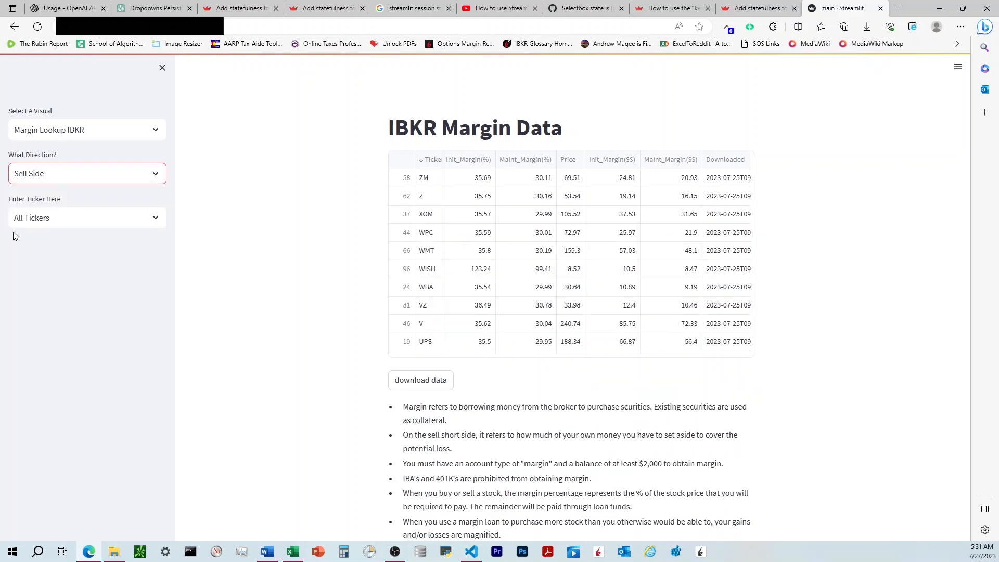
{"action": "left_click", "coordinate": [86, 174]}
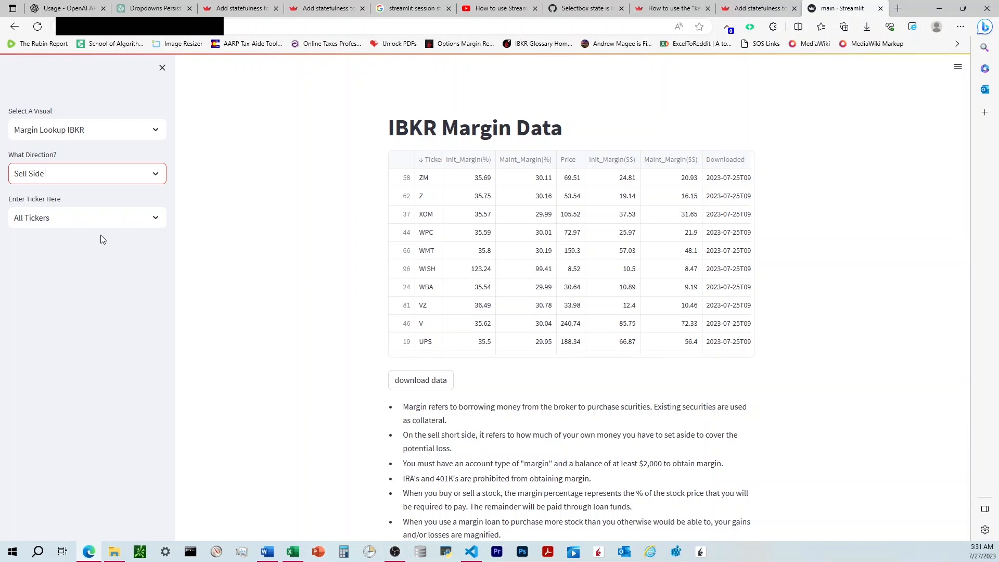
{"action": "left_click", "coordinate": [86, 217]}
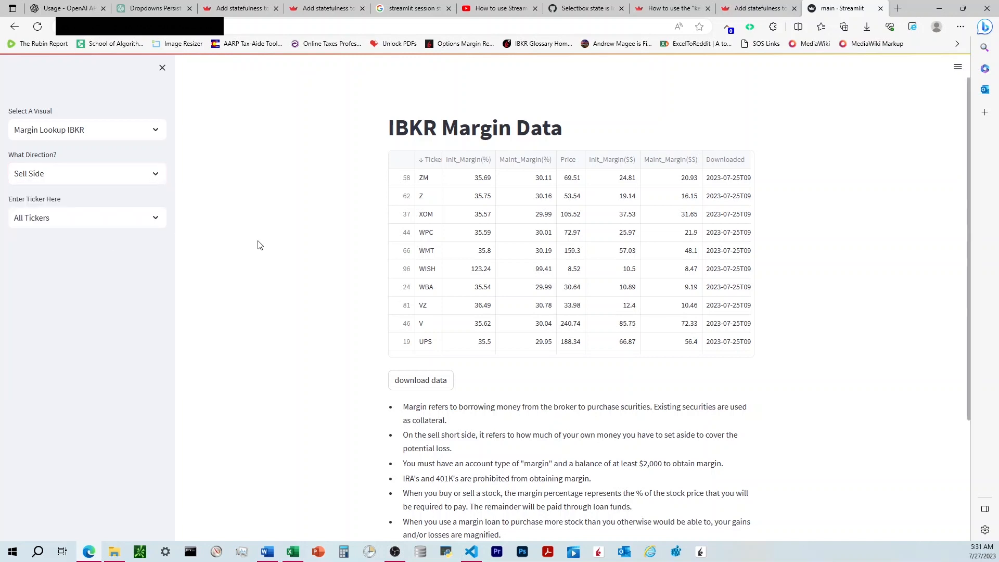
{"action": "mouse_move", "coordinate": [242, 243]}
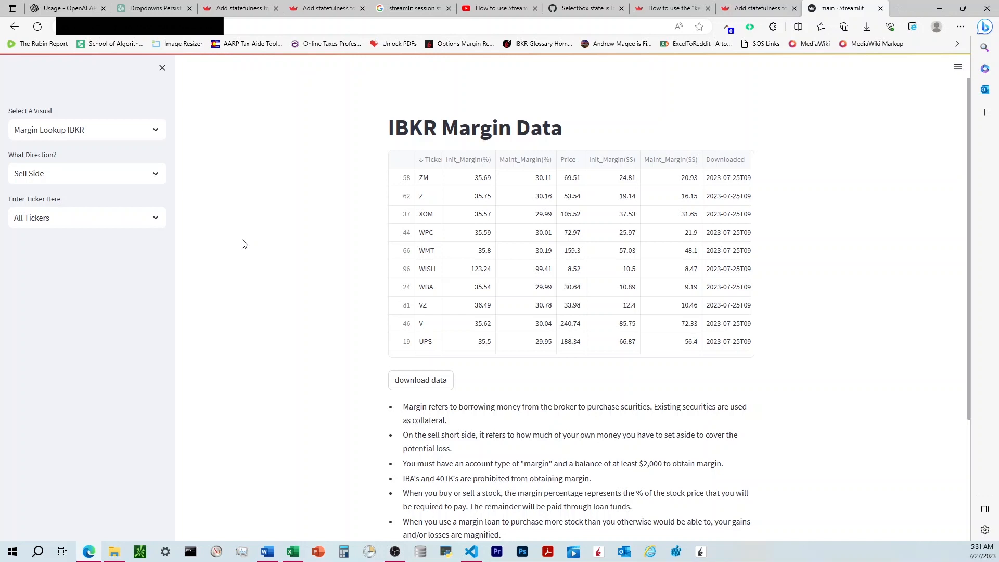
{"action": "mouse_move", "coordinate": [231, 237]}
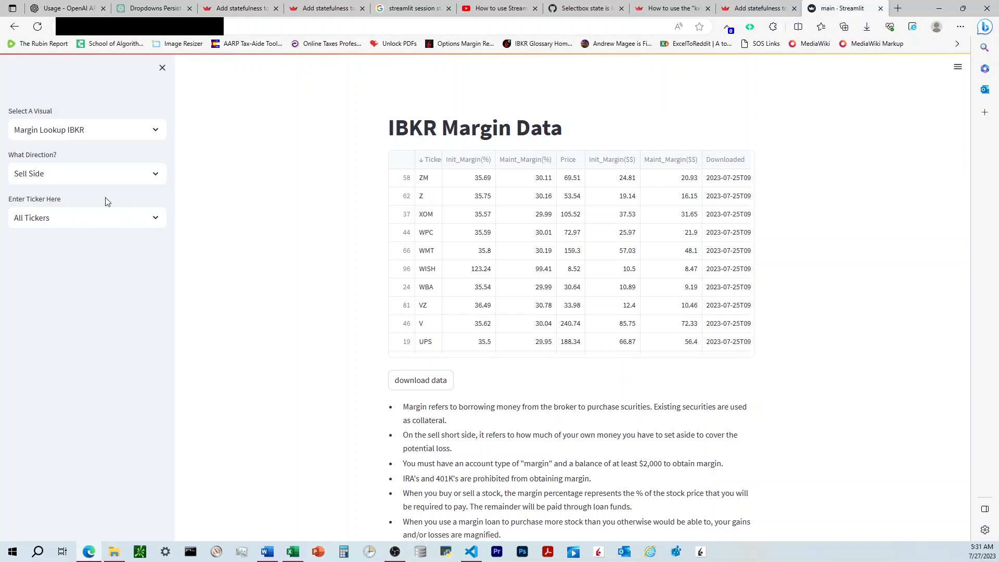
{"action": "left_click", "coordinate": [86, 174]}
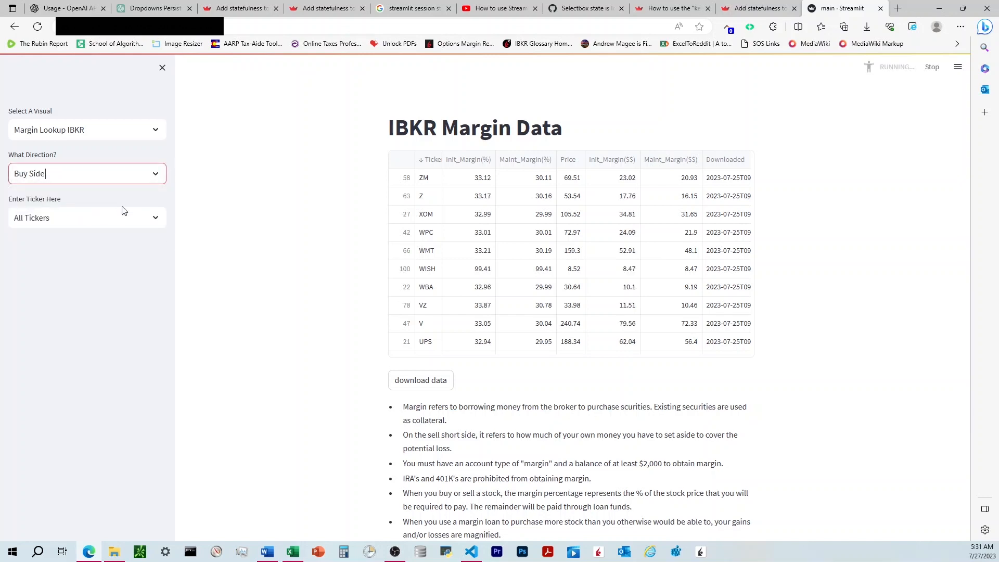
{"action": "left_click", "coordinate": [87, 217]}
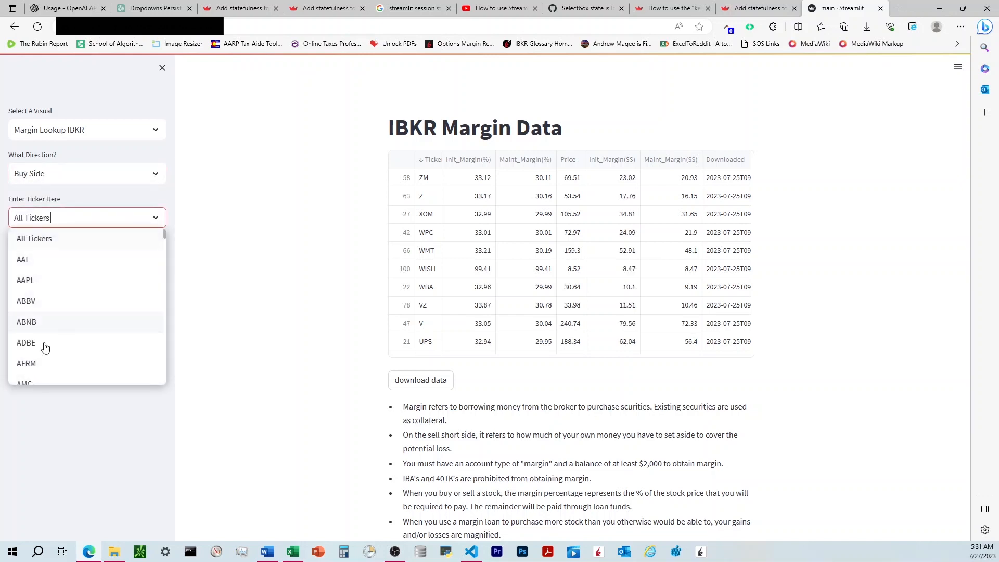
{"action": "left_click", "coordinate": [259, 302]}
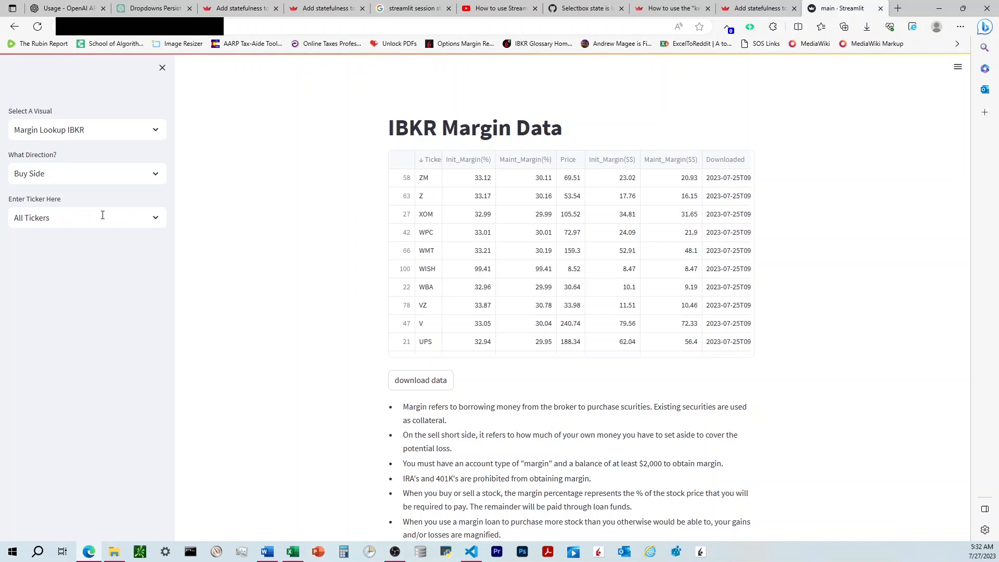
{"action": "mouse_move", "coordinate": [154, 218]}
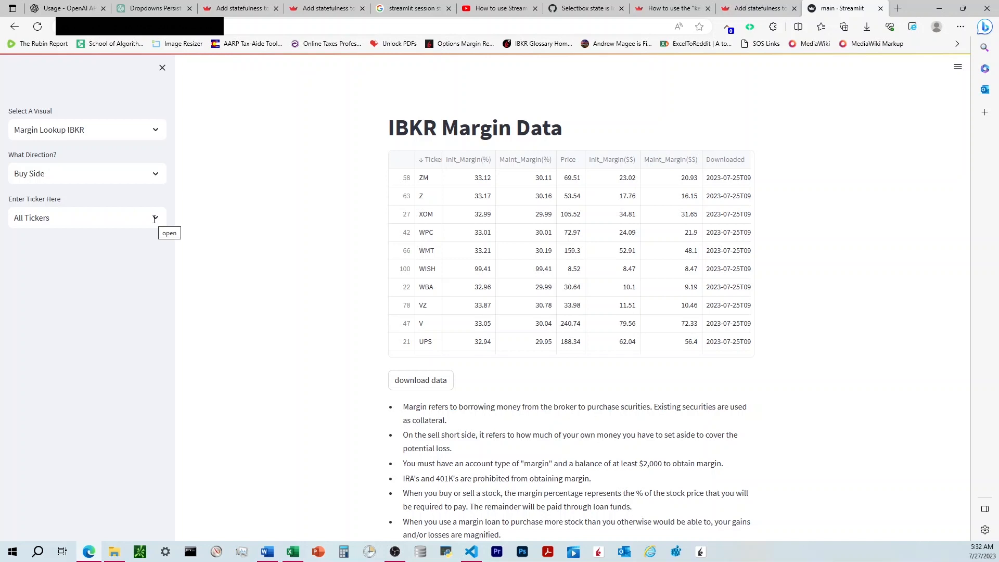
{"action": "mouse_move", "coordinate": [172, 225]}
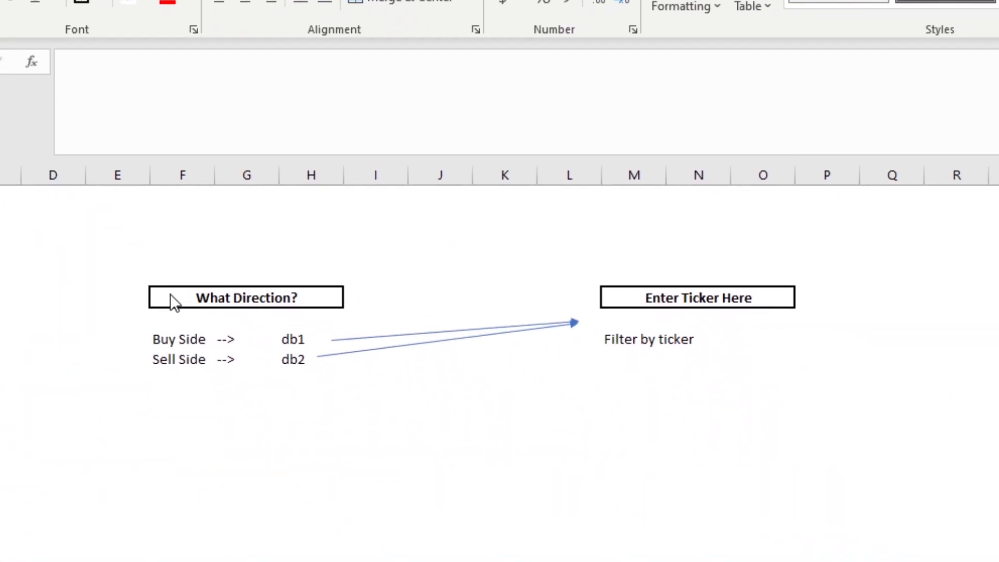
{"action": "mouse_move", "coordinate": [223, 337]}
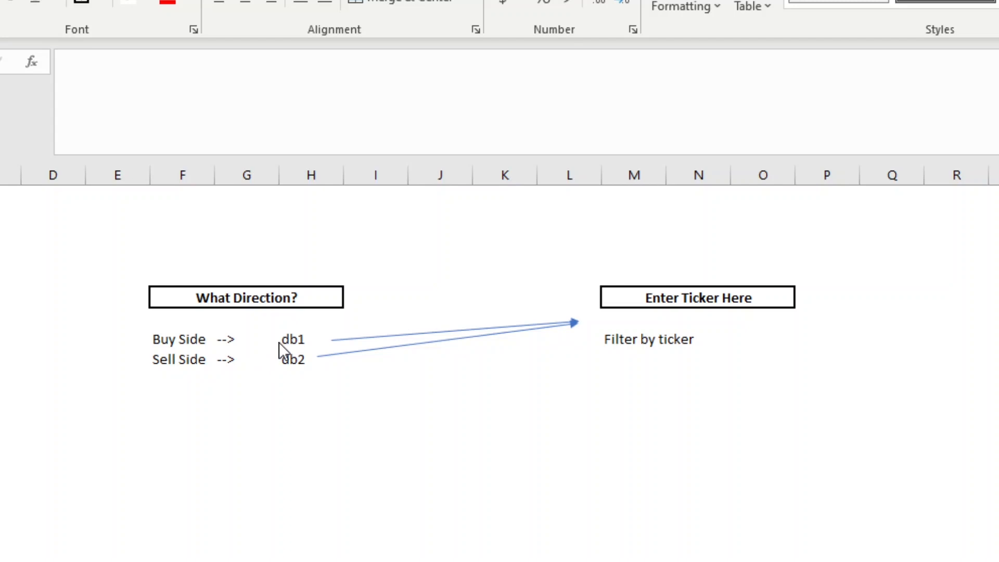
{"action": "mouse_move", "coordinate": [644, 309]}
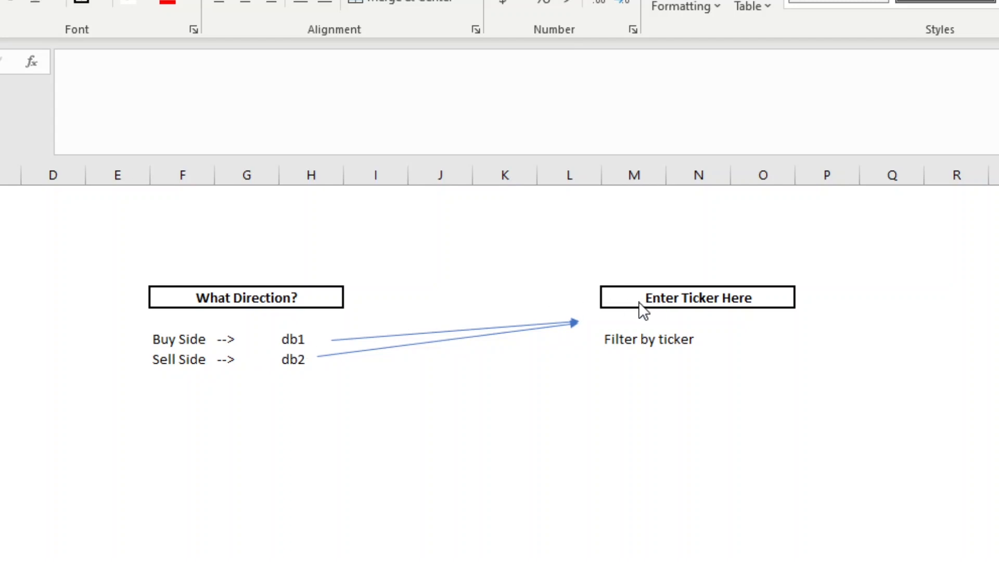
{"action": "mouse_move", "coordinate": [720, 317]}
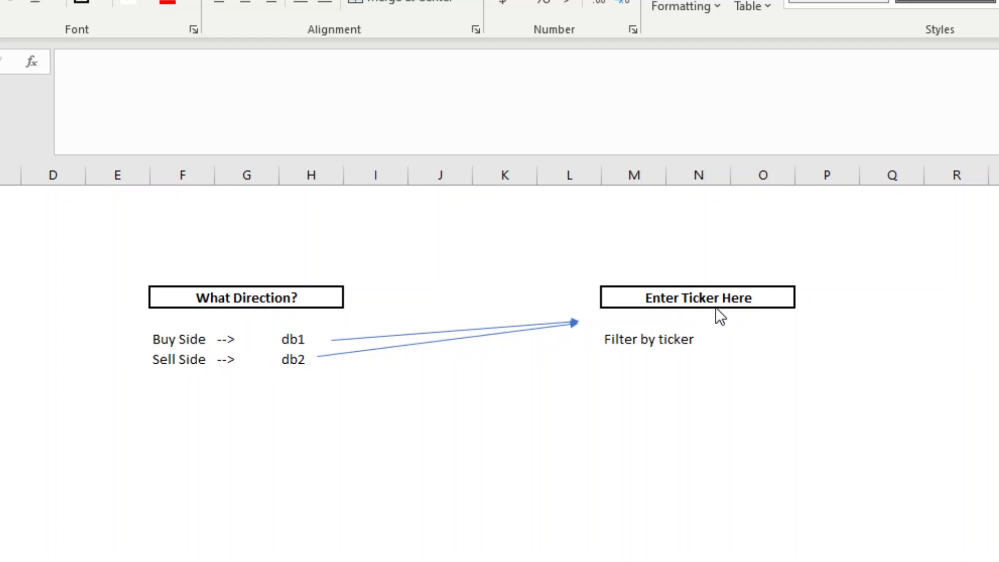
{"action": "mouse_move", "coordinate": [642, 337]}
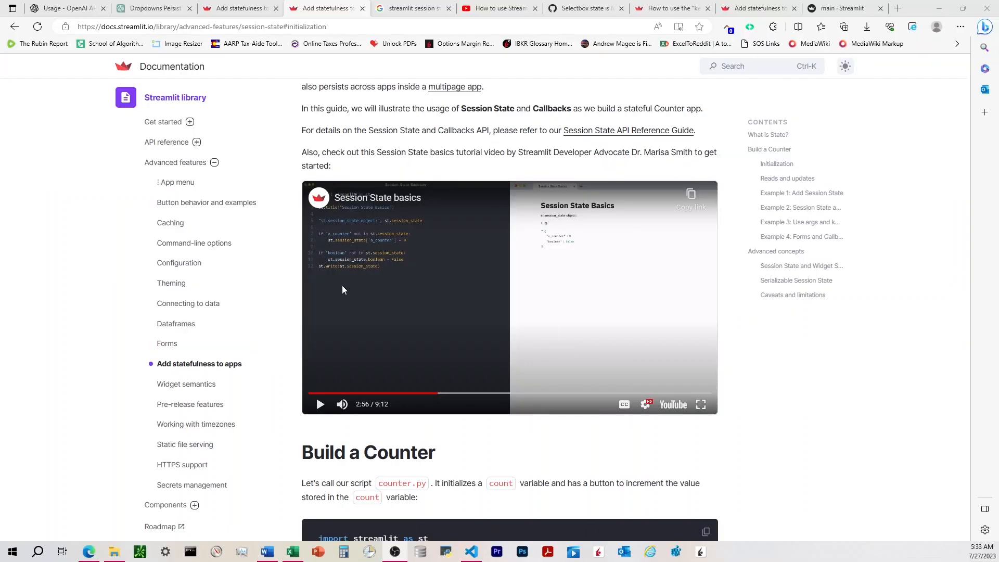
Scroll the statefulness guide down to the session state Initialization example.
{"action": "scroll", "scroll_direction": "down", "scroll_amount": 3}
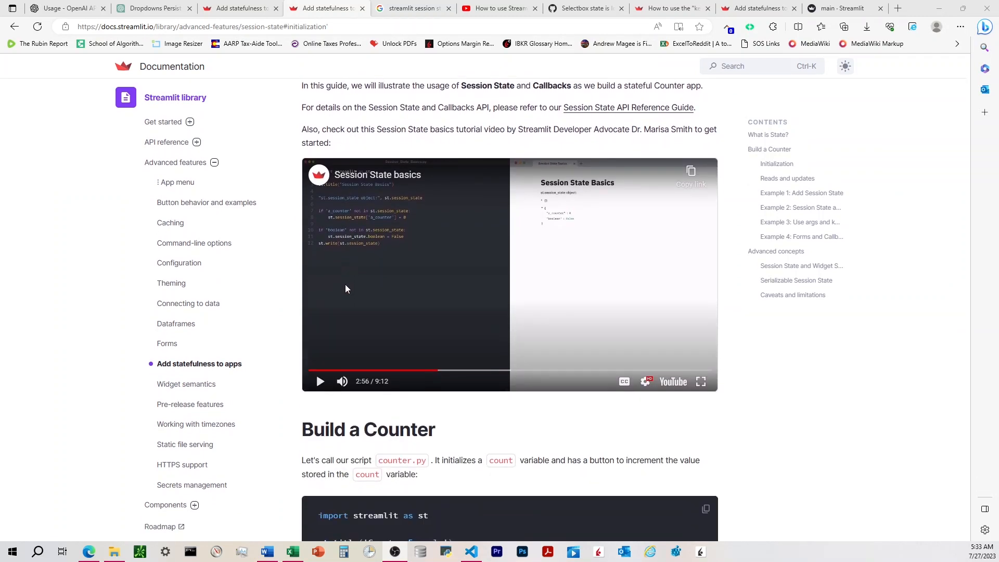
{"action": "scroll", "scroll_direction": "down", "scroll_amount": 3}
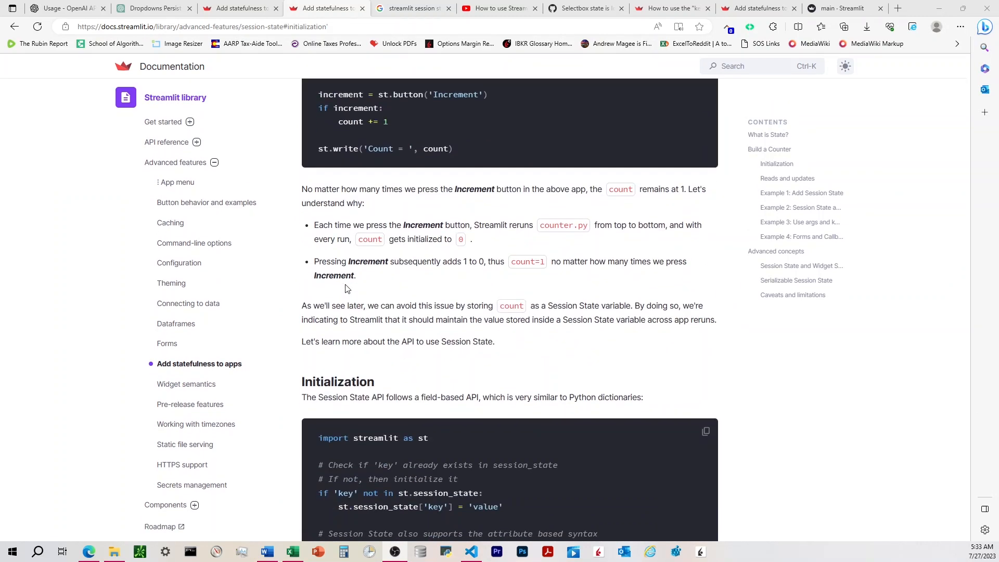
{"action": "scroll", "scroll_direction": "down", "scroll_amount": 3}
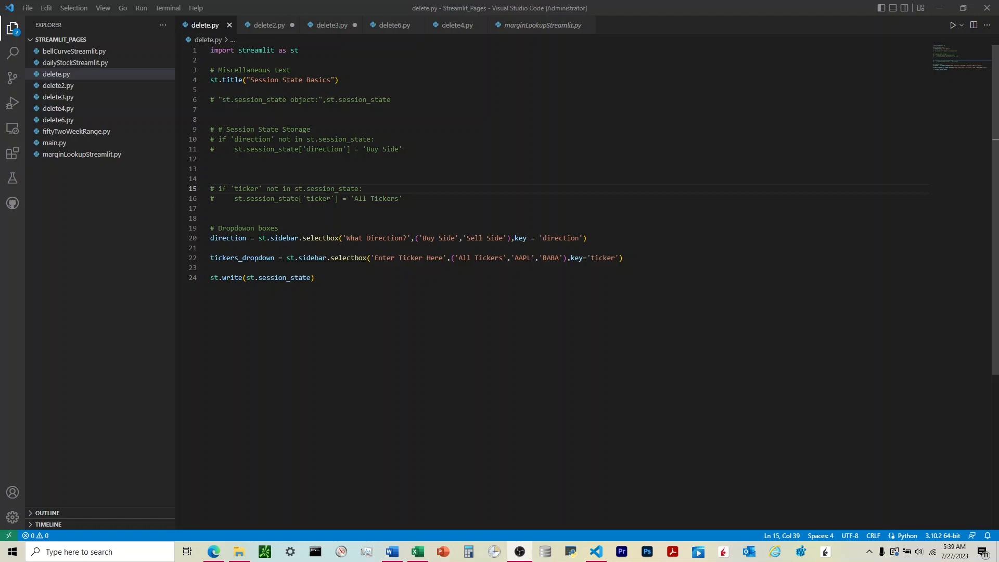
{"action": "mouse_move", "coordinate": [517, 237]}
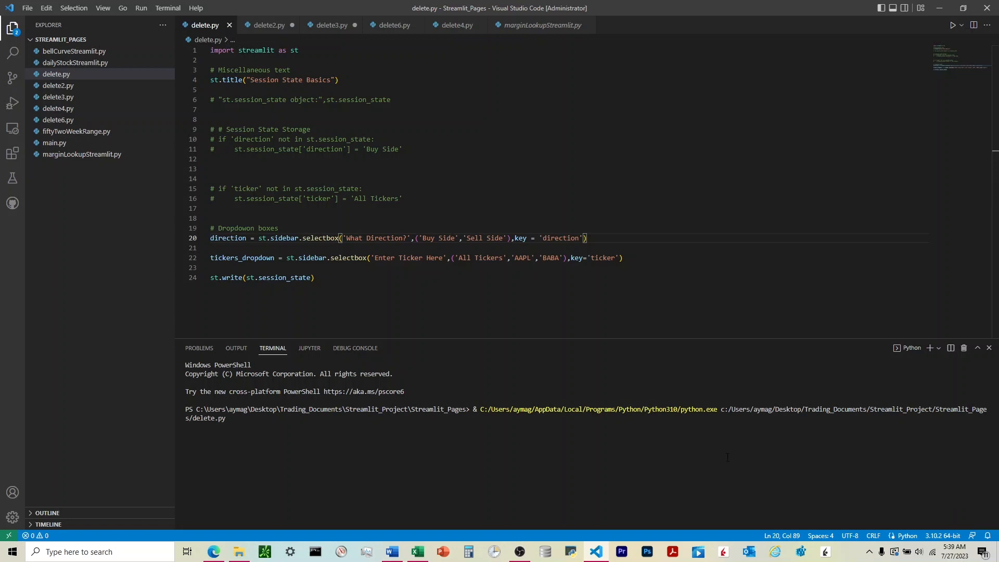
Begin the streamlit run command for delete.py in the terminal.
{"action": "type", "text": "stream"}
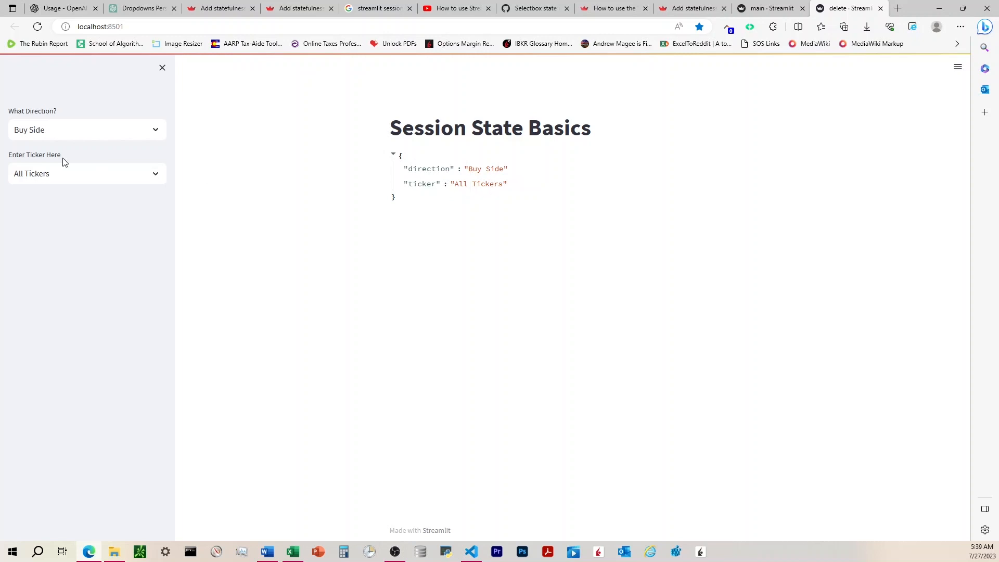
{"action": "mouse_move", "coordinate": [480, 171]}
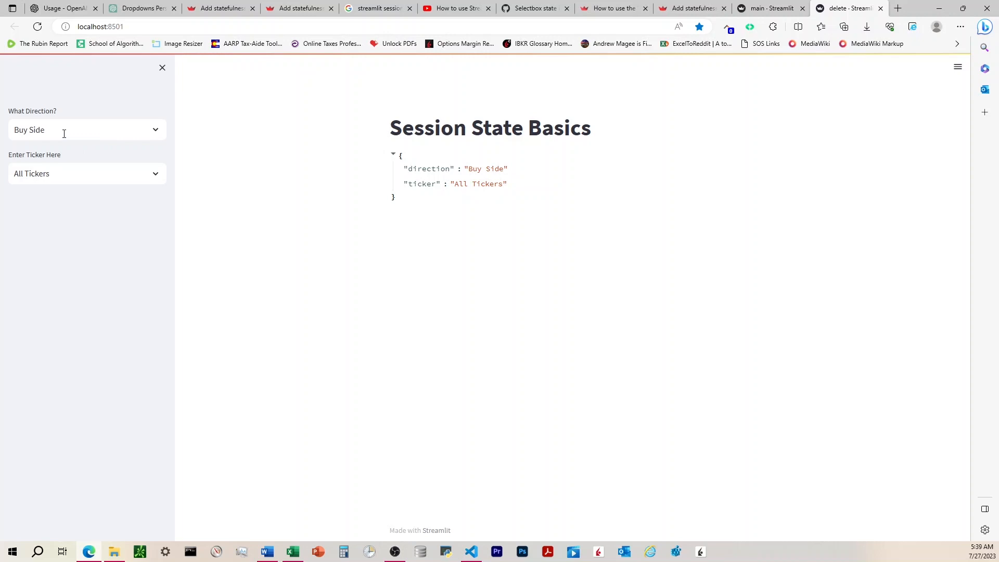
Inspect the 'What Direction?' selectbox in the Session State Basics demo sidebar.
{"action": "left_click", "coordinate": [87, 129]}
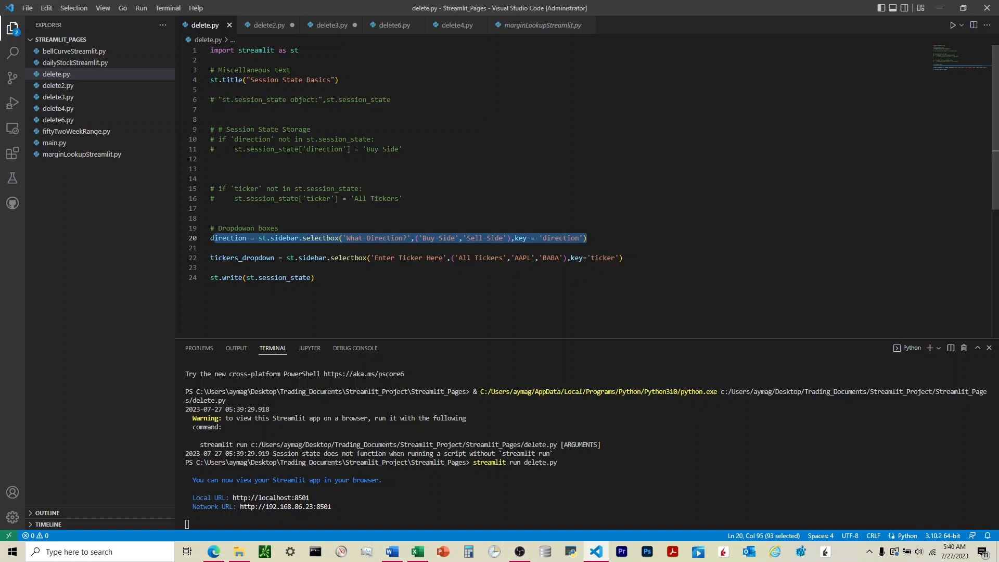
{"action": "left_click", "coordinate": [231, 100]}
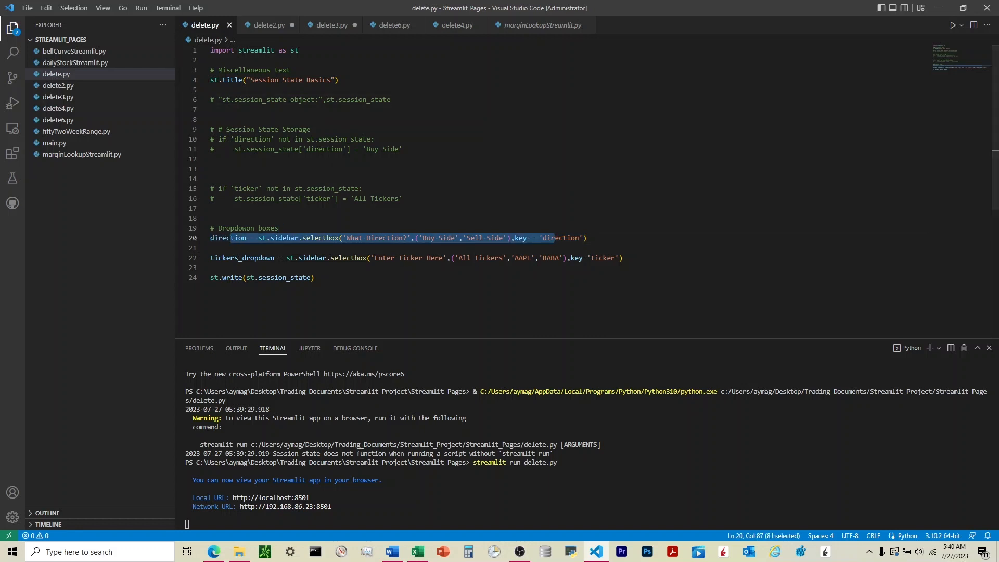
{"action": "left_click", "coordinate": [268, 25]}
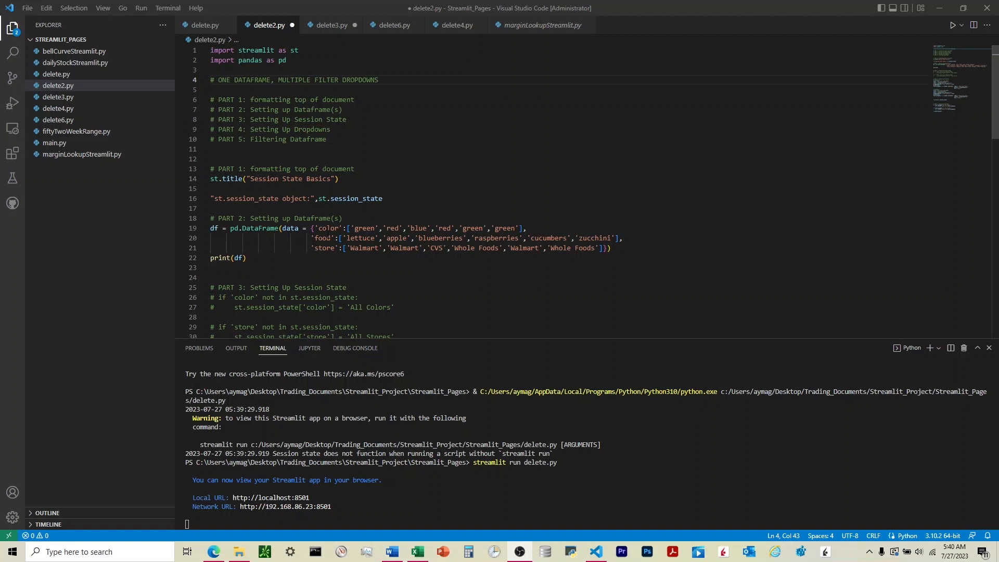
{"action": "scroll", "scroll_direction": "down", "scroll_amount": 3}
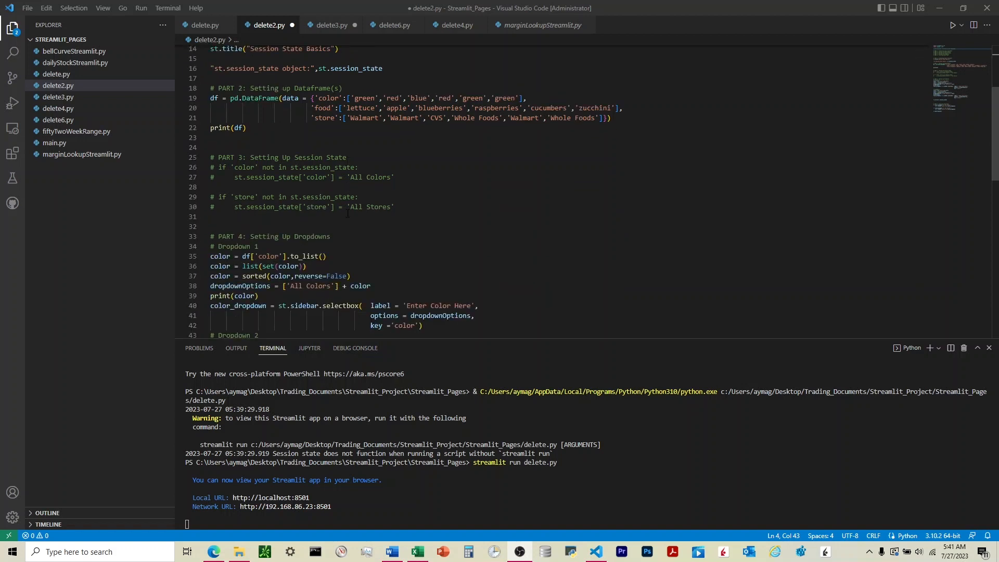
{"action": "scroll", "scroll_direction": "down", "scroll_amount": 3}
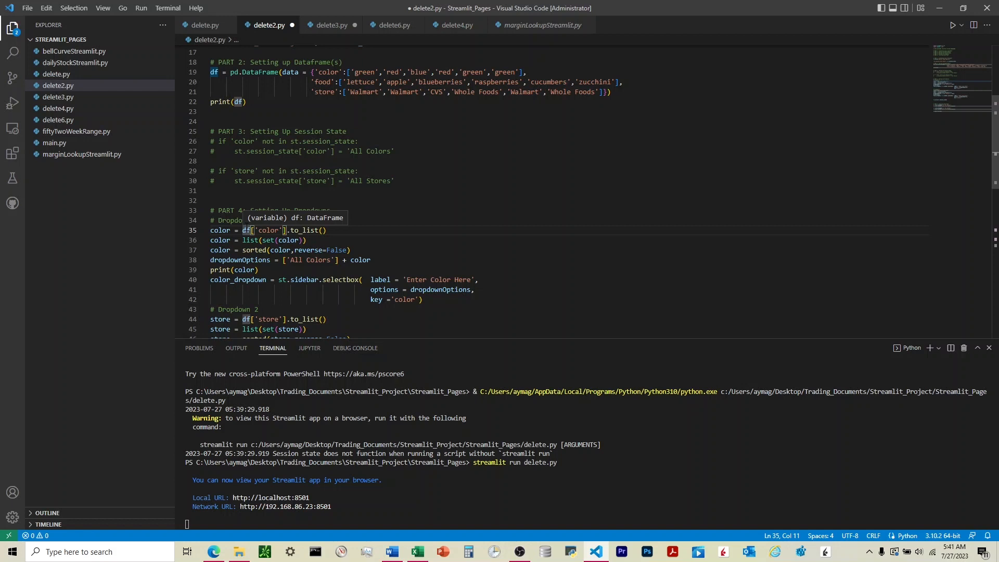
{"action": "left_click", "coordinate": [211, 230]}
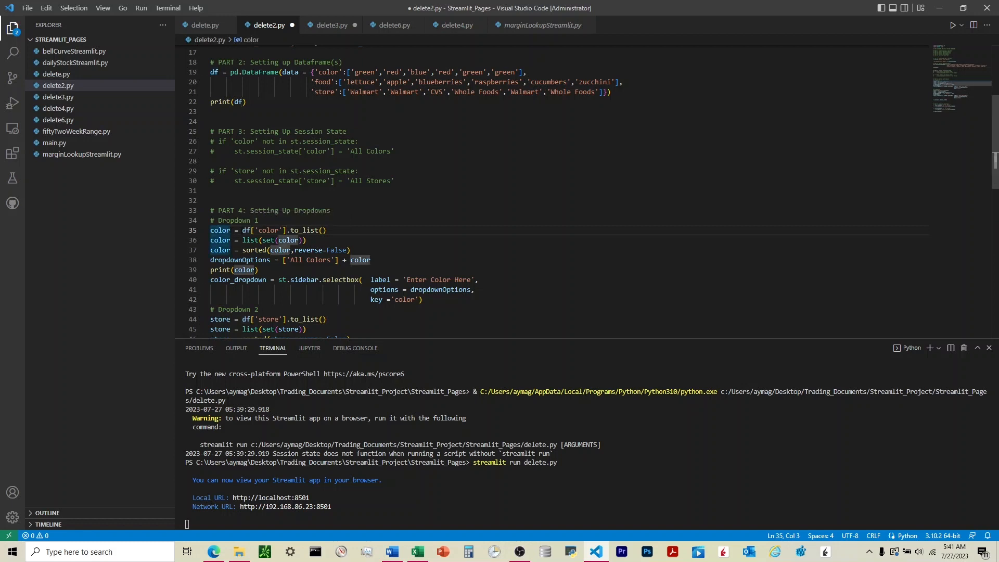
{"action": "left_click", "coordinate": [282, 230]}
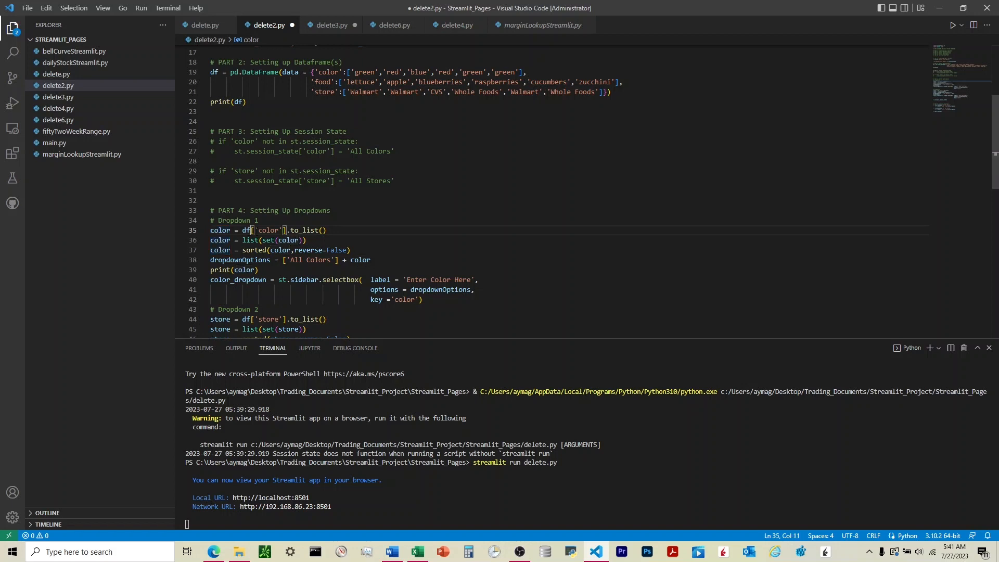
{"action": "double_click", "coordinate": [267, 230]}
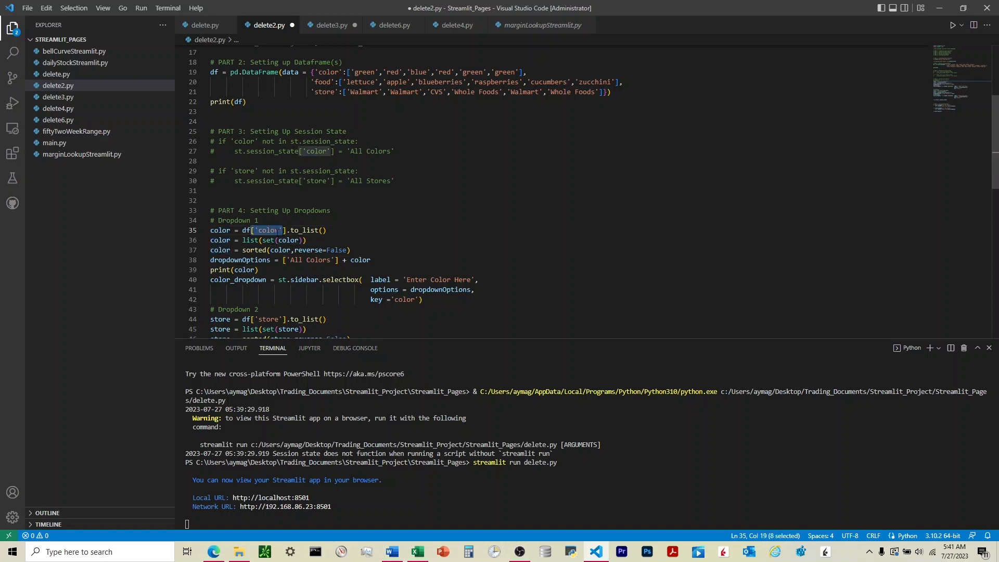
{"action": "left_click", "coordinate": [223, 230]}
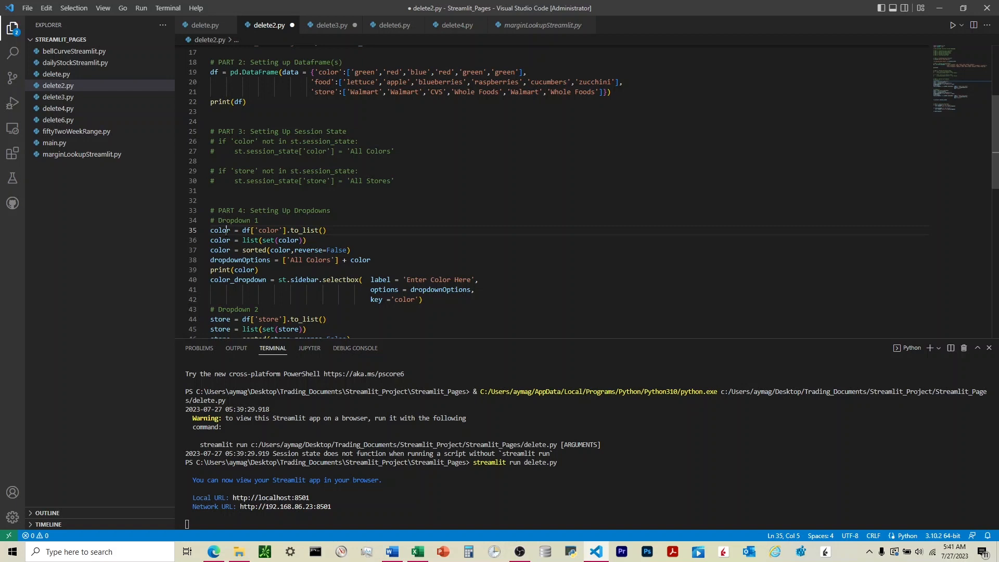
{"action": "double_click", "coordinate": [221, 230]}
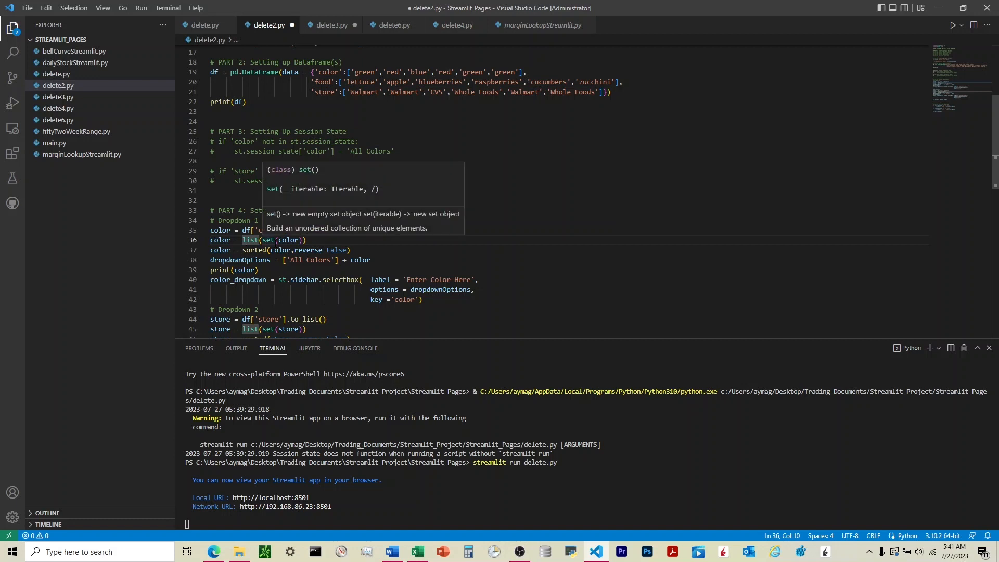
{"action": "left_click", "coordinate": [242, 250]}
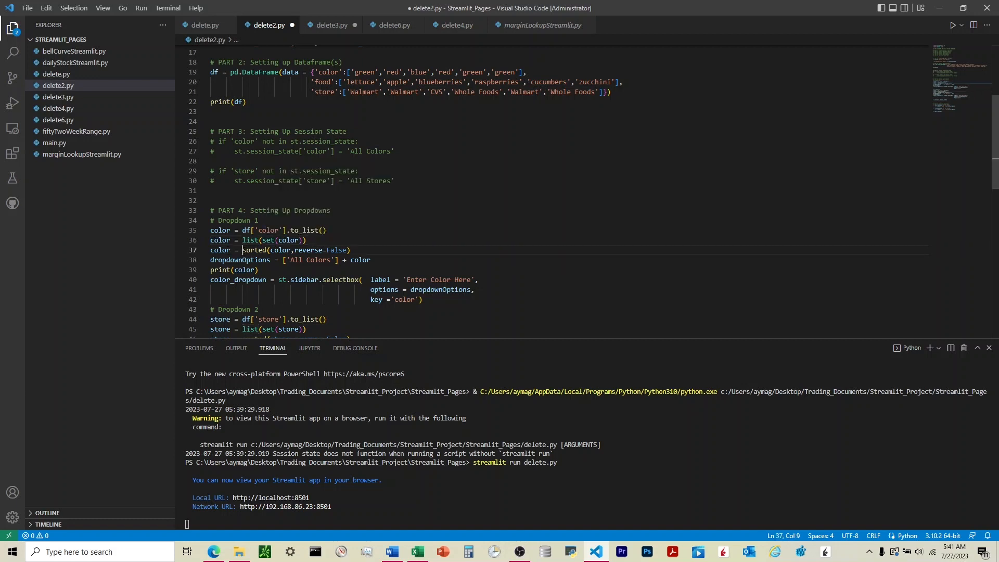
{"action": "double_click", "coordinate": [254, 250]}
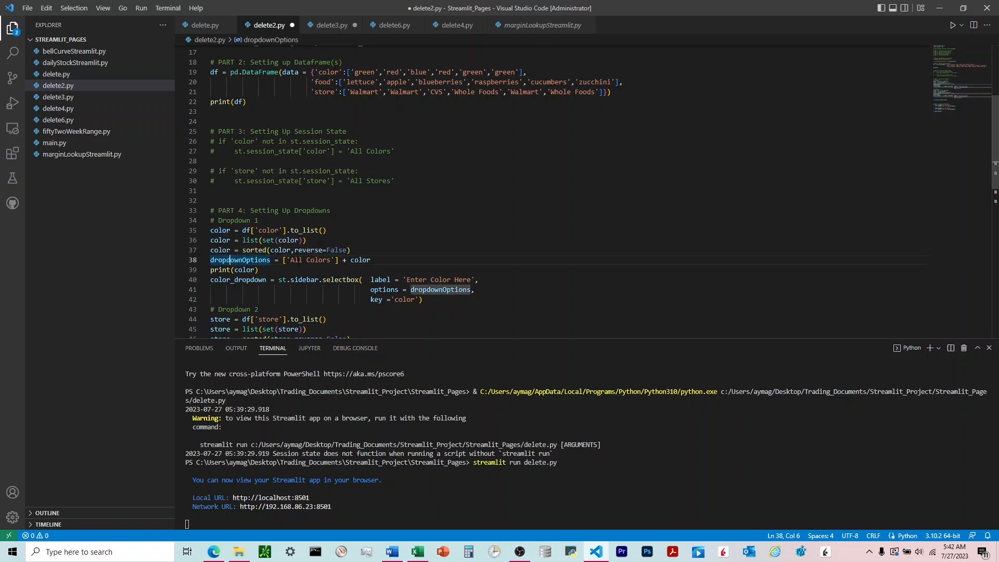
{"action": "double_click", "coordinate": [310, 259]}
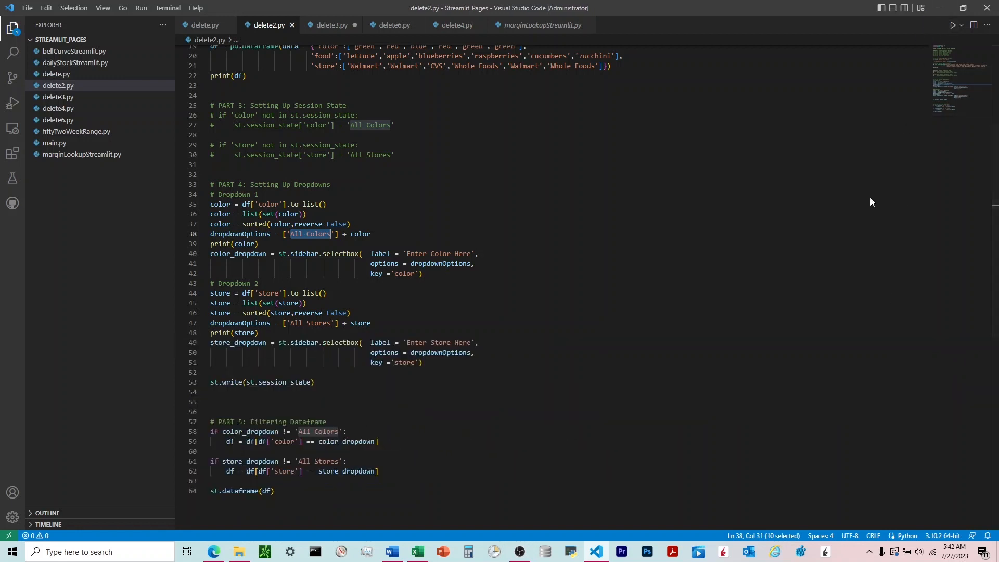
{"action": "left_click", "coordinate": [167, 7]}
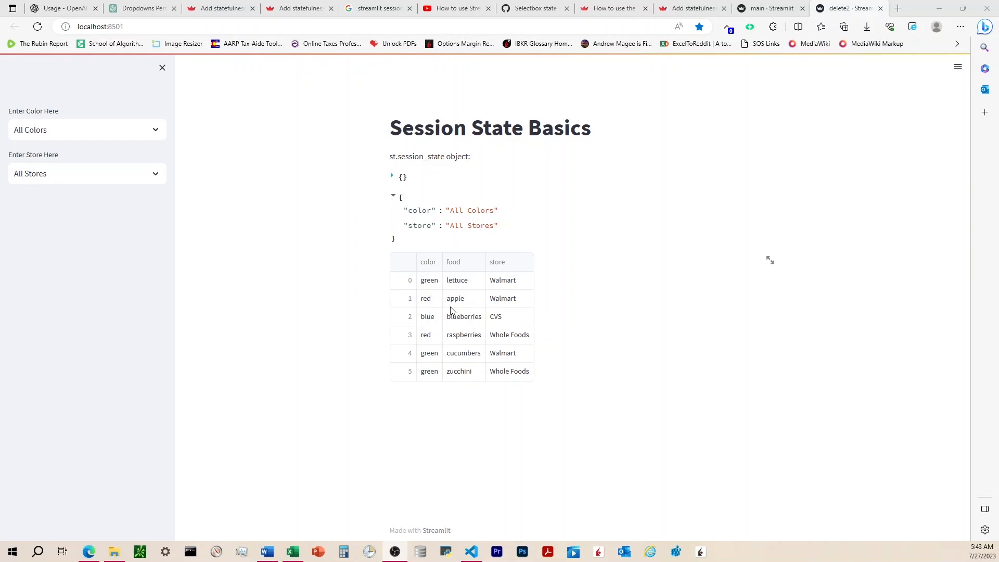
{"action": "mouse_move", "coordinate": [464, 217]}
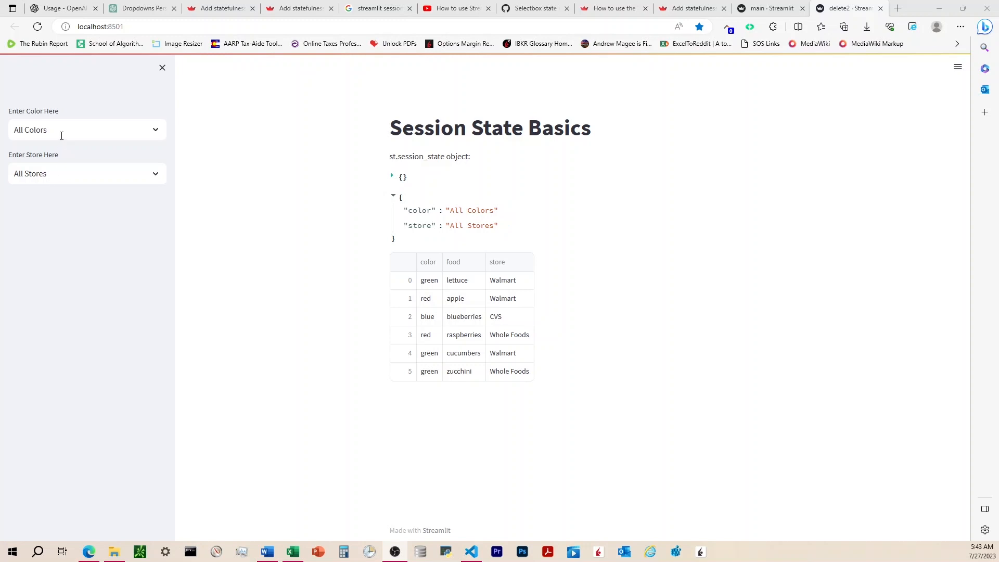
Filter the table to blue then red items, and narrow the red items to Walmart.
{"action": "left_click", "coordinate": [86, 129]}
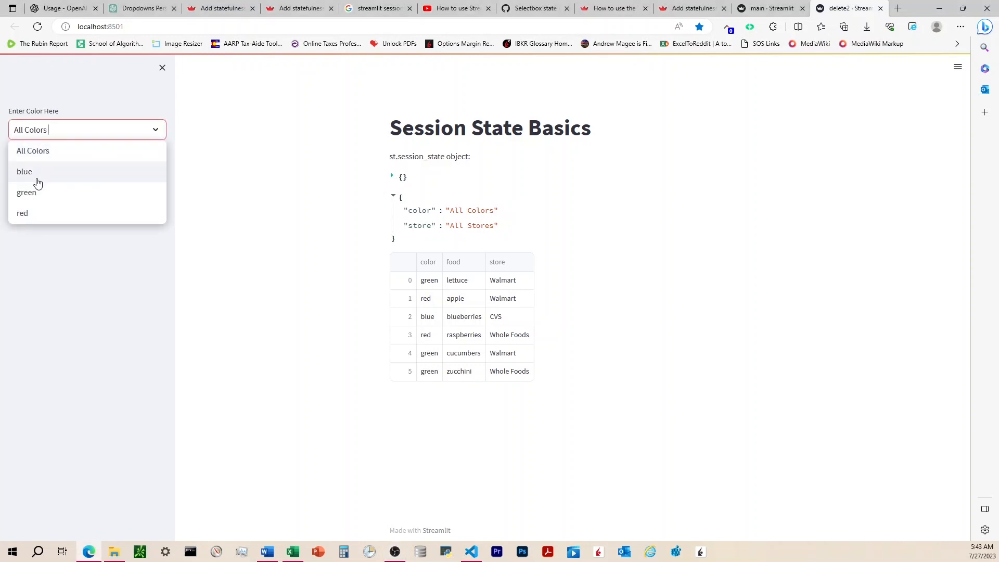
{"action": "left_click", "coordinate": [23, 172]}
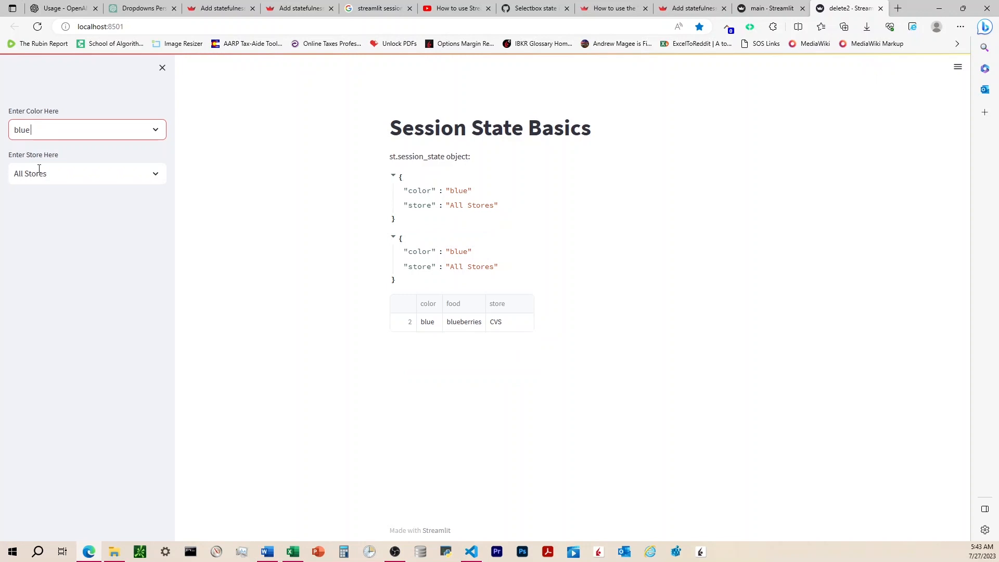
{"action": "left_click", "coordinate": [87, 129]}
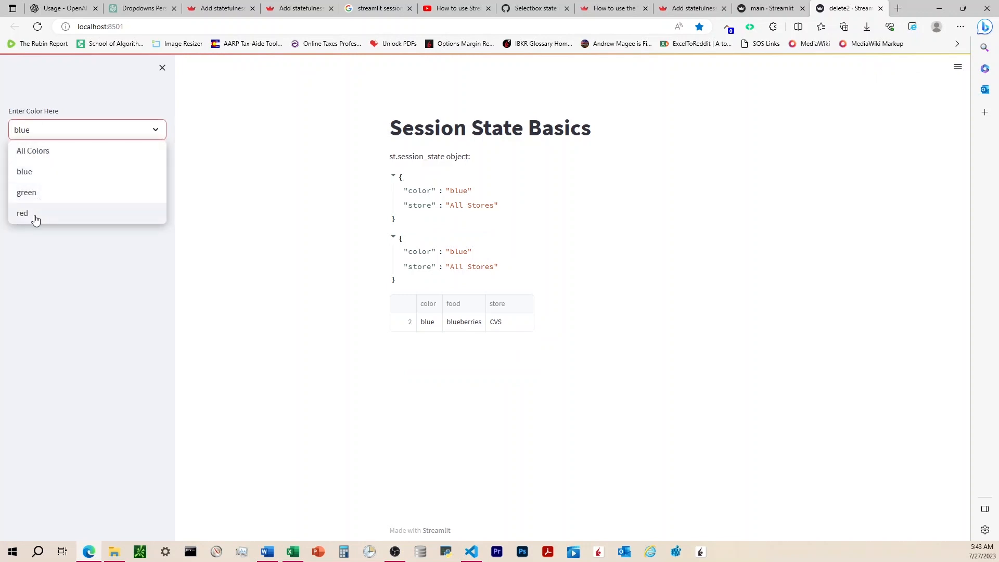
{"action": "left_click", "coordinate": [22, 212]}
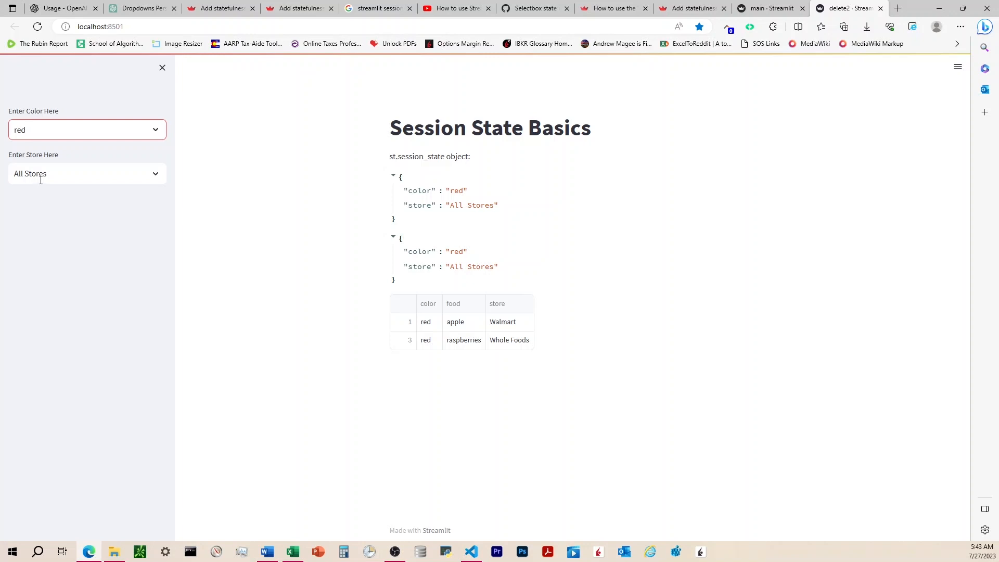
{"action": "left_click", "coordinate": [83, 174]}
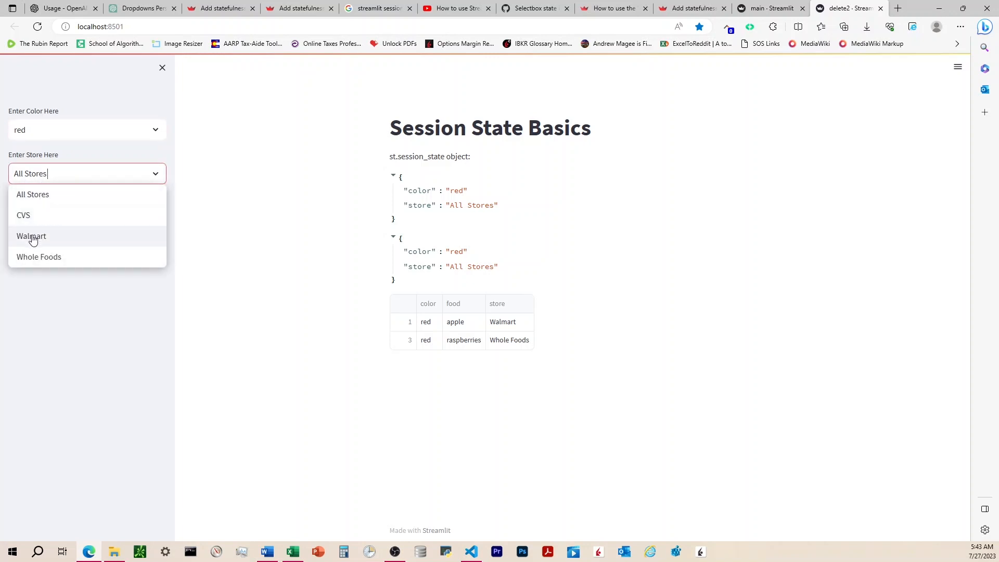
{"action": "left_click", "coordinate": [32, 236]}
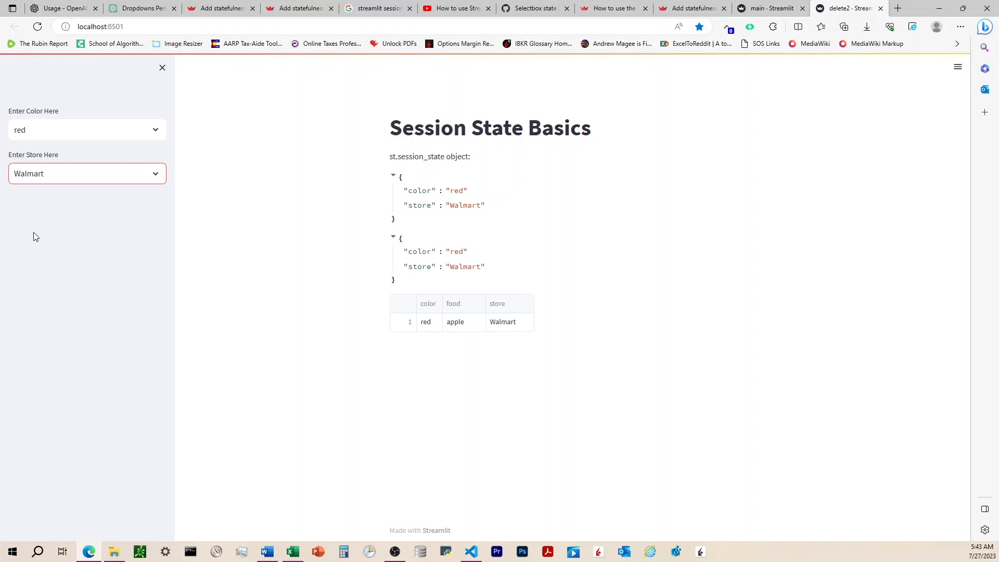
Switch the color filter to blue, then back to red, leaving only the apple row.
{"action": "left_click", "coordinate": [86, 130]}
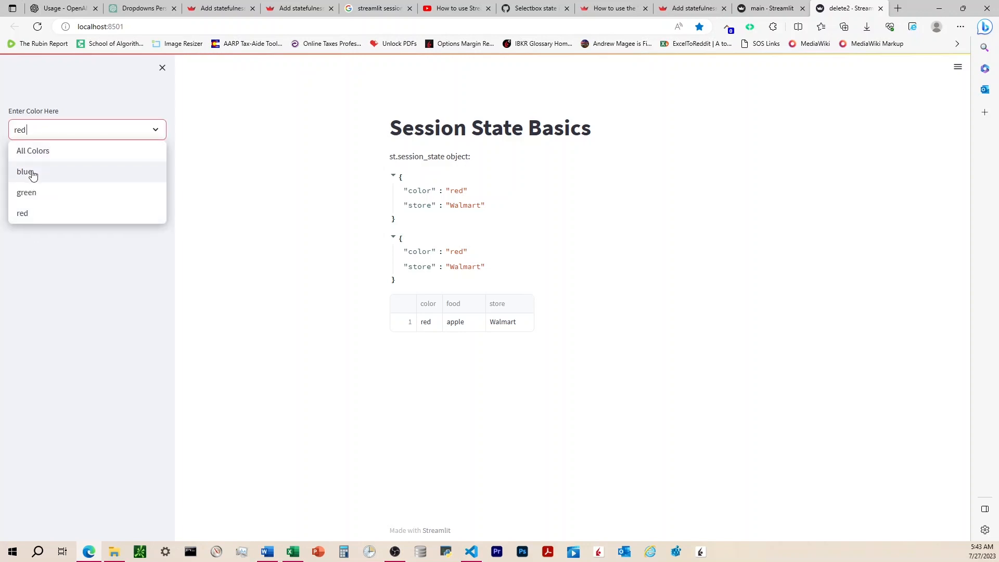
{"action": "left_click", "coordinate": [25, 171]}
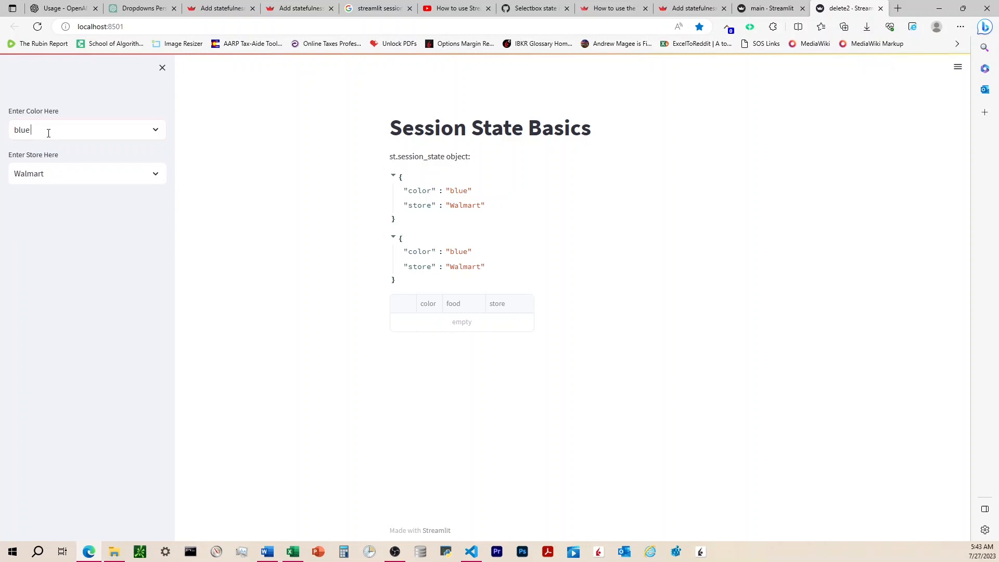
{"action": "type", "text": "red"}
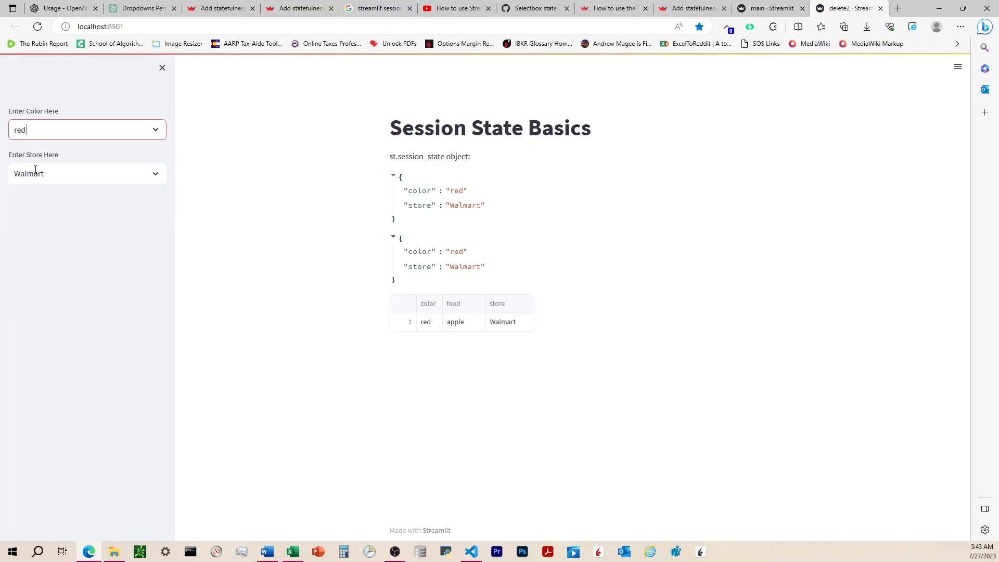
{"action": "mouse_move", "coordinate": [102, 180]}
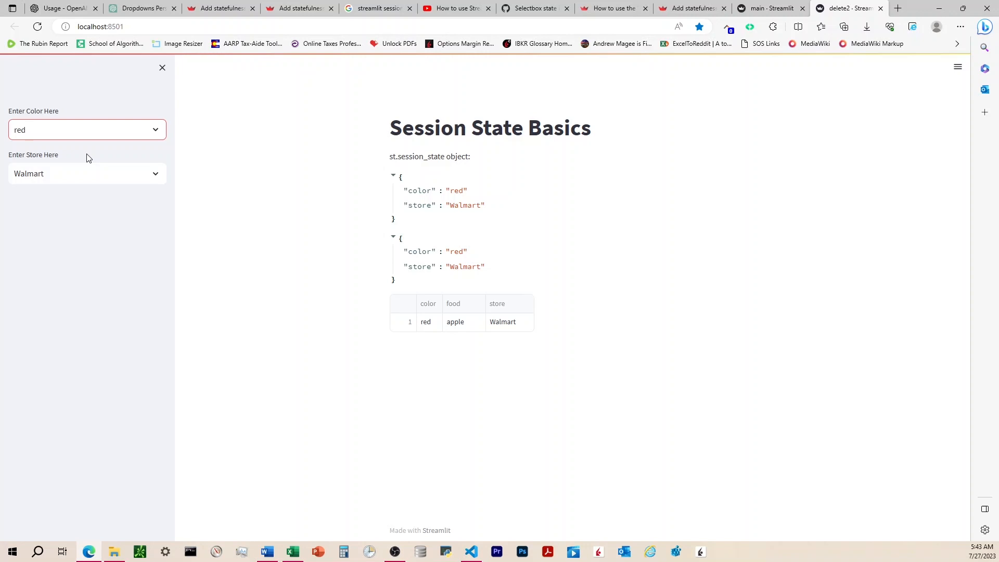
{"action": "left_click", "coordinate": [76, 129]}
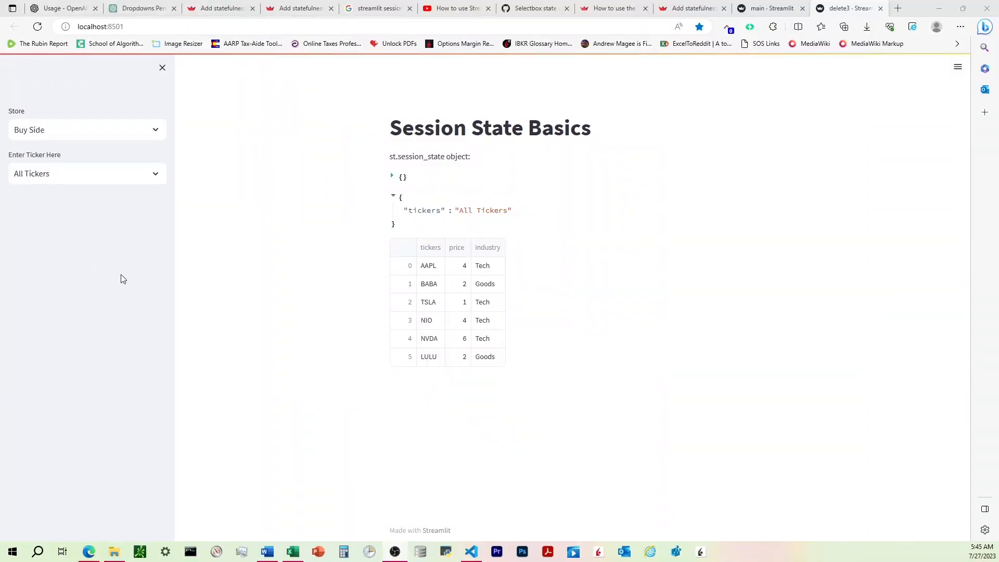
{"action": "mouse_move", "coordinate": [126, 274]}
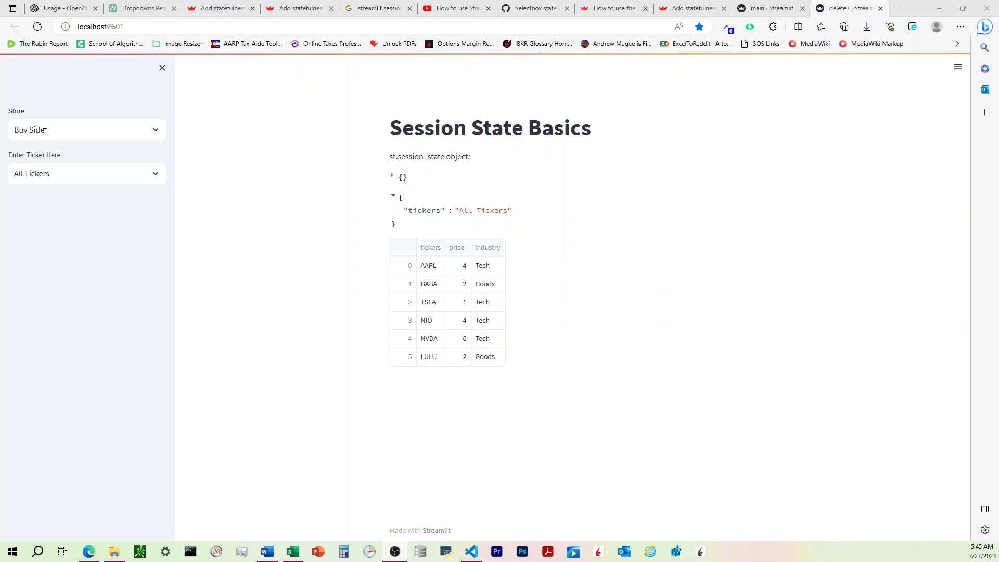
Inspect the direction and ticker selectboxes of the delete3 app, defaulting to Buy Side and All Tickers.
{"action": "left_click", "coordinate": [87, 129]}
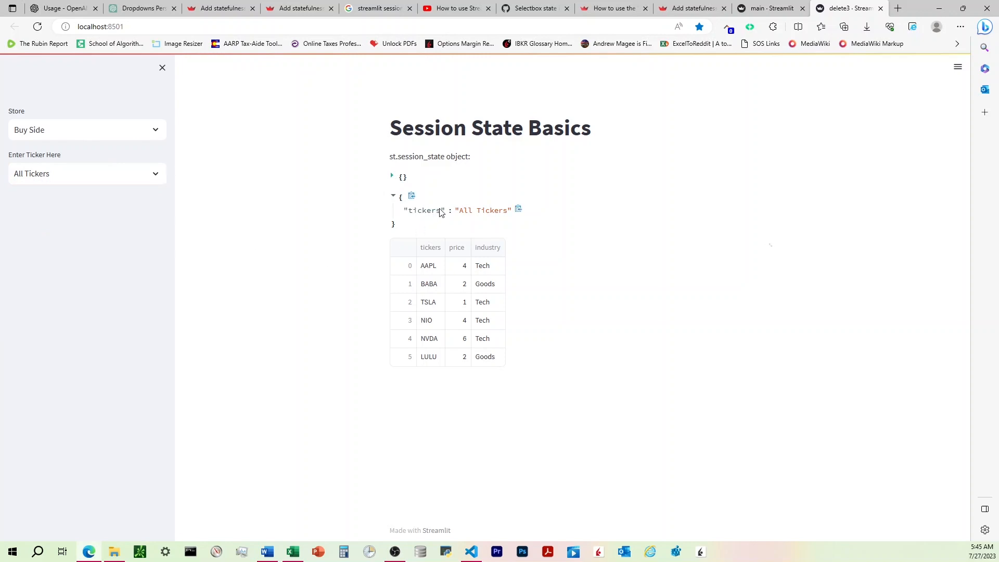
{"action": "mouse_move", "coordinate": [473, 219]}
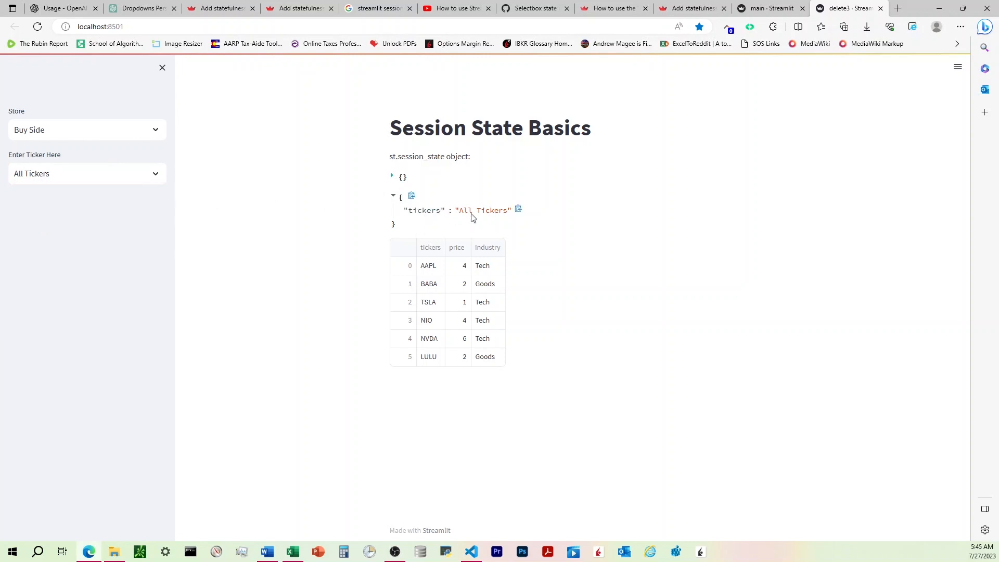
{"action": "mouse_move", "coordinate": [430, 218]}
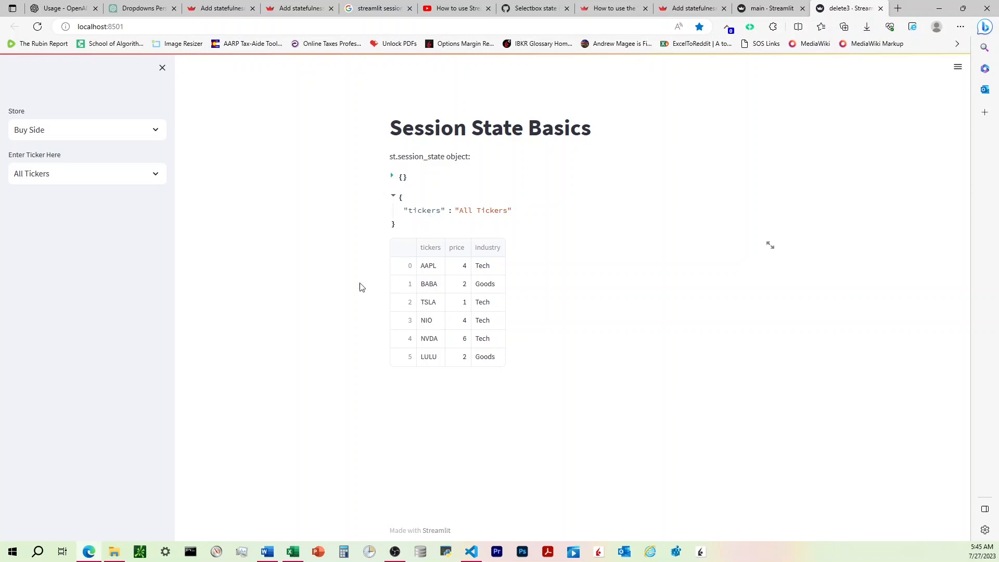
{"action": "left_click", "coordinate": [87, 174]}
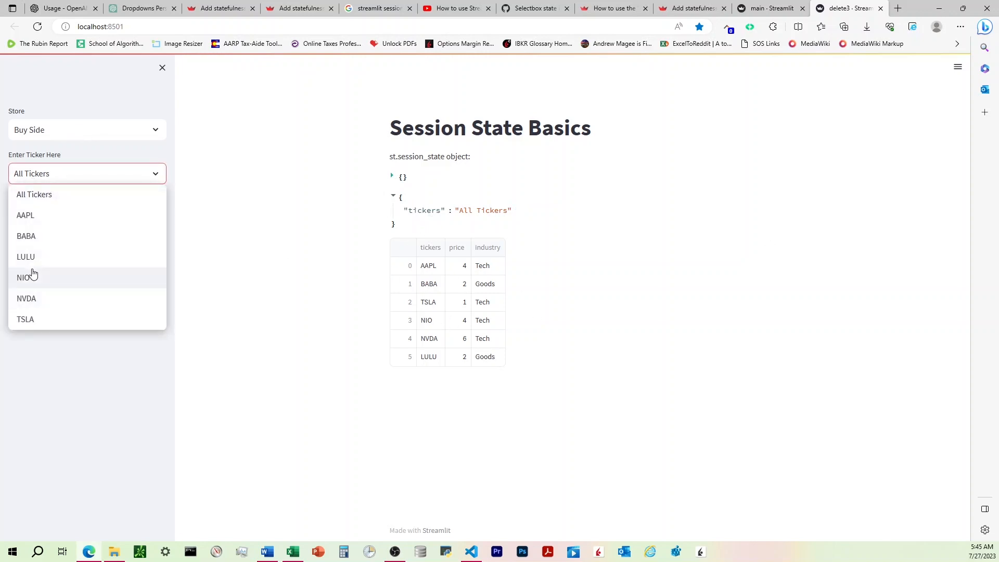
{"action": "left_click", "coordinate": [25, 277]}
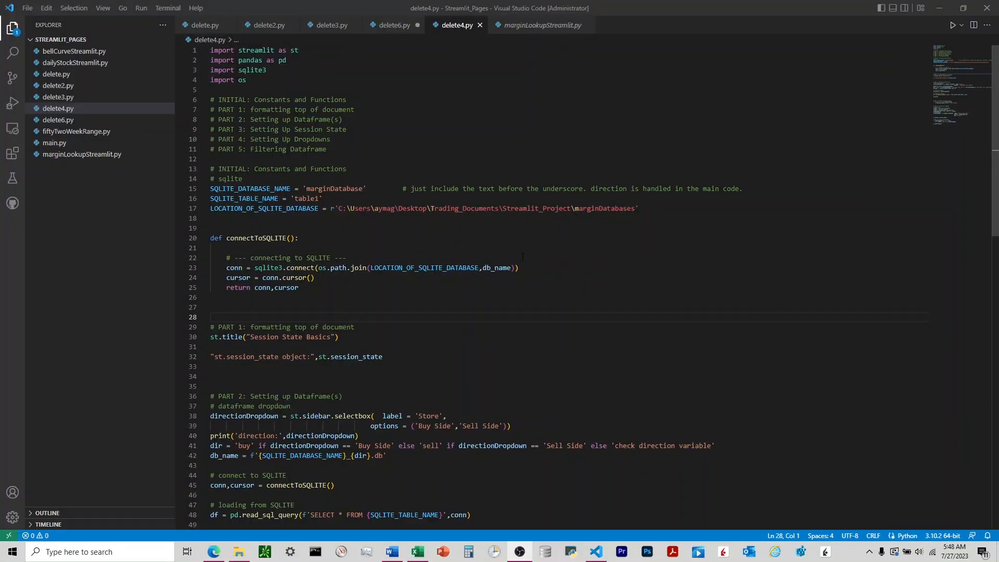
{"action": "mouse_move", "coordinate": [412, 40]}
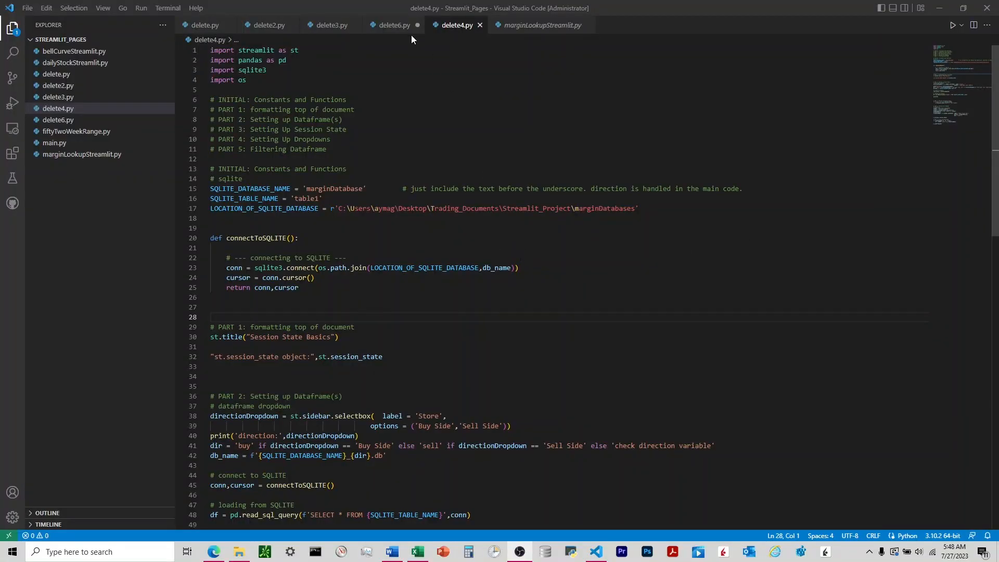
Review delete4.py where the dir variable and session-state initialization block are used.
{"action": "left_click", "coordinate": [395, 25]}
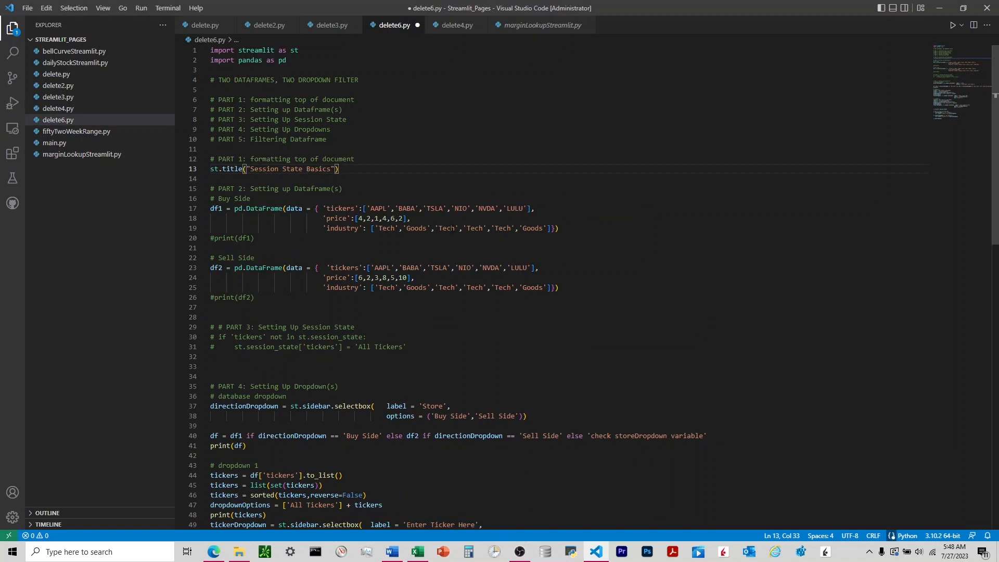
{"action": "left_click", "coordinate": [455, 25]}
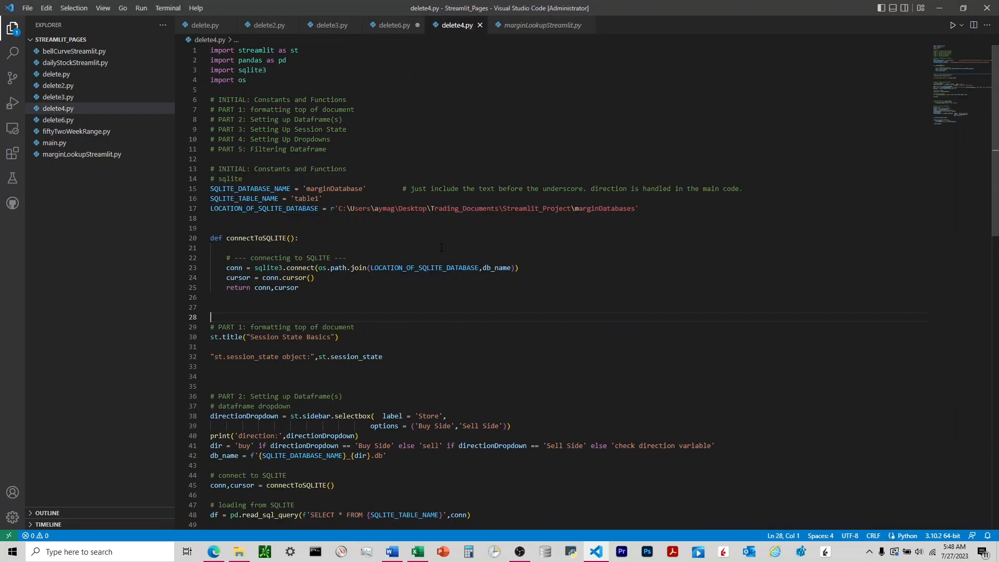
{"action": "scroll", "scroll_direction": "down", "scroll_amount": 3}
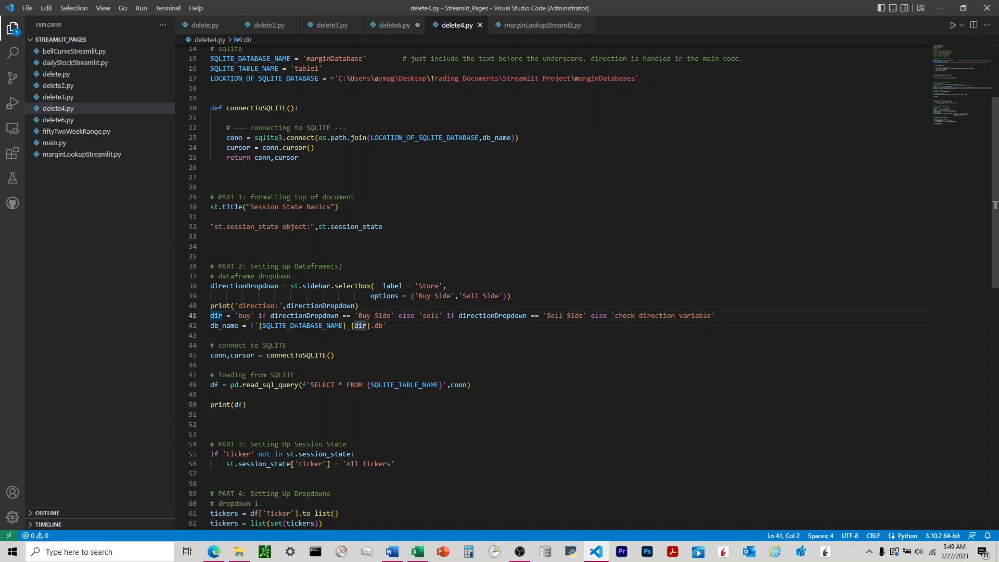
{"action": "left_click", "coordinate": [361, 326]}
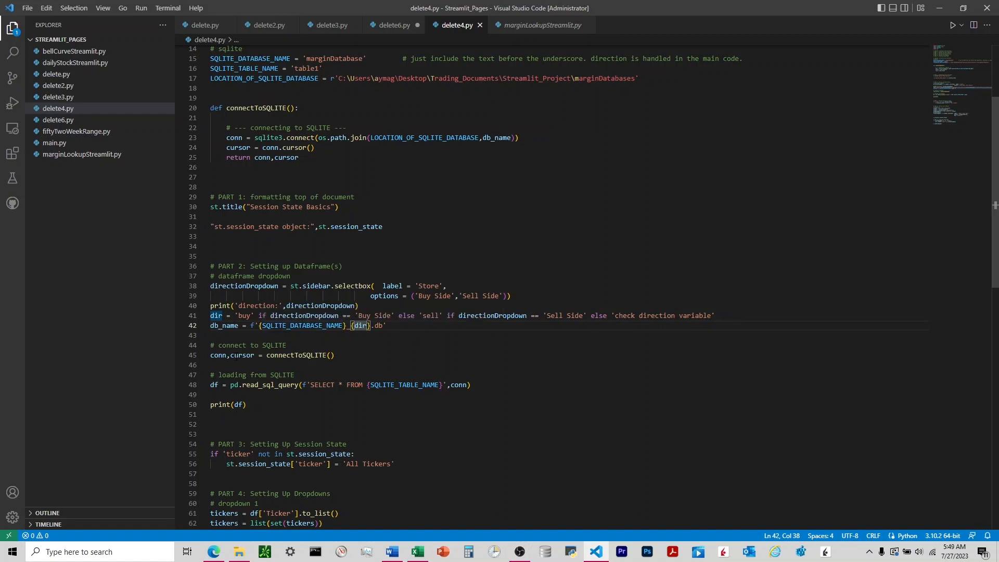
{"action": "mouse_move", "coordinate": [237, 147]}
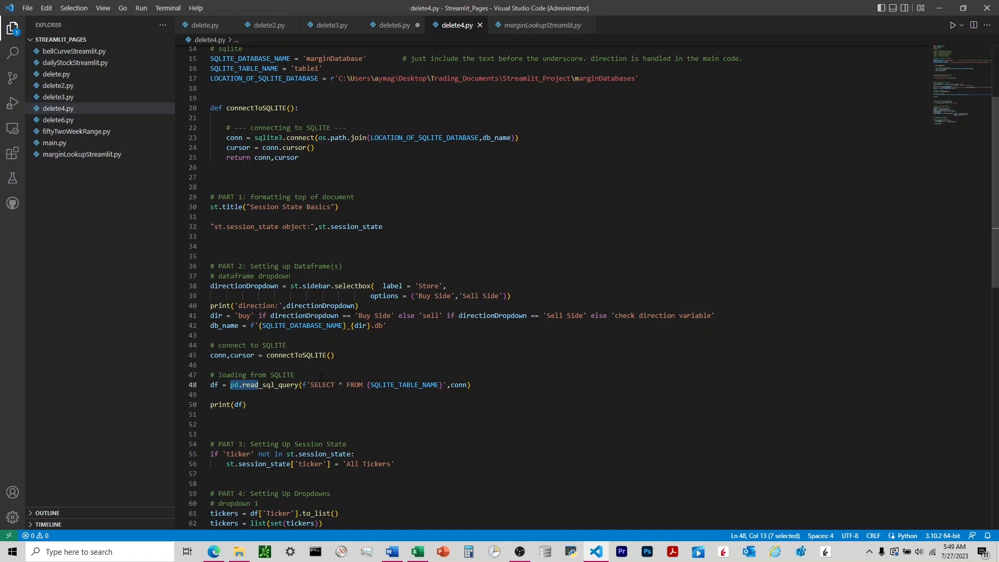
{"action": "scroll", "scroll_direction": "down", "scroll_amount": 3}
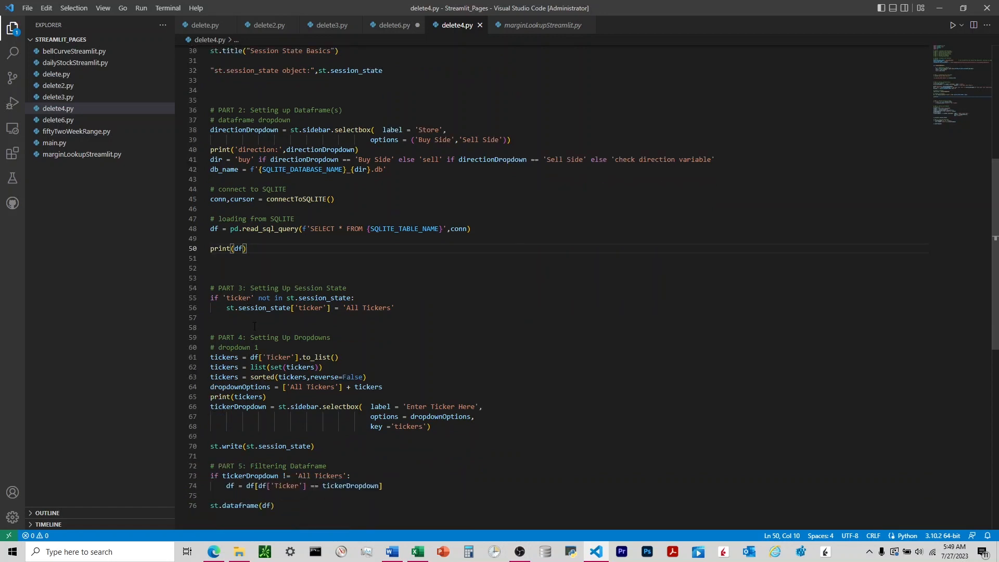
{"action": "scroll", "scroll_direction": "down", "scroll_amount": 3}
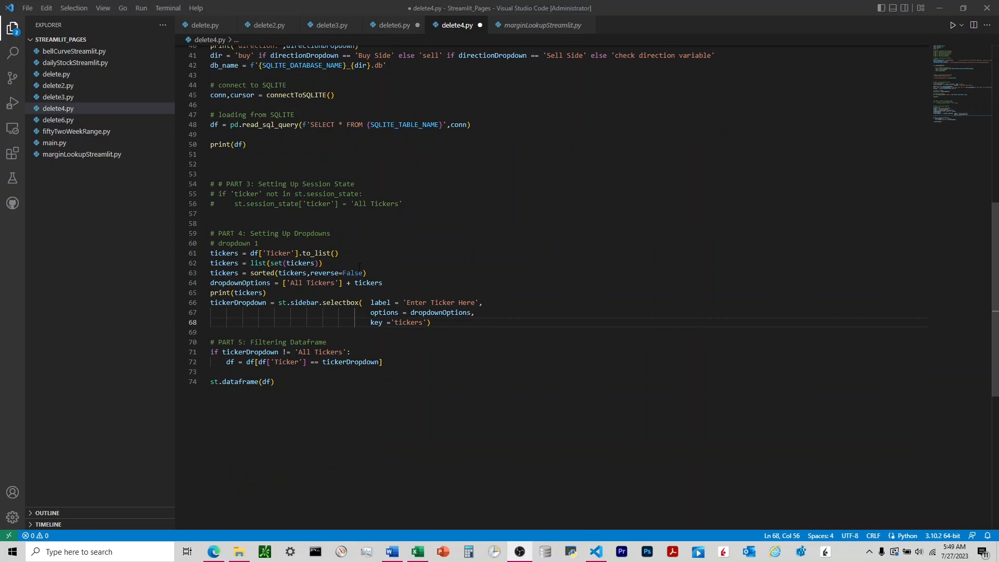
{"action": "mouse_move", "coordinate": [252, 253]}
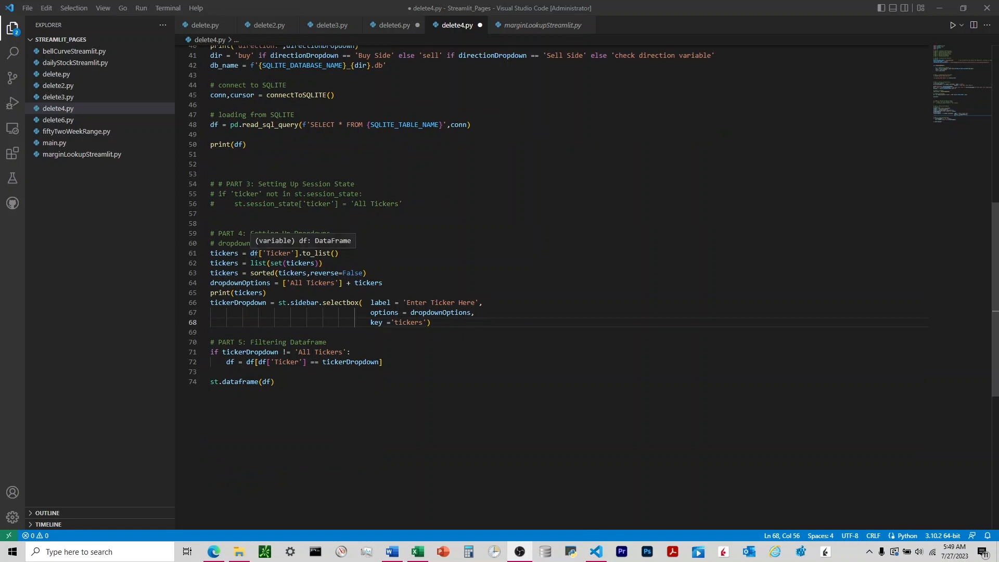
{"action": "mouse_move", "coordinate": [267, 337]}
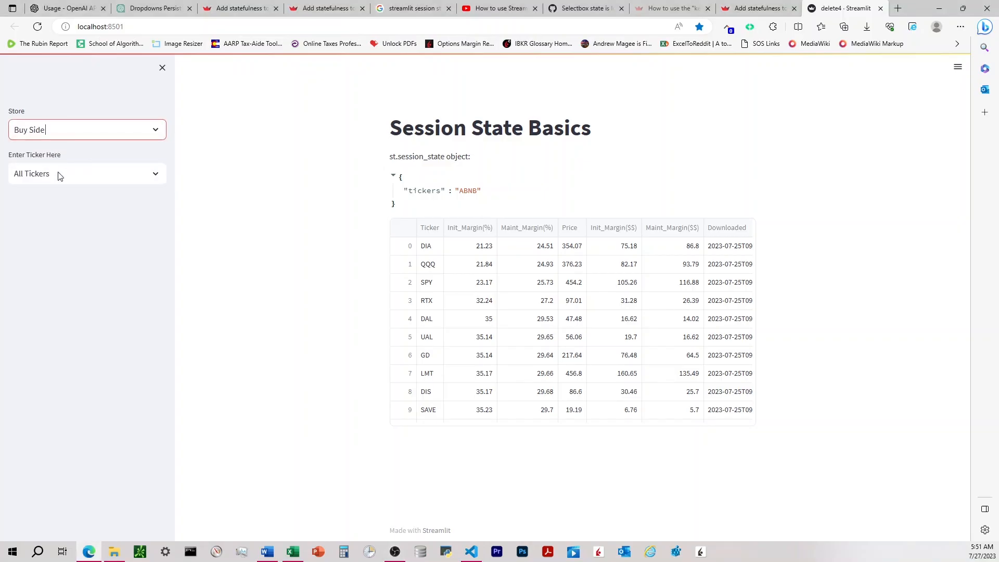
Filter the Buy Side margin table to ABNB, then switch direction to Sell Side.
{"action": "left_click", "coordinate": [86, 174]}
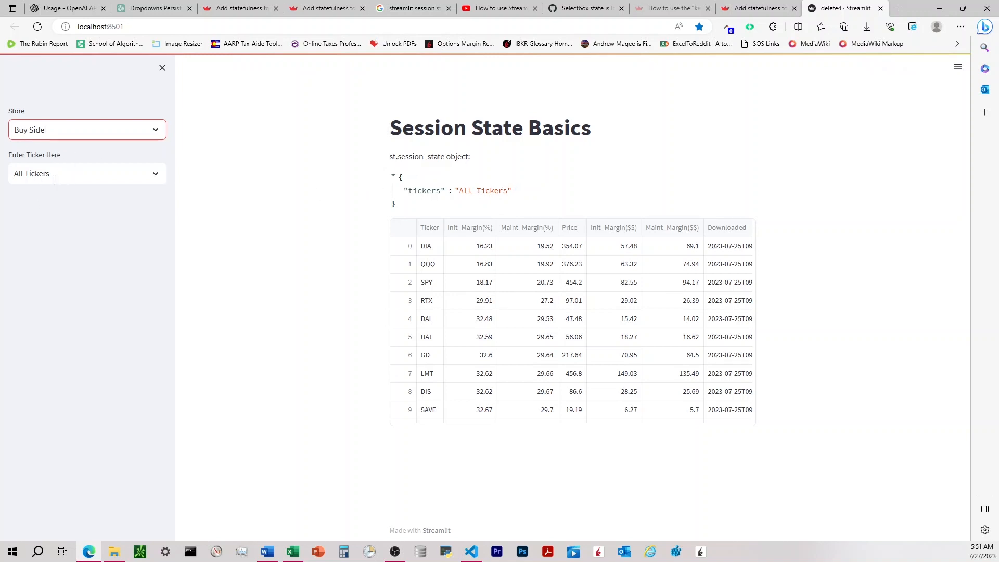
{"action": "left_click", "coordinate": [86, 174]}
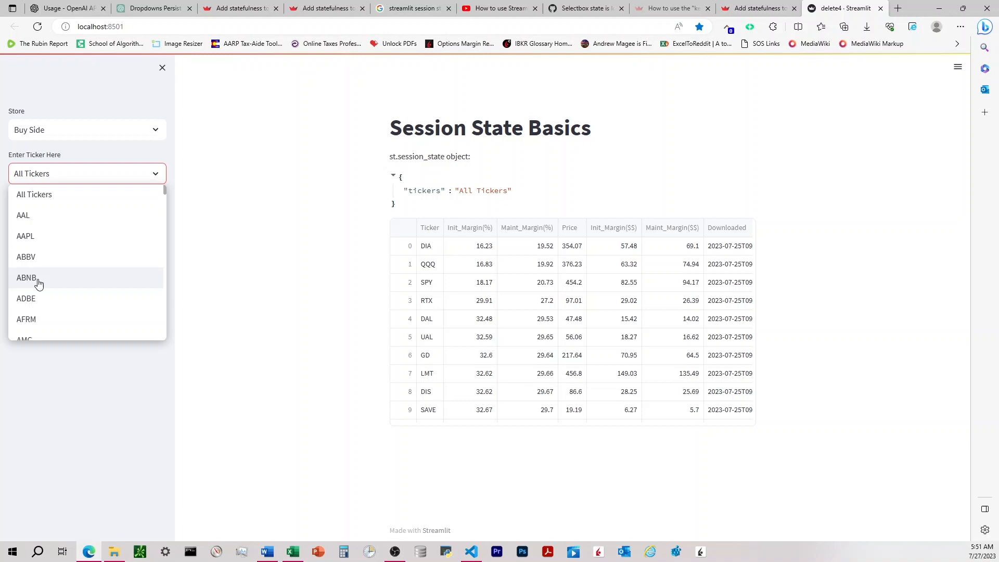
{"action": "left_click", "coordinate": [27, 278]}
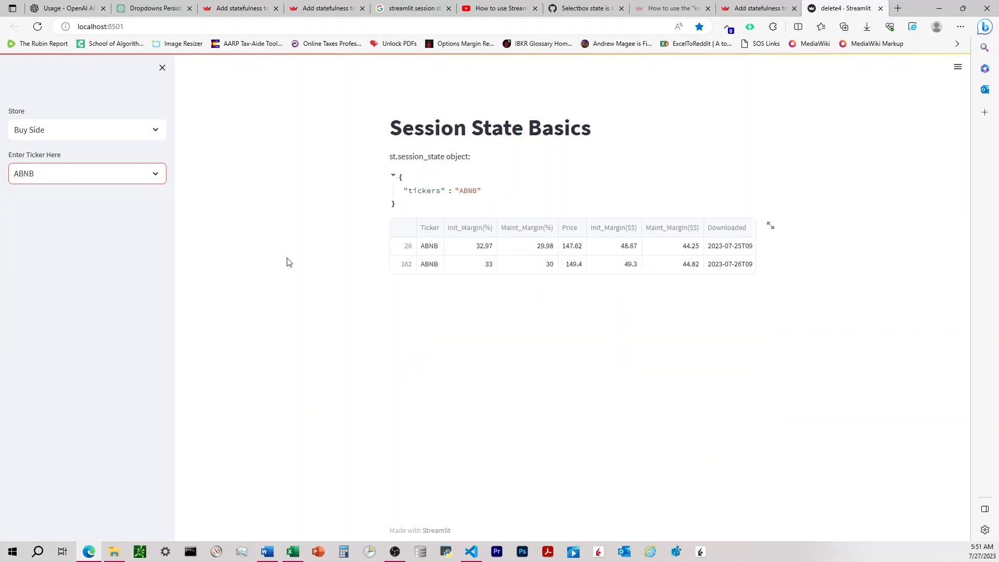
{"action": "left_click", "coordinate": [87, 129]}
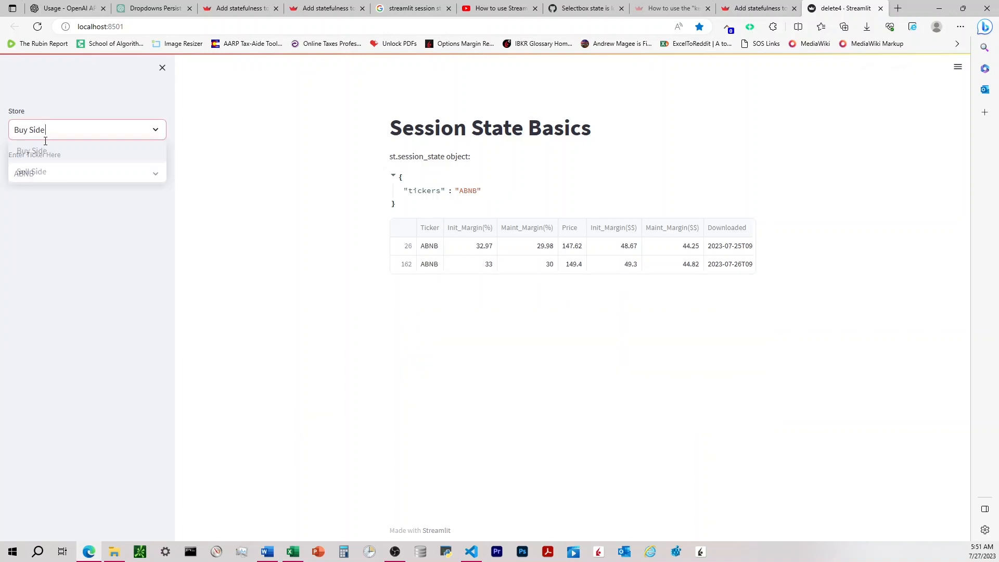
{"action": "left_click", "coordinate": [32, 172]}
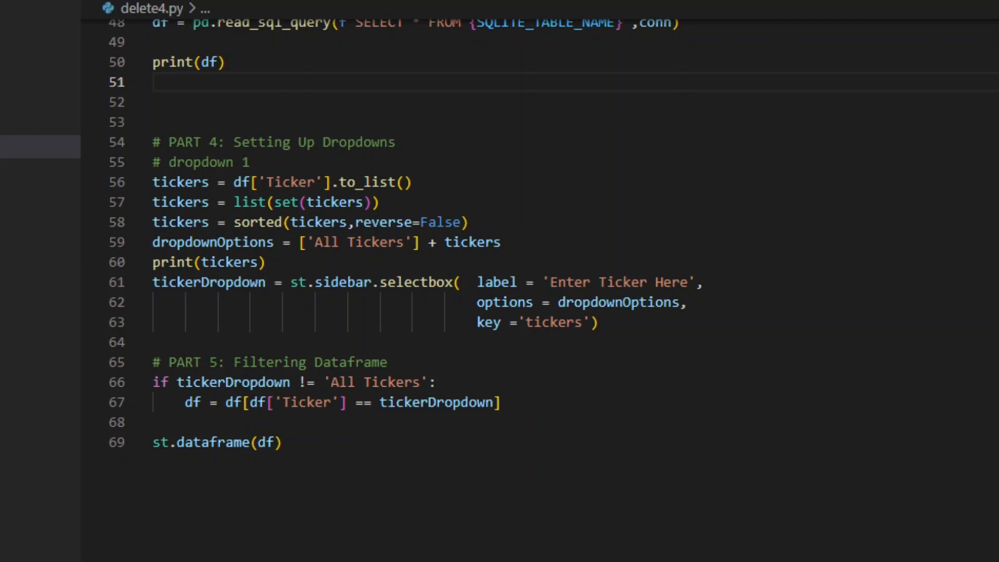
Start an 'index =' argument after options = dropdownOptions in the ticker selectbox call.
{"action": "left_click", "coordinate": [482, 422]}
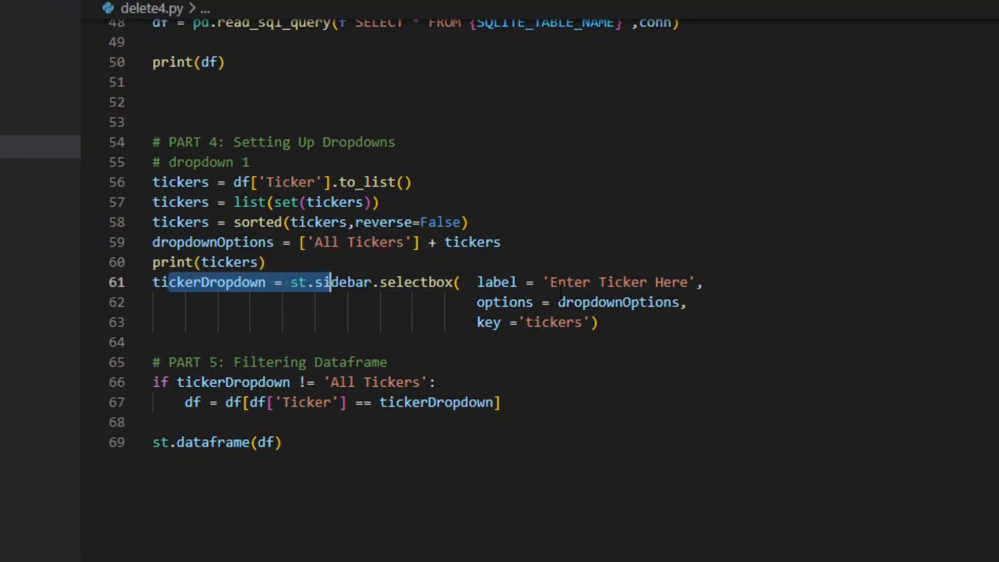
{"action": "left_click", "coordinate": [688, 301]}
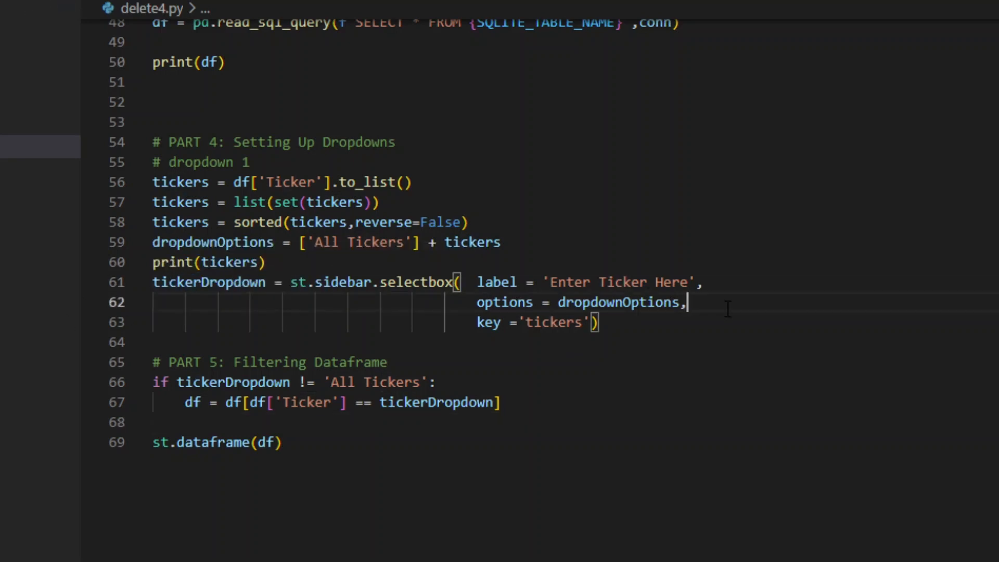
{"action": "type", "text": "index ="}
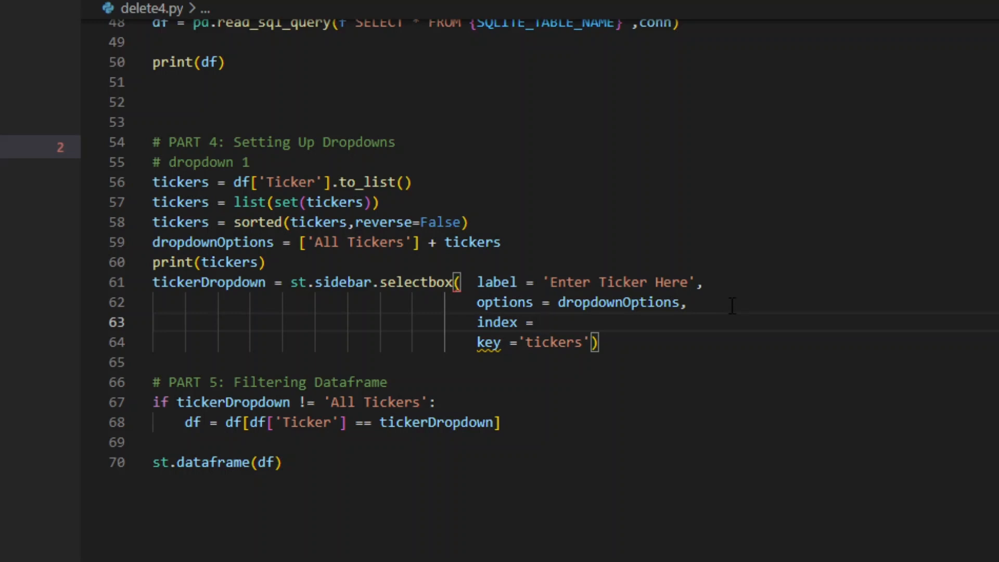
{"action": "mouse_move", "coordinate": [722, 322]}
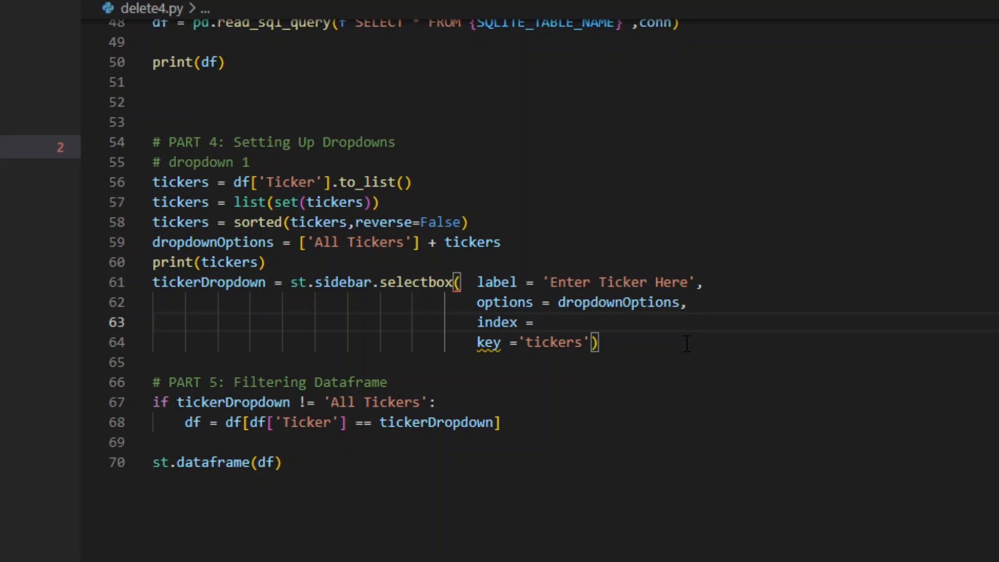
{"action": "mouse_move", "coordinate": [238, 263]}
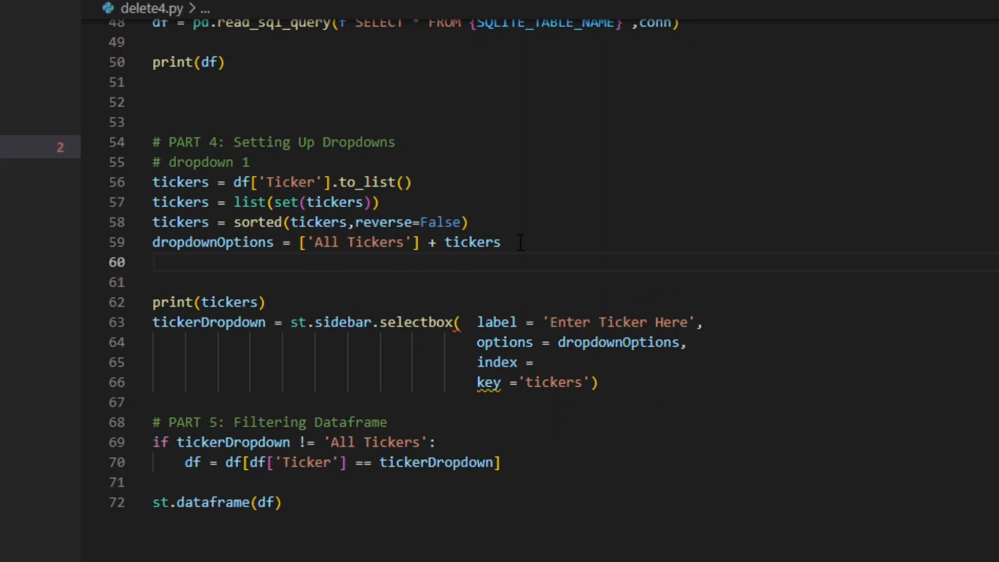
Add a '# setting the ticker session' comment and an if checking 'ticker' not in st.session_state.
{"action": "type", "text": "# setting th"}
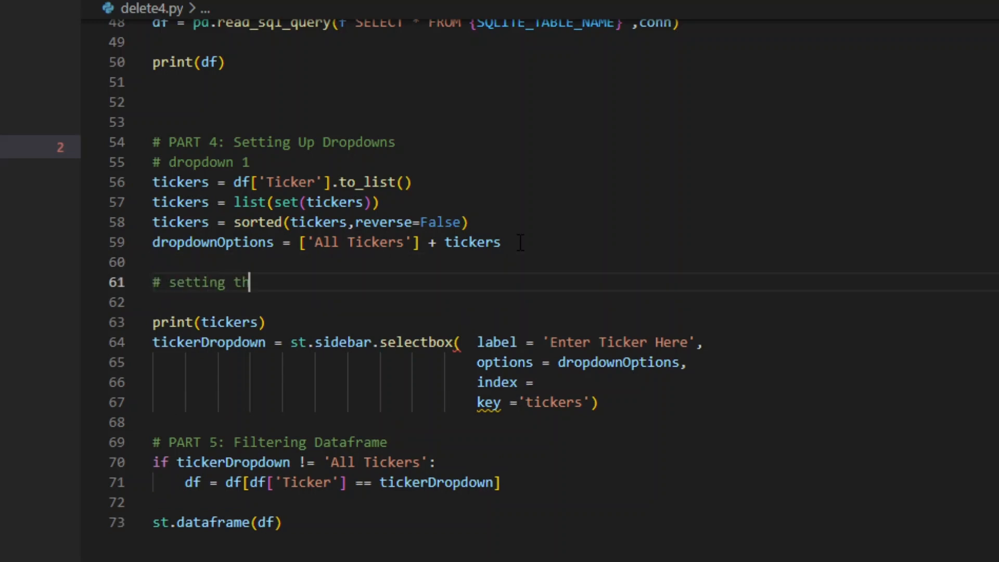
{"action": "type", "text": "e ticker s"}
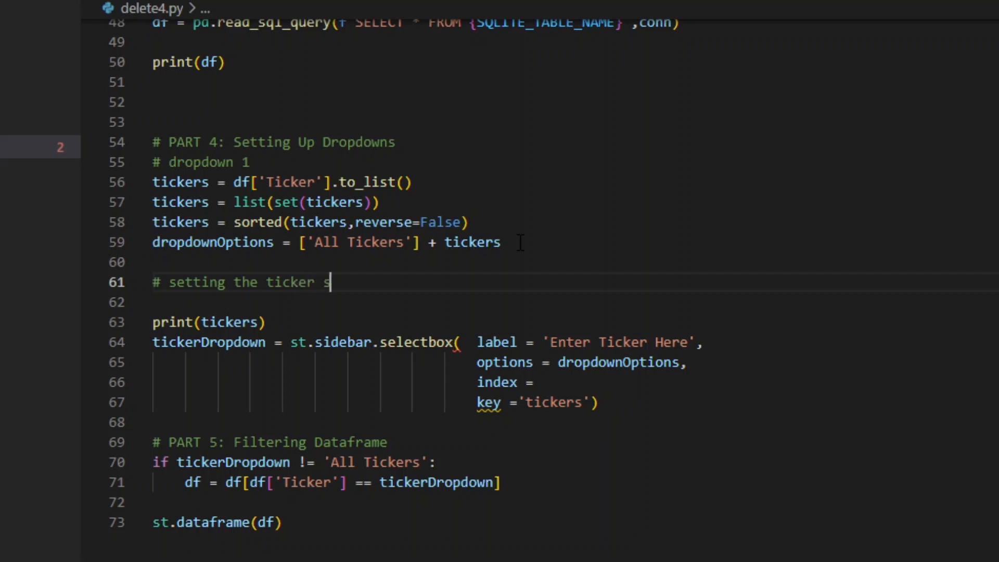
{"action": "type", "text": "ession state"}
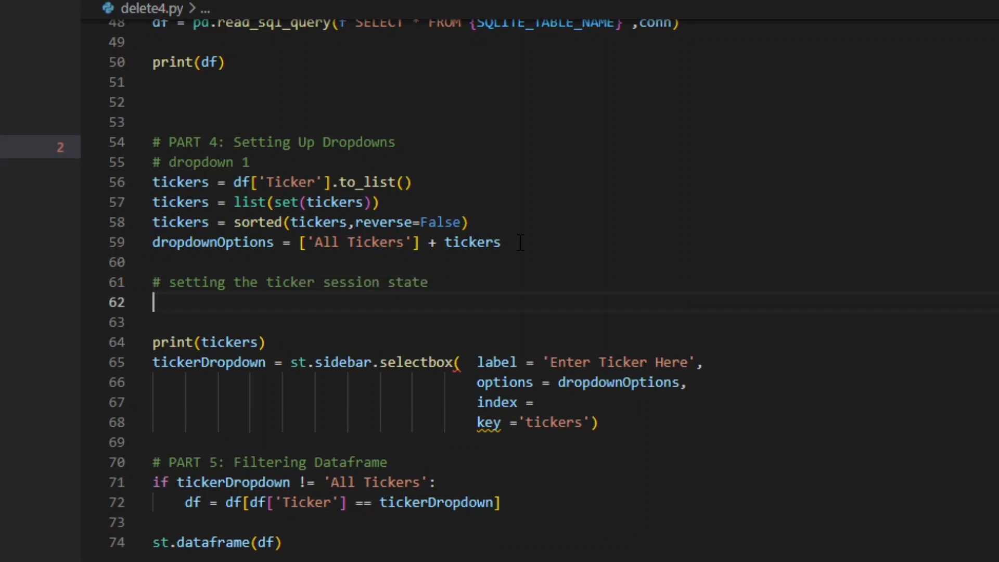
{"action": "type", "text": "if"}
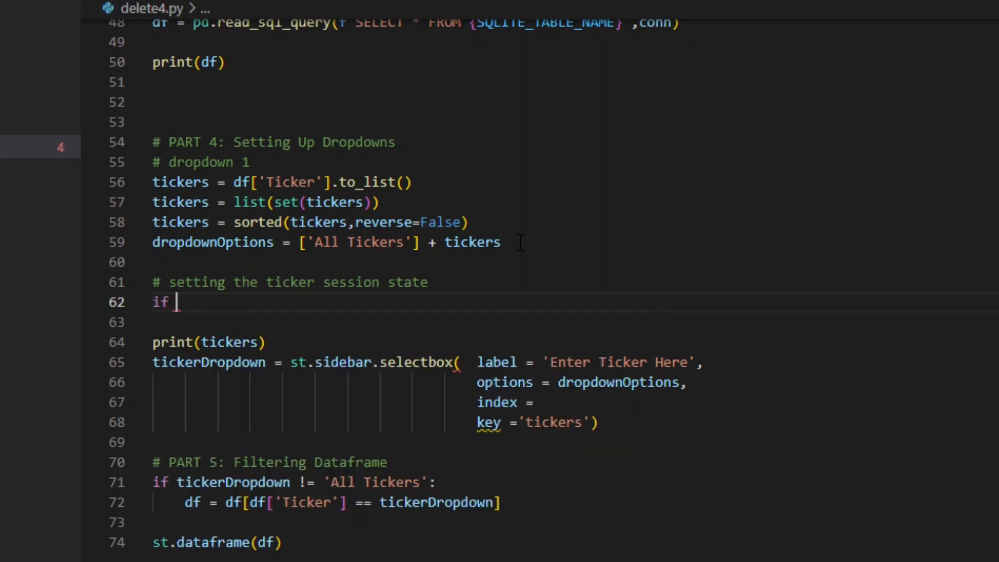
{"action": "type", "text": "'ticker'"}
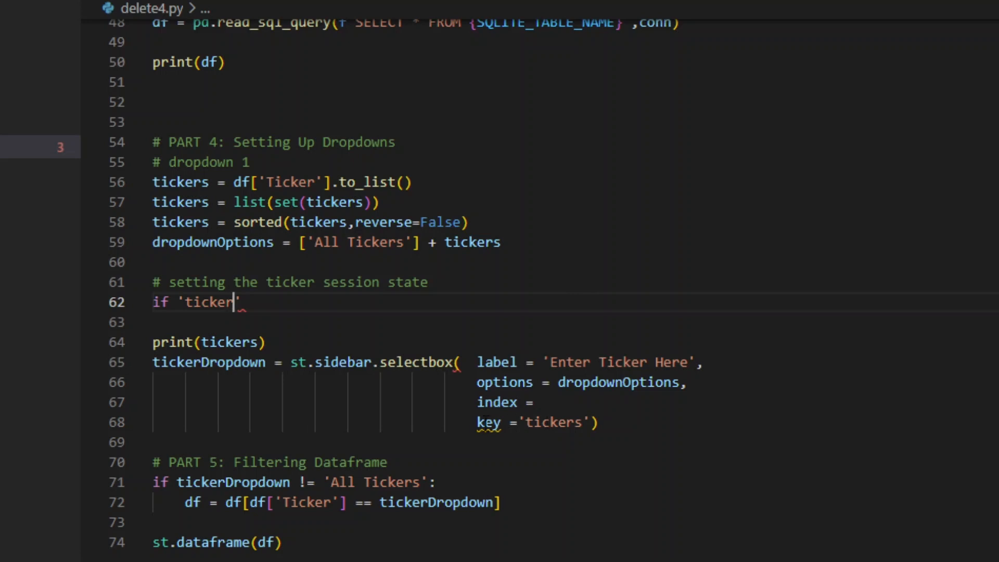
{"action": "double_click", "coordinate": [552, 421]}
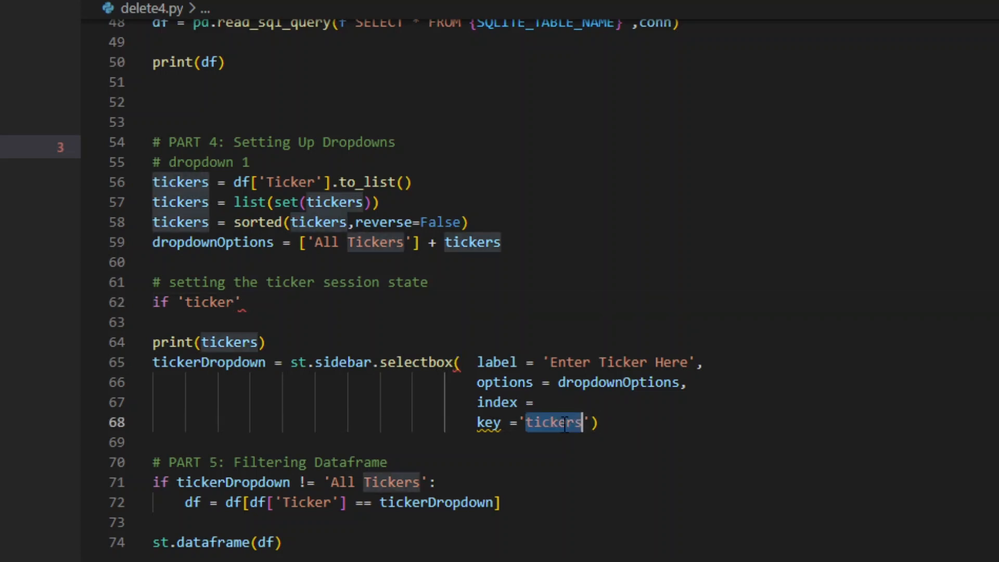
{"action": "type", "text": "ticker"}
{"action": "left_click", "coordinate": [576, 302]}
{"action": "type", "text": " not in st"}
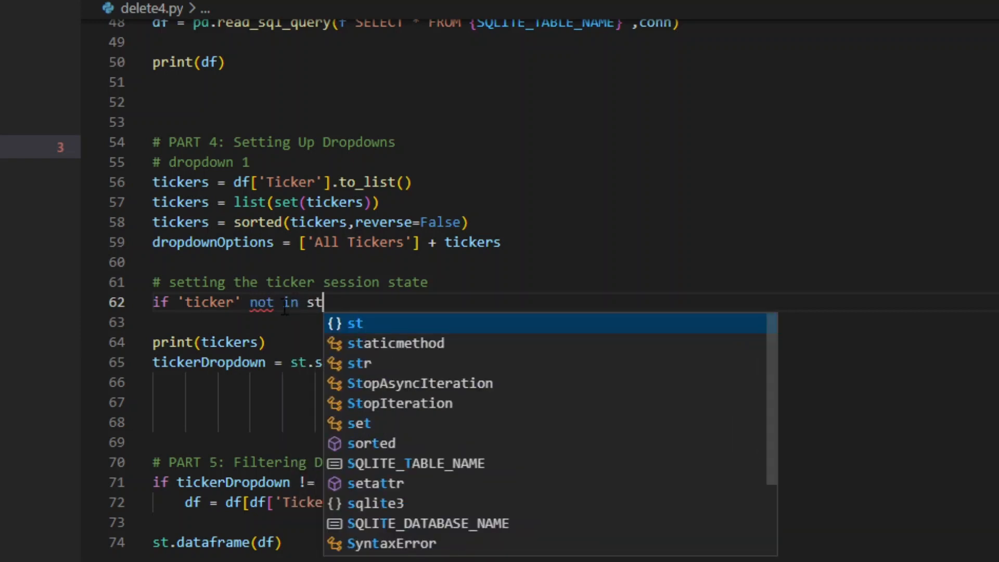
{"action": "type", "text": ".session"}
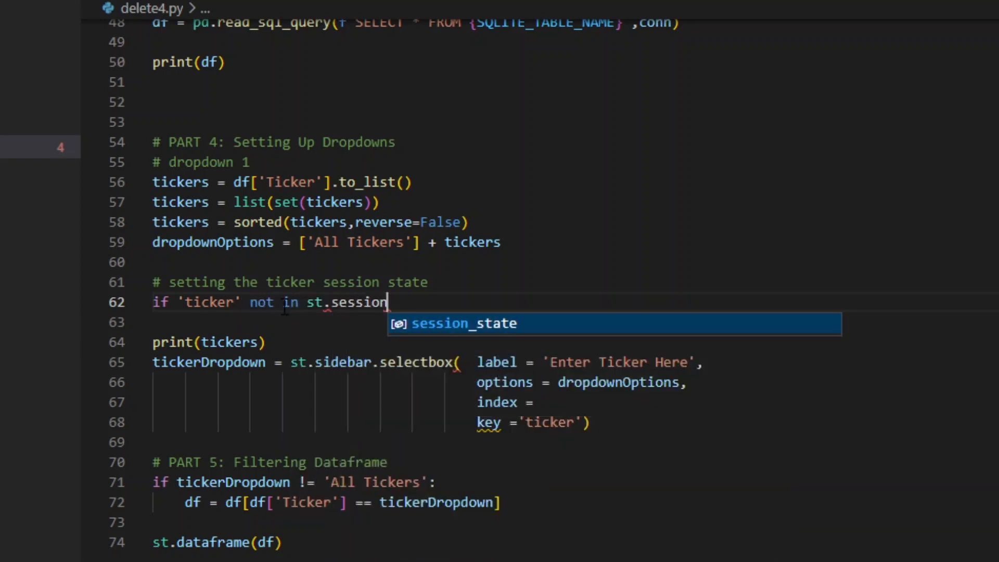
{"action": "type", "text": "_state:"}
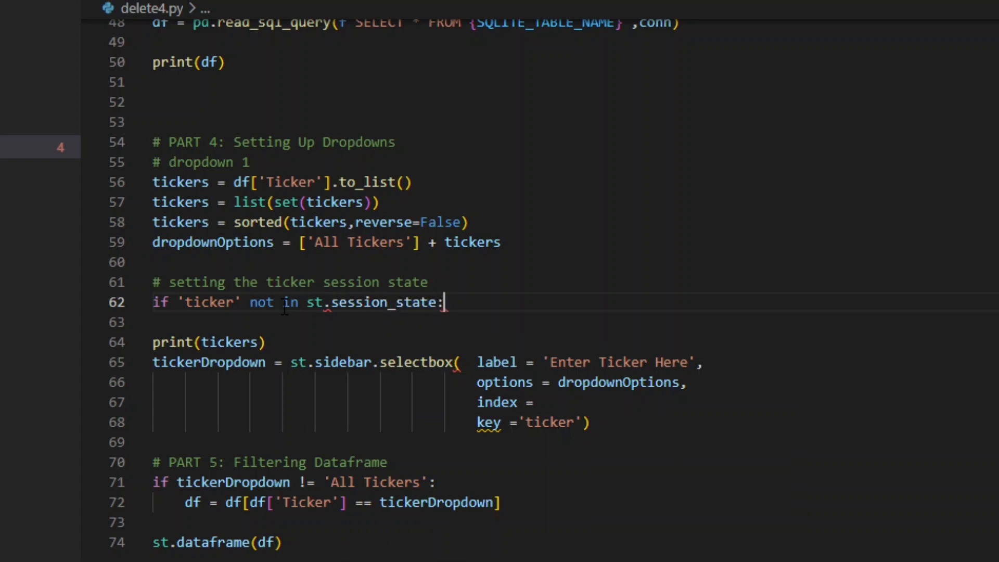
{"action": "key", "text": "enter"}
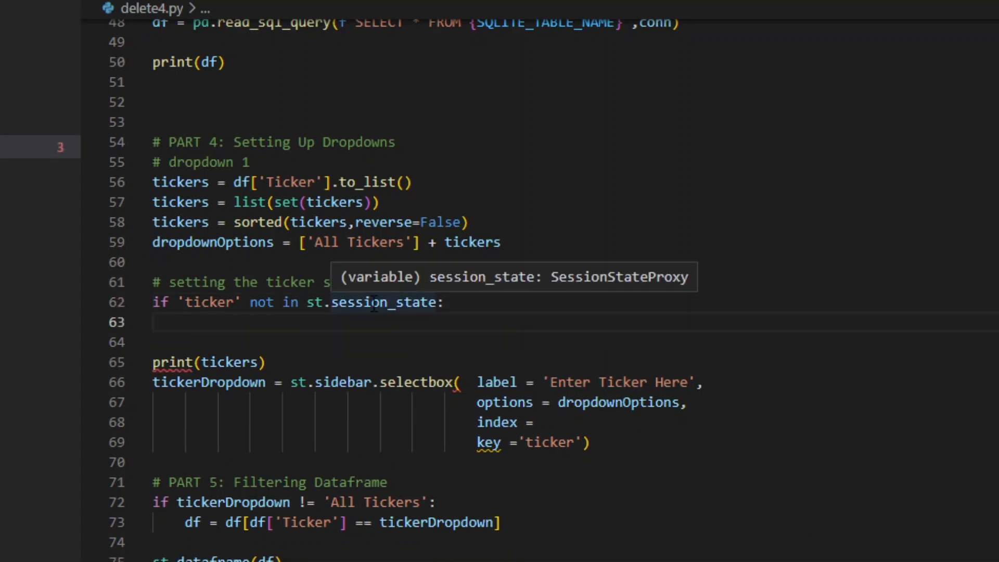
Inside the if, assign st.session_state['ticker'] = 'All Ticker' and leave blank lines below.
{"action": "type", "text": "st.session_state["}
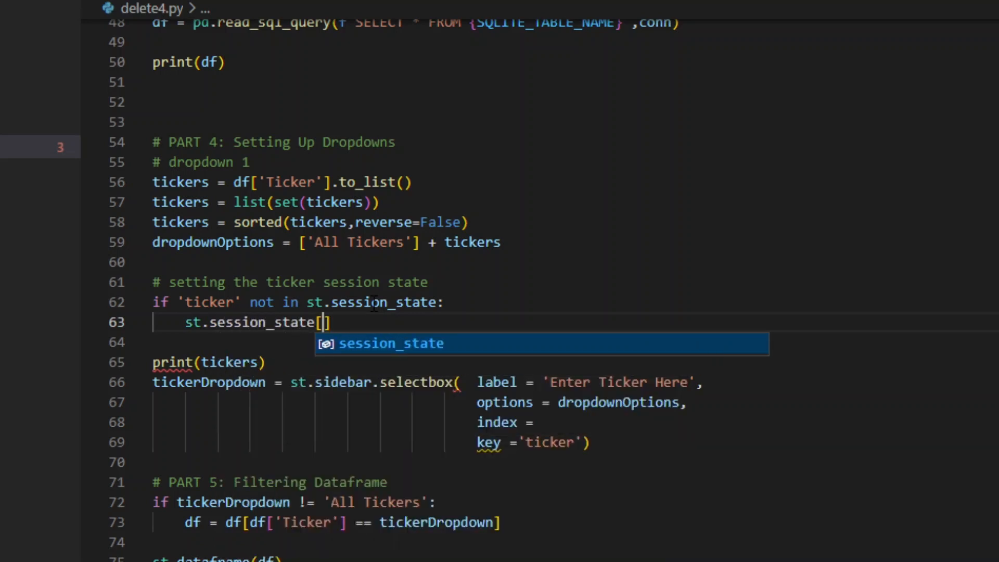
{"action": "type", "text": "'ticker'"}
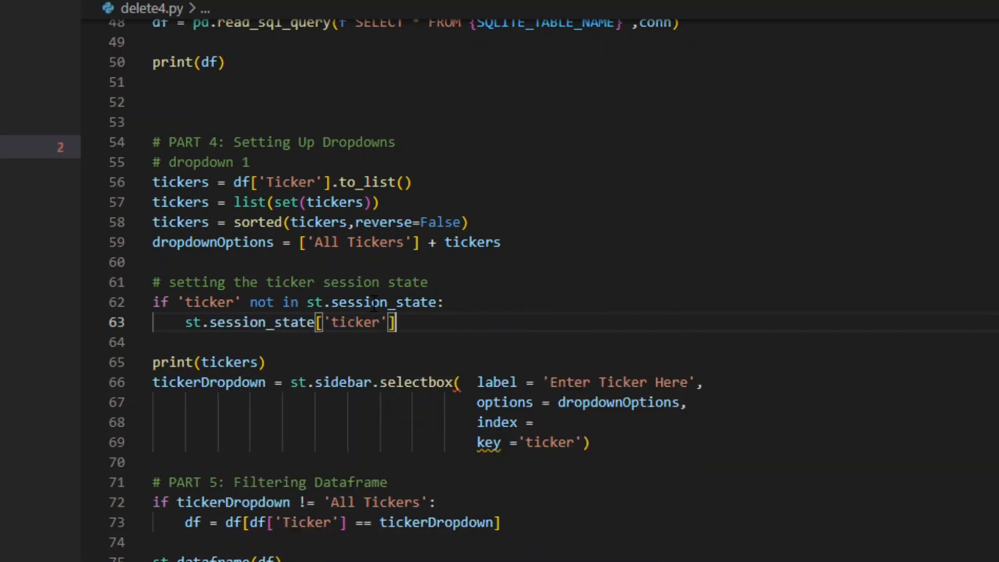
{"action": "type", "text": "= 'A"}
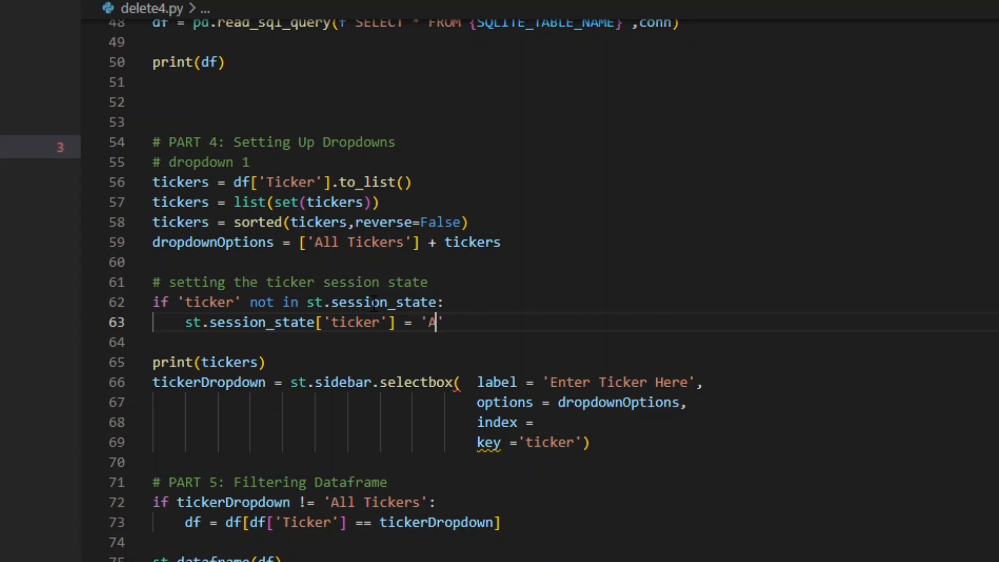
{"action": "type", "text": "ll Ticker"}
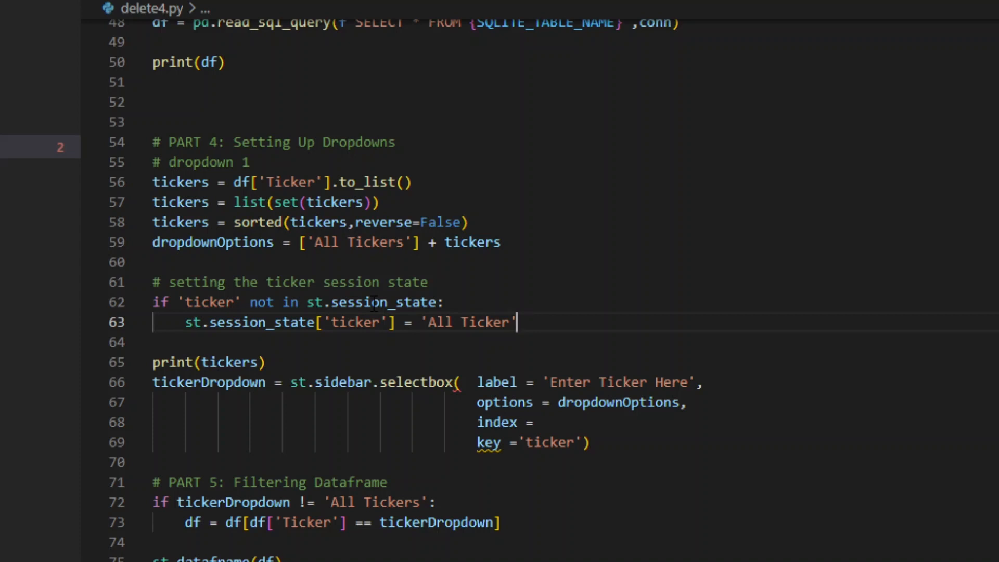
{"action": "key", "text": "enter"}
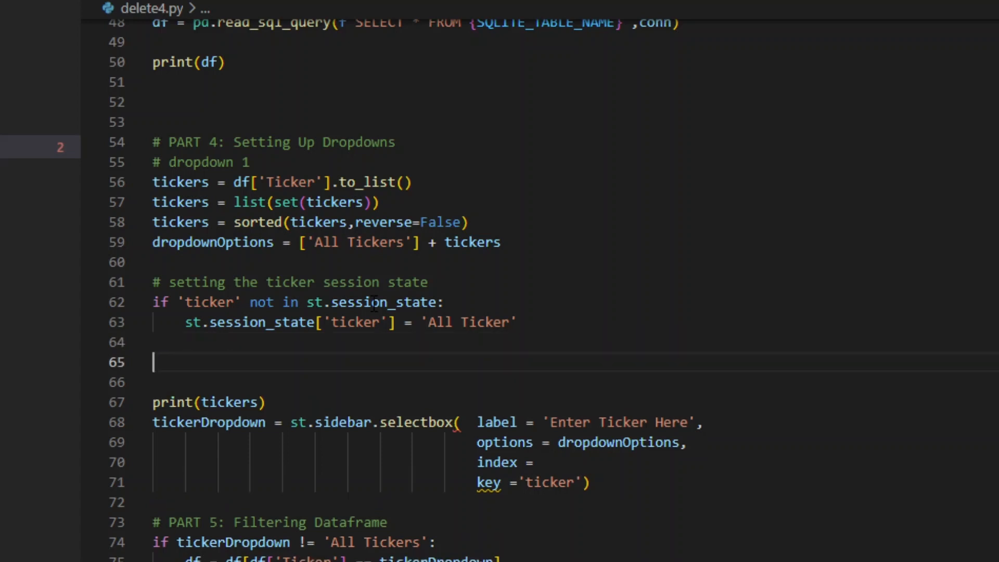
Add keep_previous_value = st.session_state['ticker'] on line 65 and position the cursor after it.
{"action": "type", "text": "keep_"}
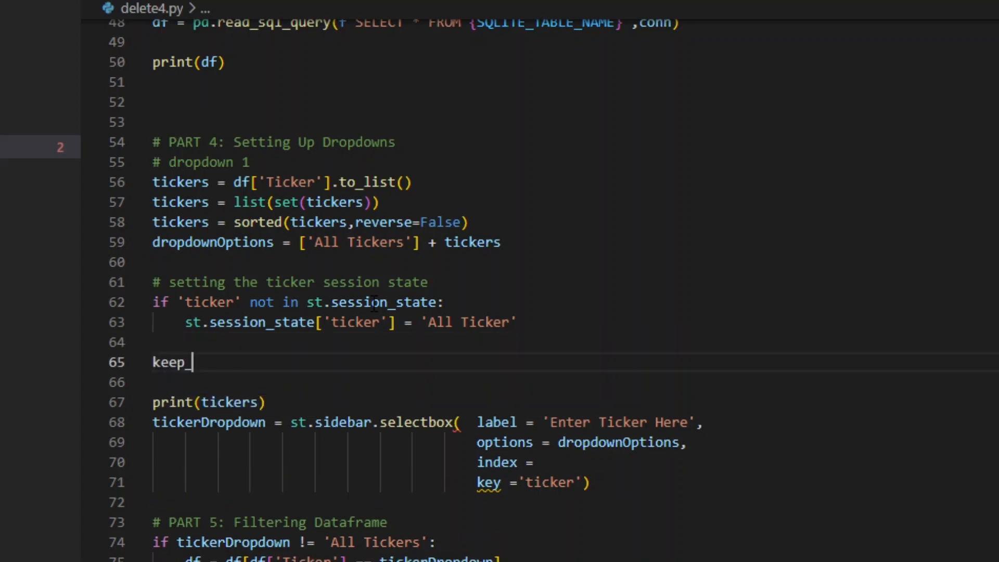
{"action": "type", "text": "previous"}
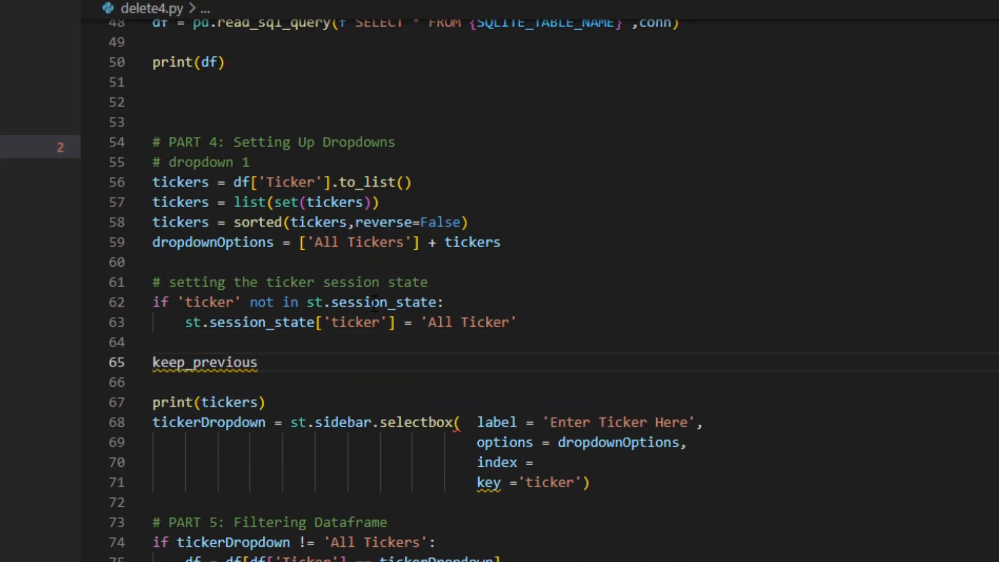
{"action": "type", "text": "_value"}
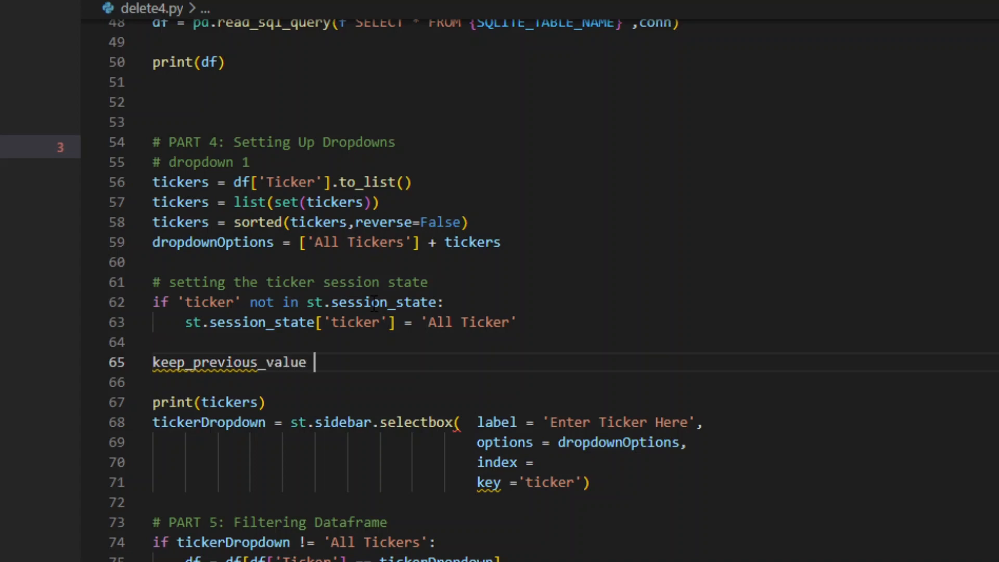
{"action": "type", "text": "="}
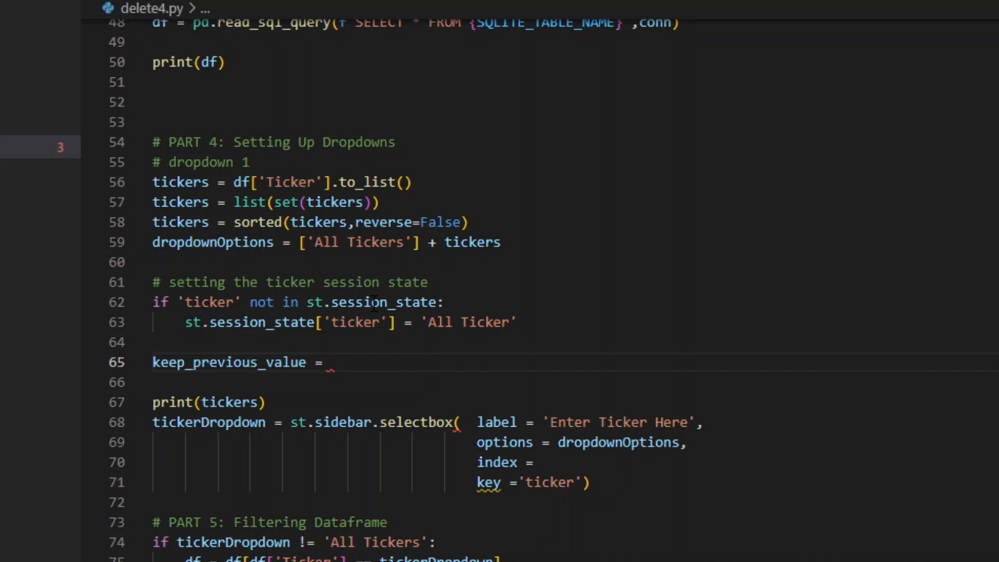
{"action": "mouse_move", "coordinate": [401, 355]}
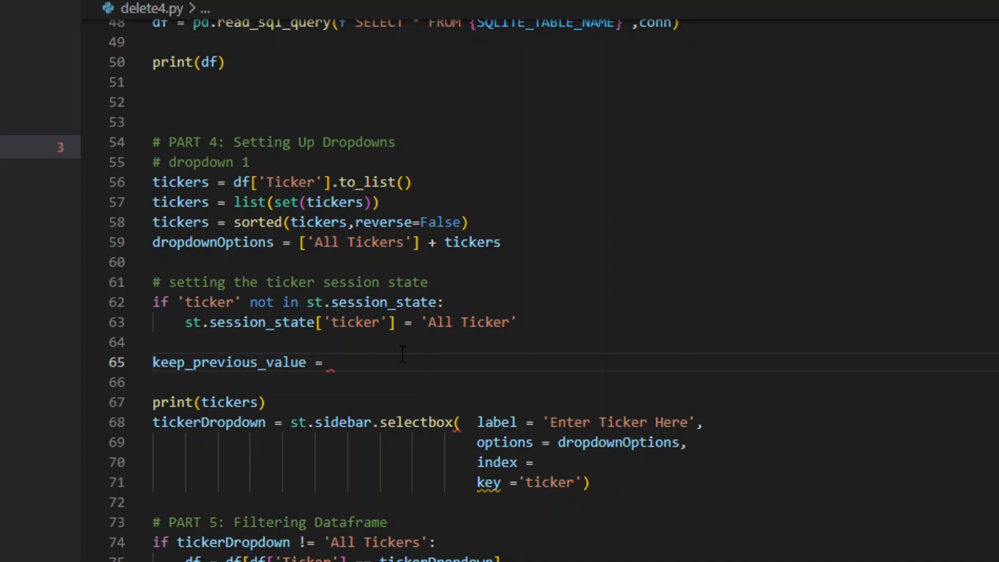
{"action": "mouse_move", "coordinate": [391, 415]}
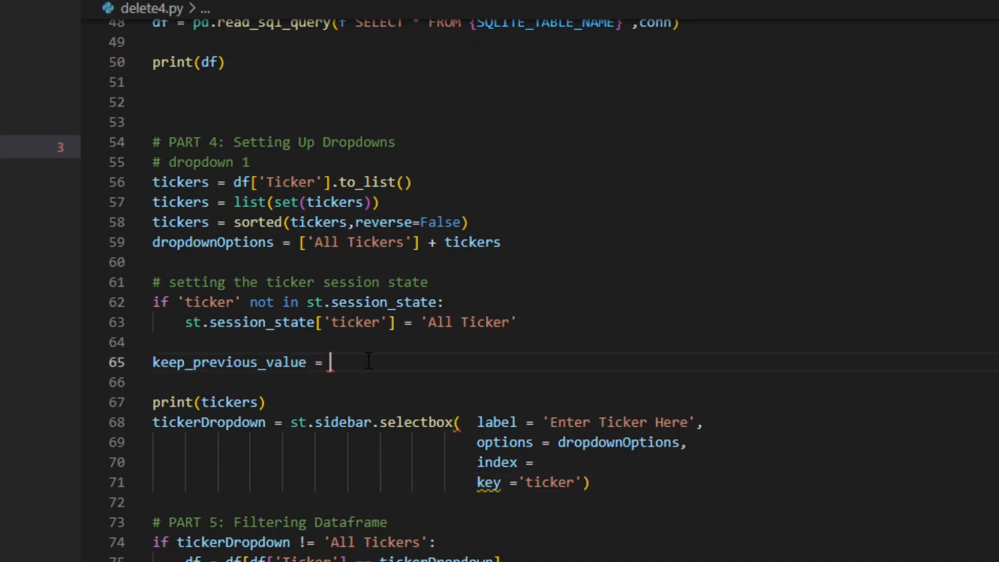
{"action": "type", "text": "st.session_stat"}
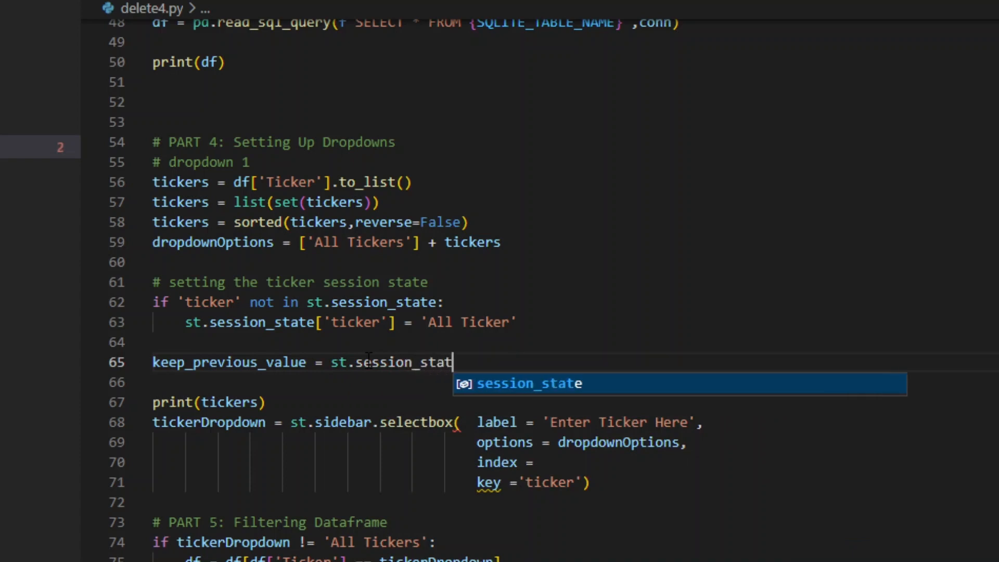
{"action": "type", "text": "["}
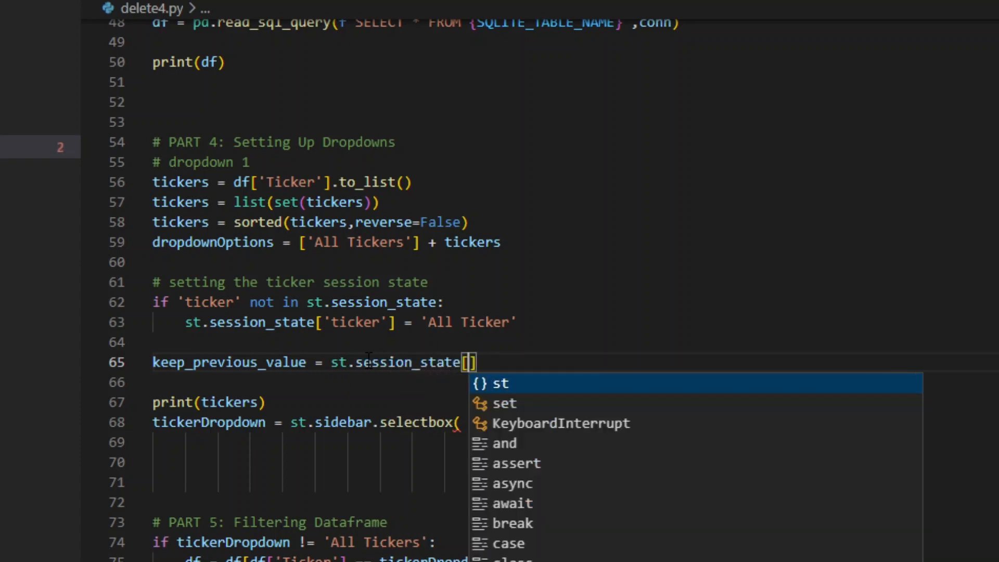
{"action": "type", "text": "'ticker'"}
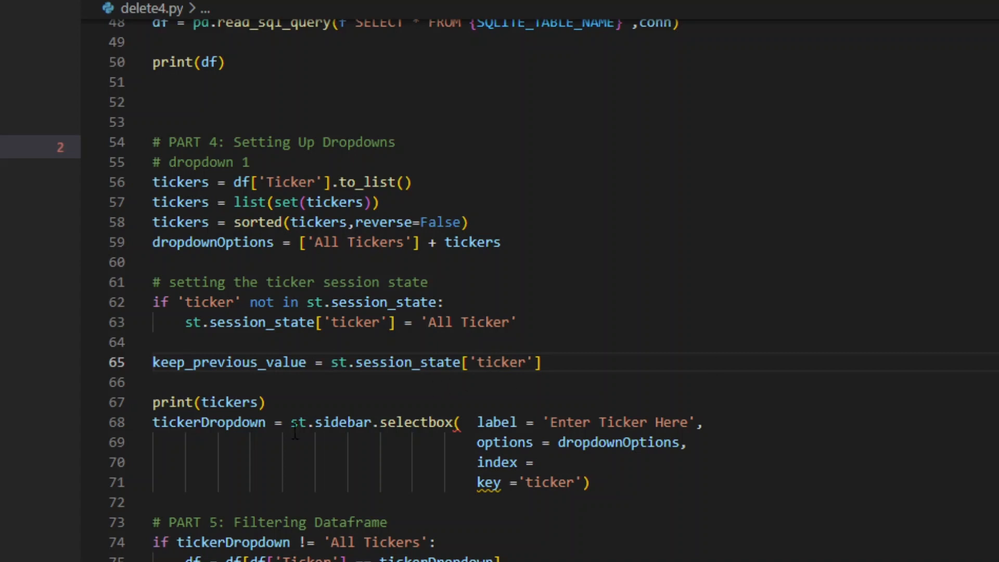
{"action": "double_click", "coordinate": [228, 362]}
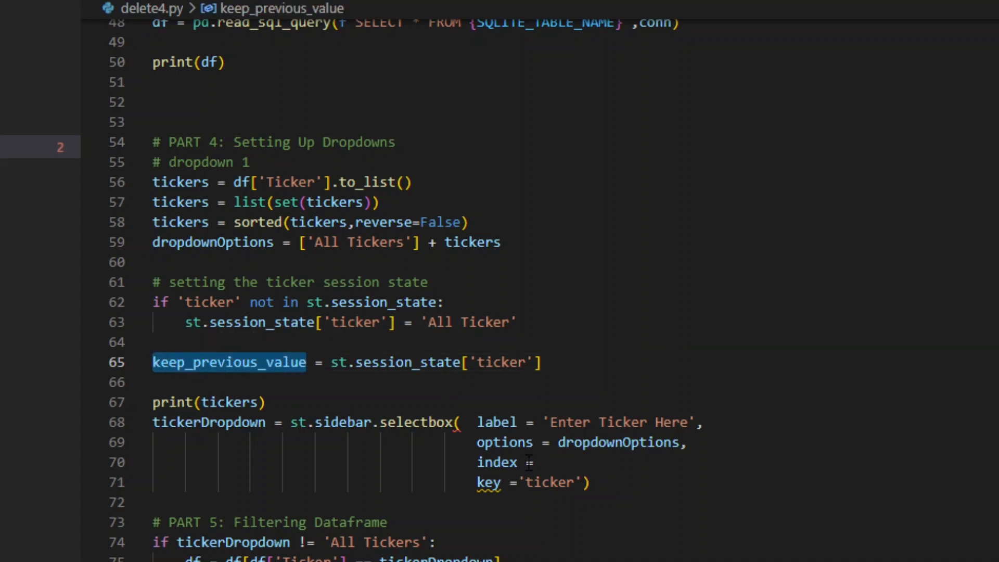
{"action": "mouse_move", "coordinate": [498, 462]}
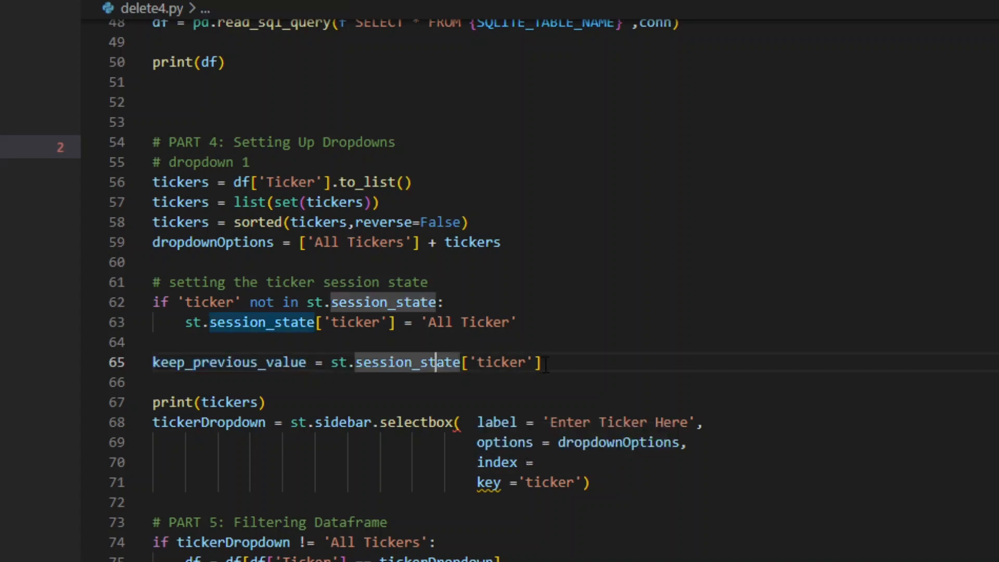
{"action": "left_click", "coordinate": [538, 362]}
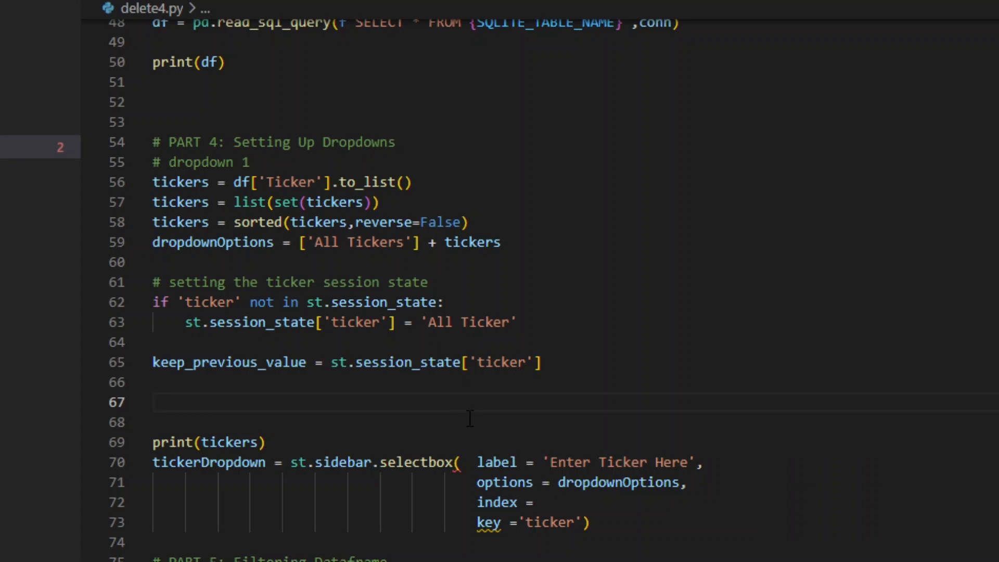
Compute index = dropdownOptions.index(keep_previous_value) and pass index = index to the selectbox.
{"action": "type", "text": "index = ticker"}
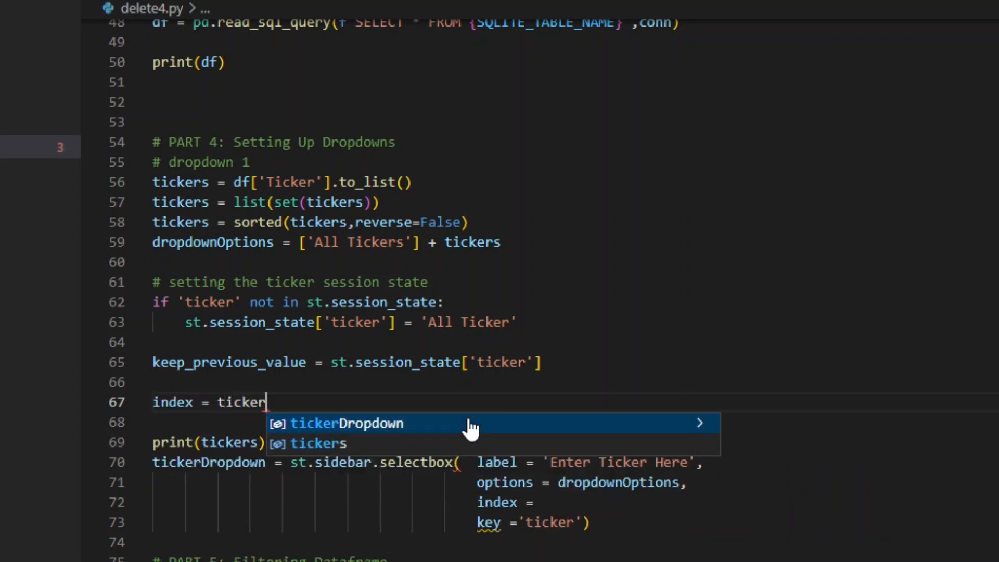
{"action": "key", "text": "BackSpace"}
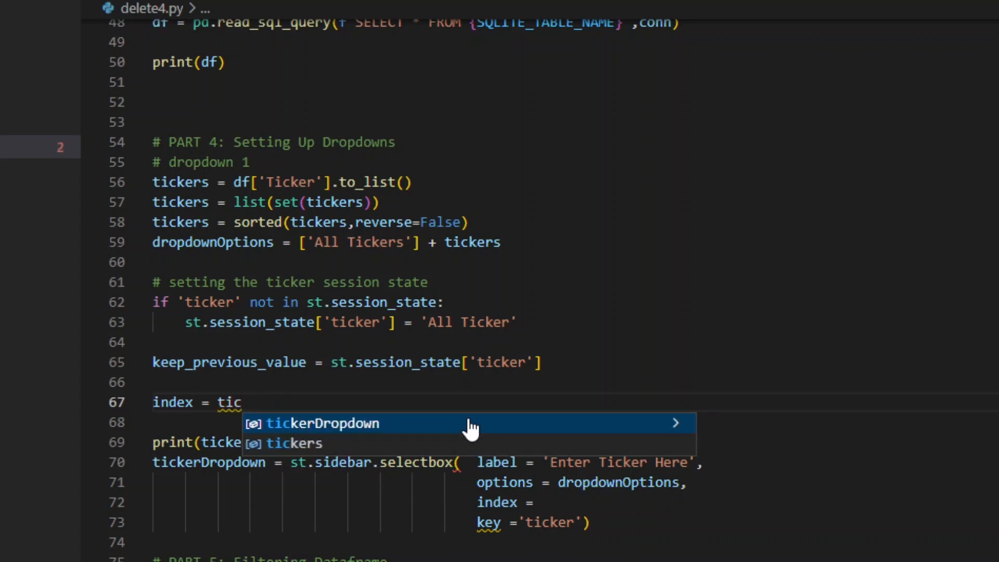
{"action": "key", "text": "BackSpace"}
{"action": "type", "text": "dropdownOptions"}
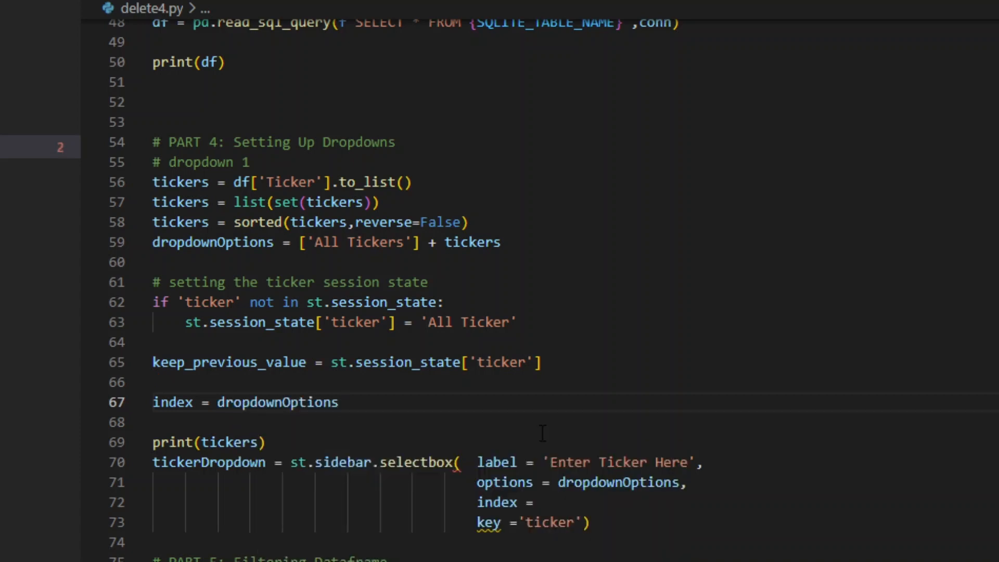
{"action": "type", "text": ".index"}
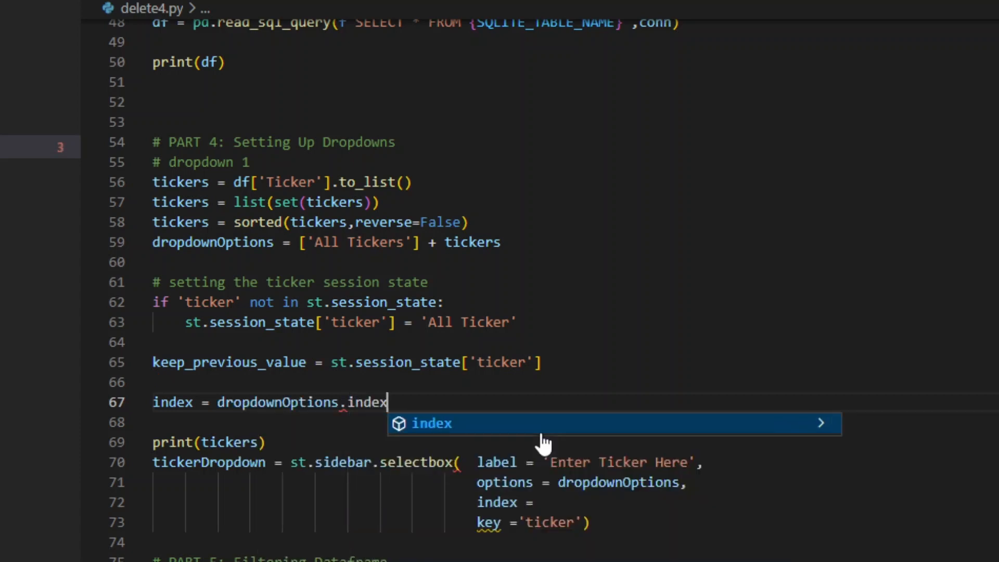
{"action": "type", "text": "(keep_previous_value"}
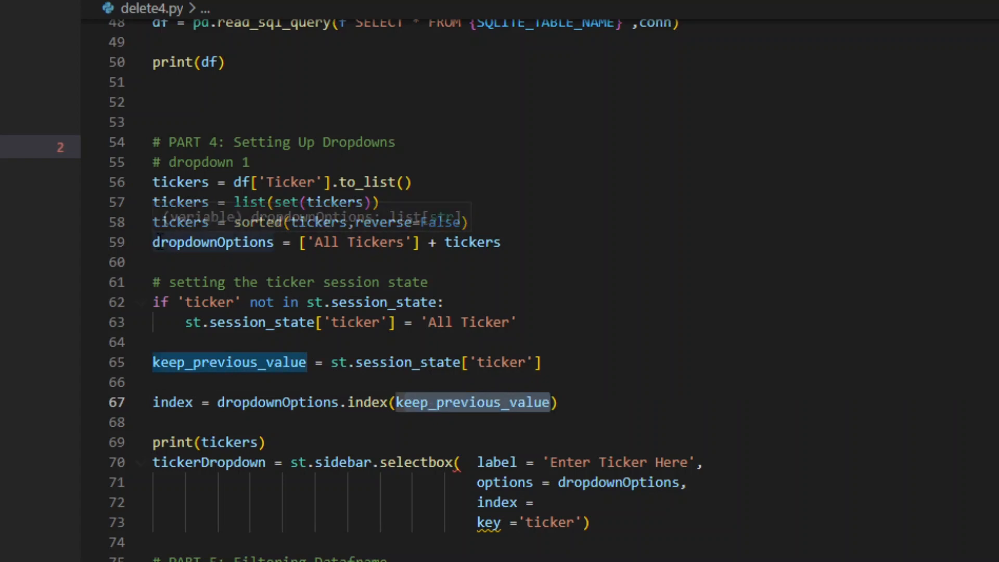
{"action": "left_click", "coordinate": [213, 242]}
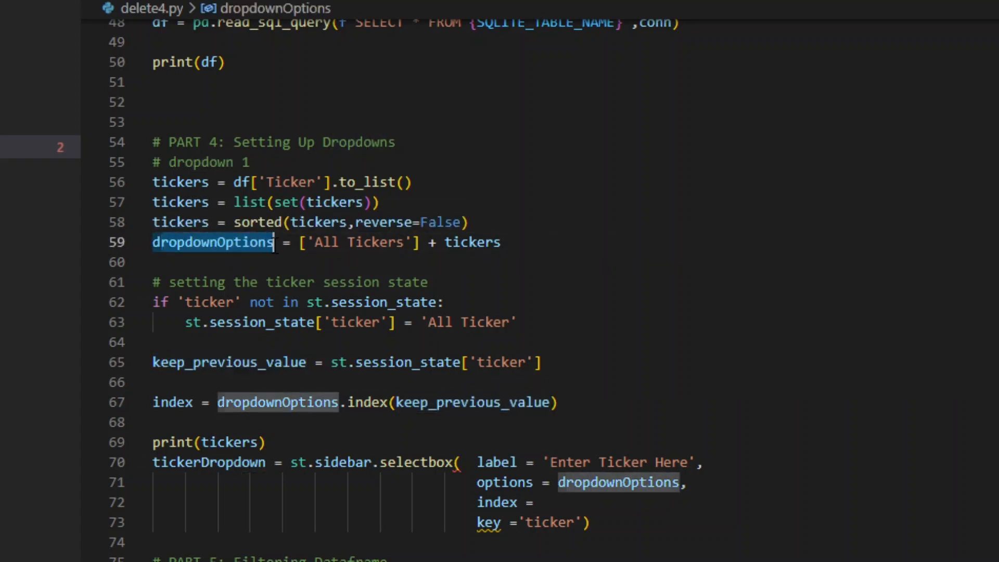
{"action": "mouse_move", "coordinate": [213, 243]}
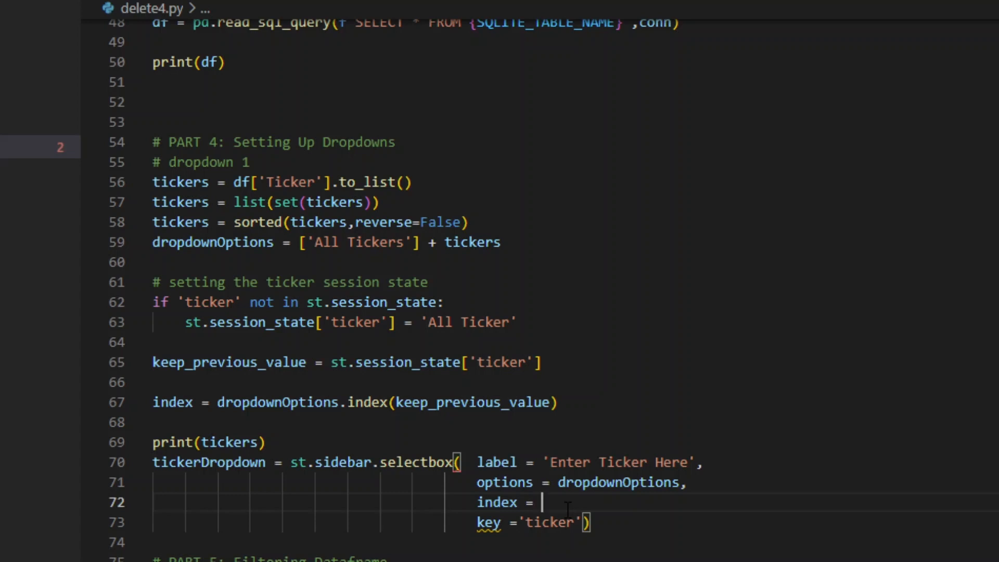
{"action": "type", "text": "index"}
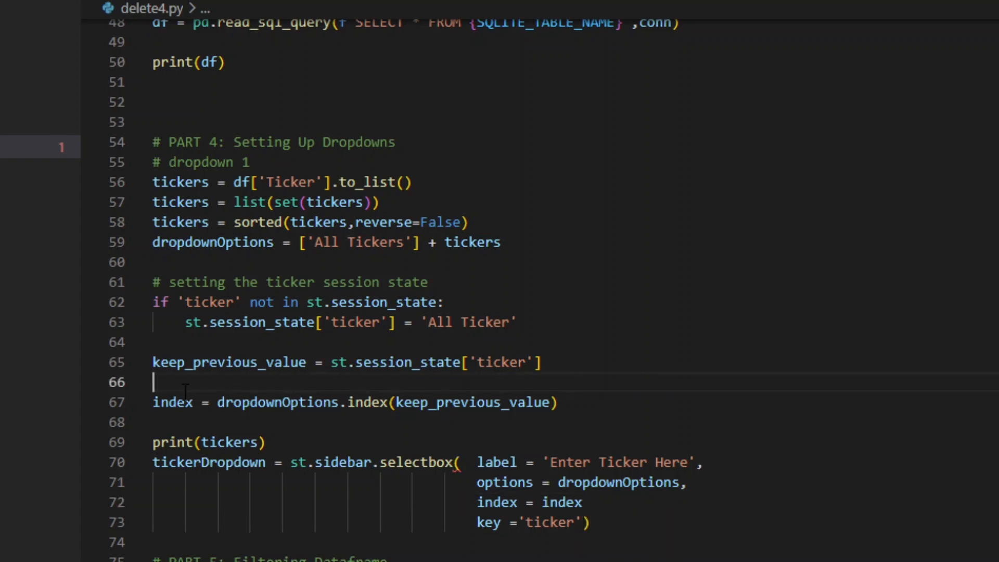
{"action": "key", "text": "enter"}
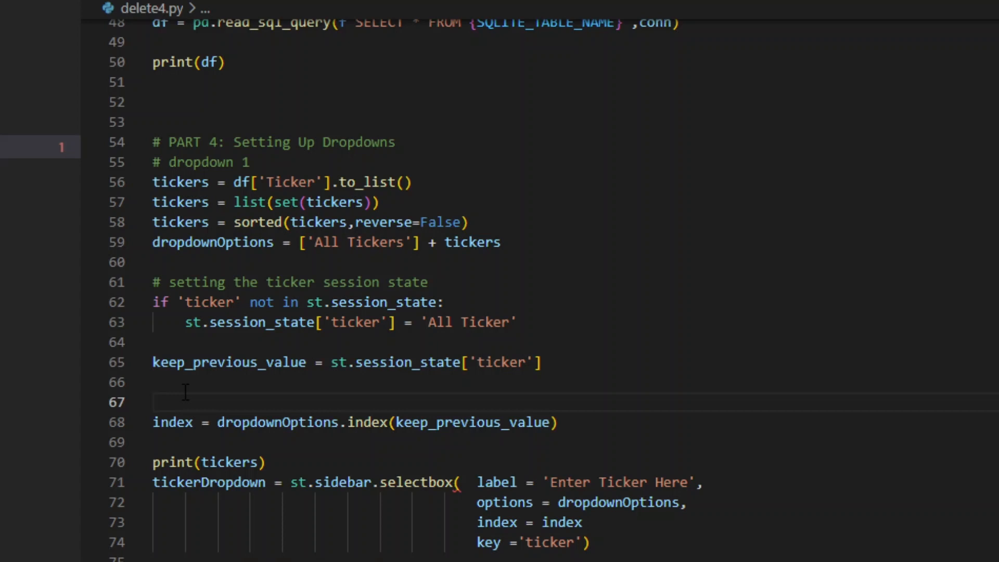
Wrap the index lookup in try/except so index falls back to 0 when the lookup fails.
{"action": "left_click", "coordinate": [153, 401]}
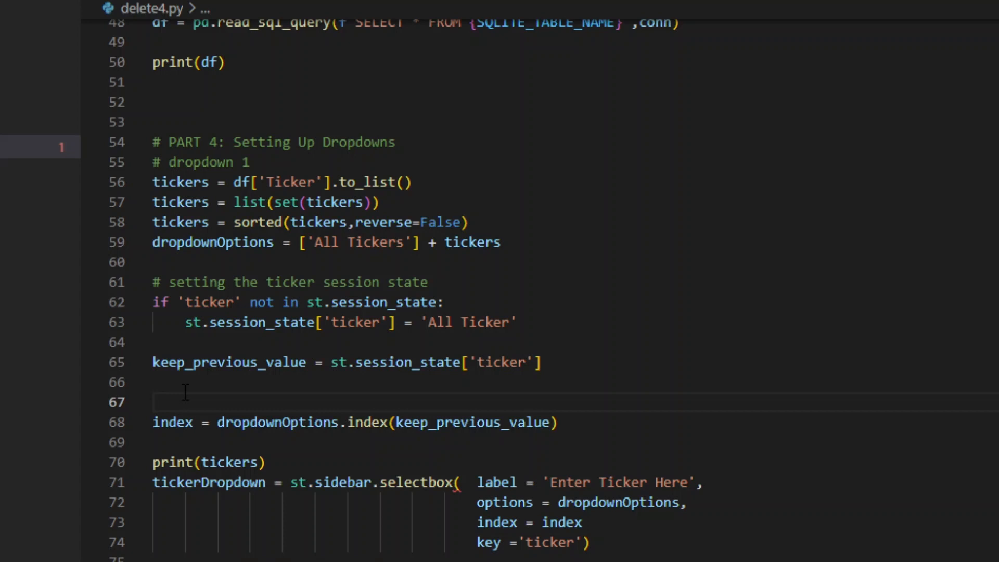
{"action": "type", "text": "try:"}
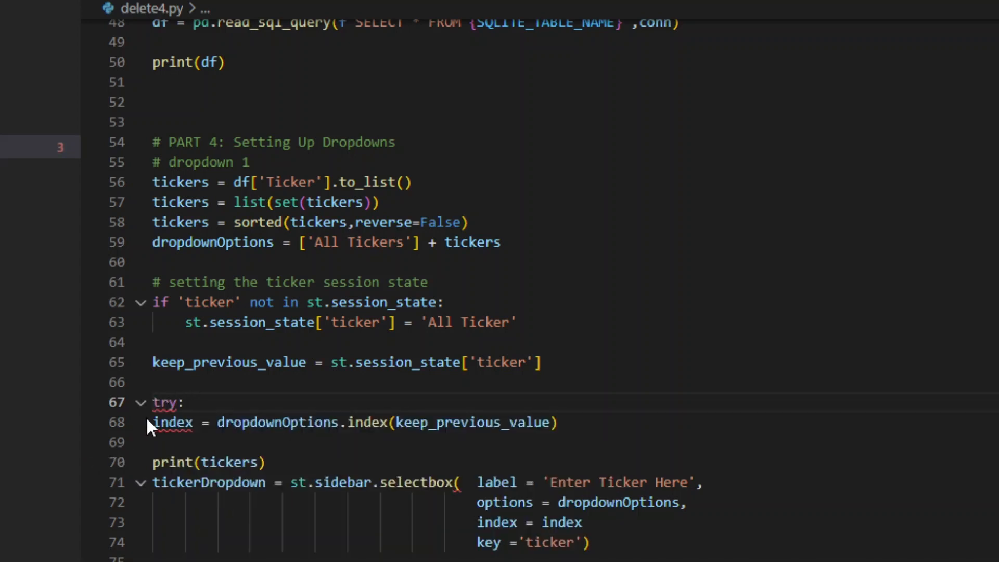
{"action": "left_click", "coordinate": [589, 421]}
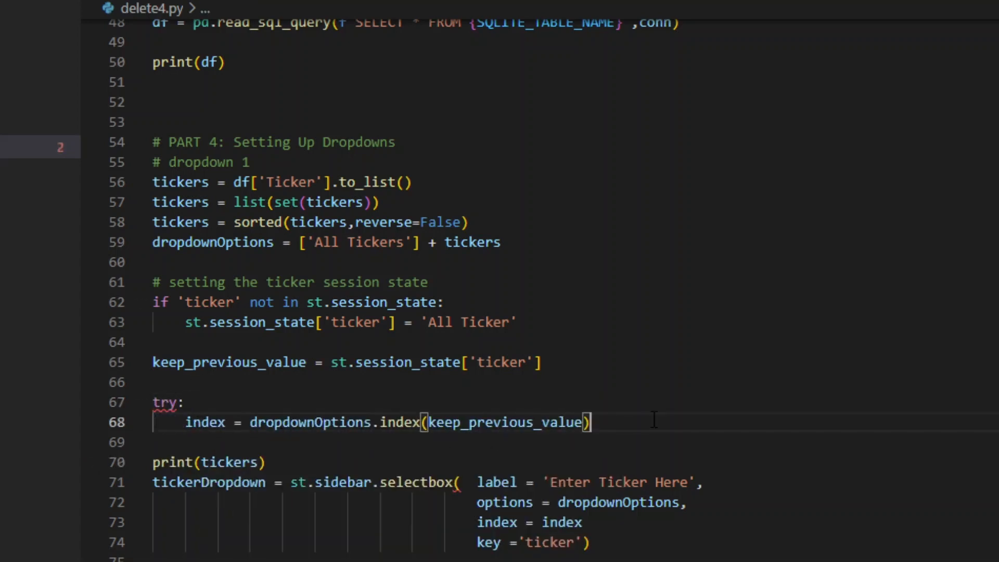
{"action": "type", "text": "e"}
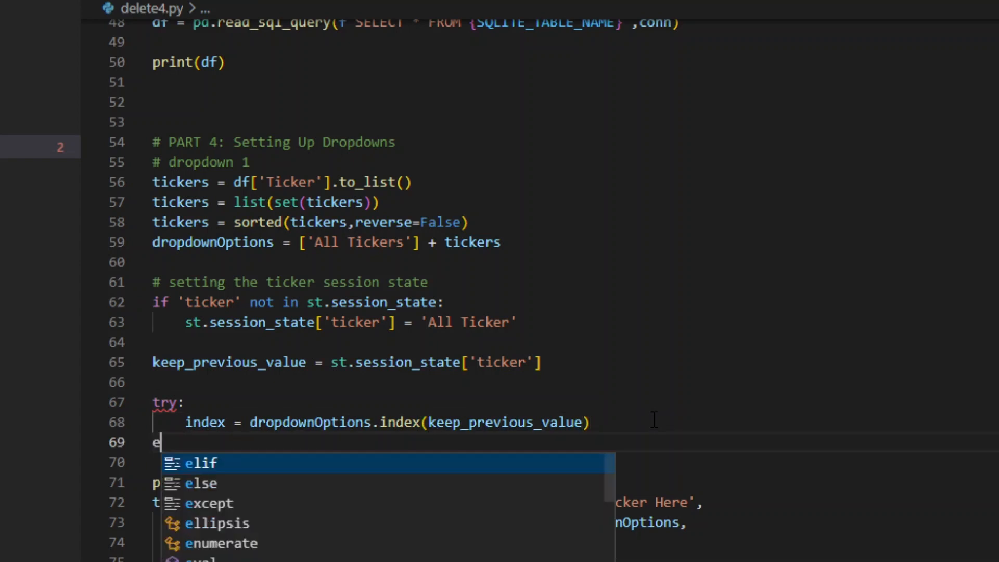
{"action": "type", "text": "lse:"}
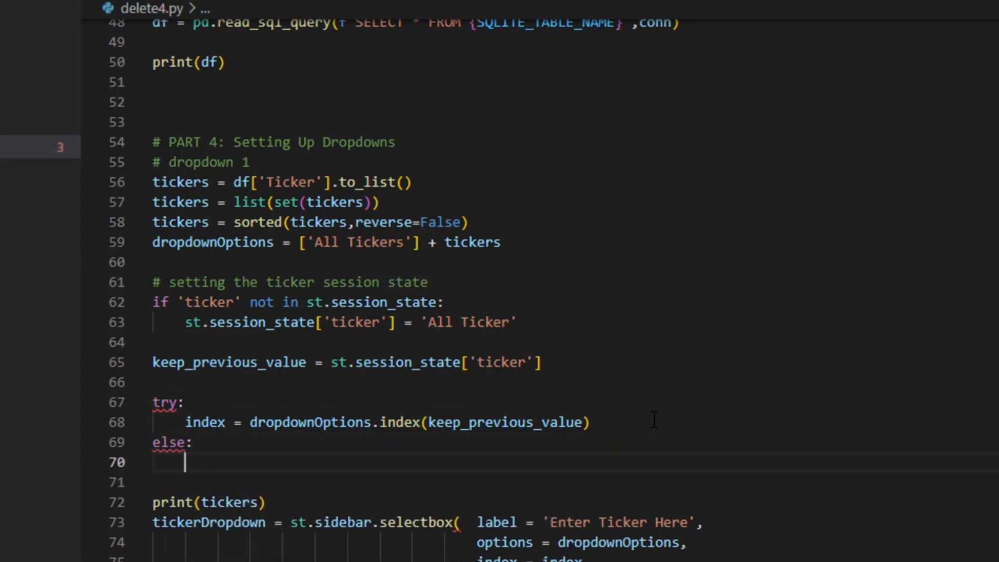
{"action": "type", "text": "index = 0"}
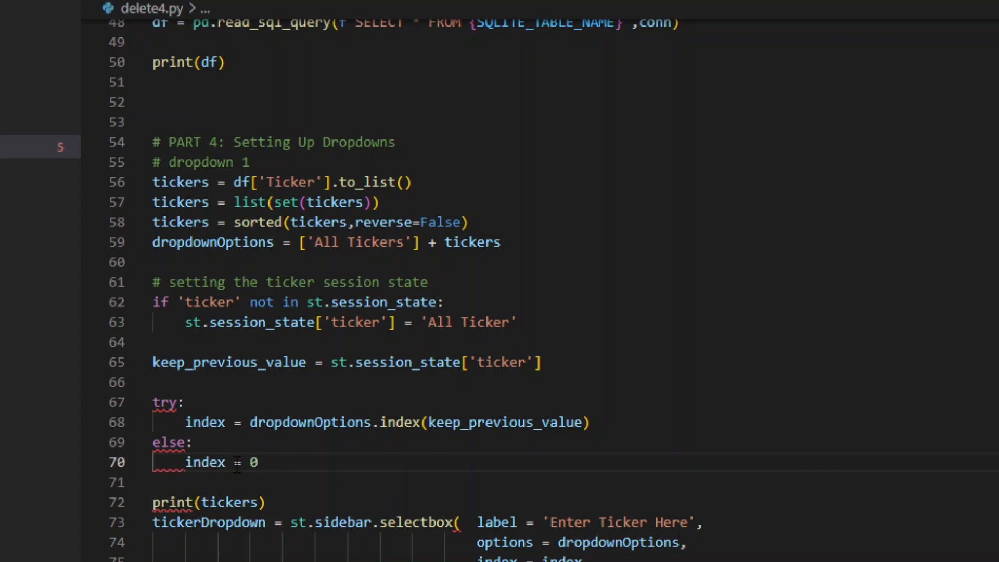
{"action": "type", "text": "except"}
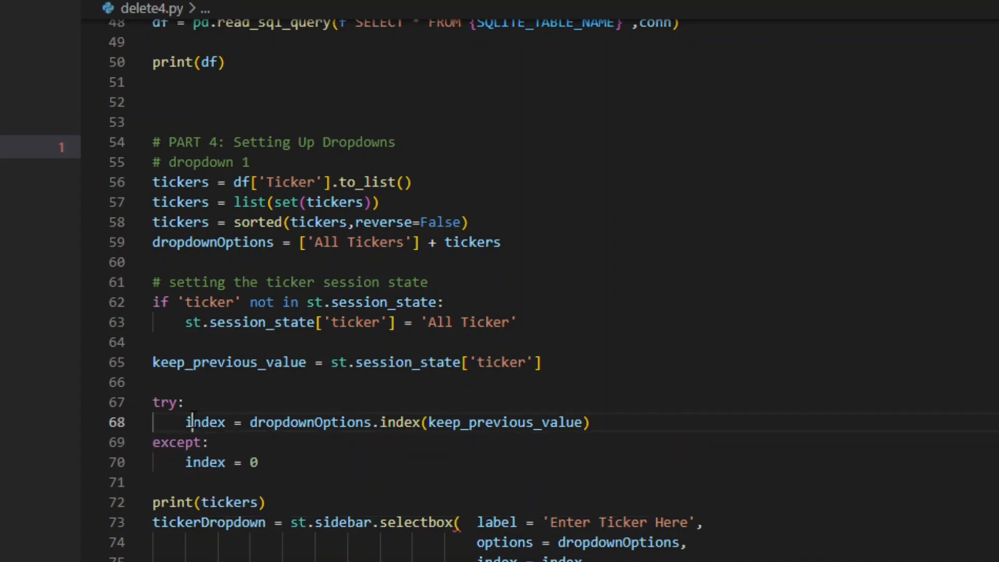
{"action": "double_click", "coordinate": [206, 422]}
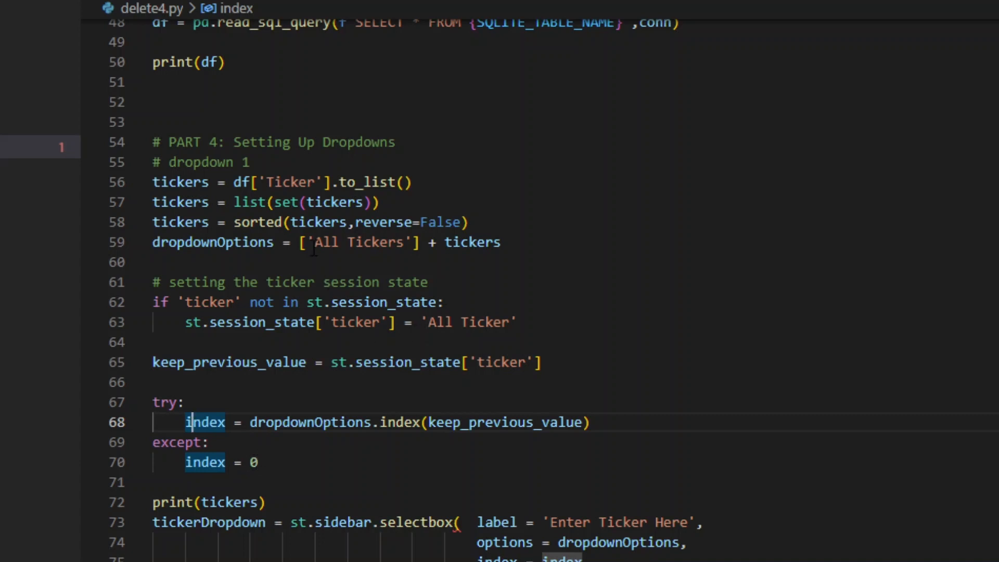
{"action": "double_click", "coordinate": [357, 243]}
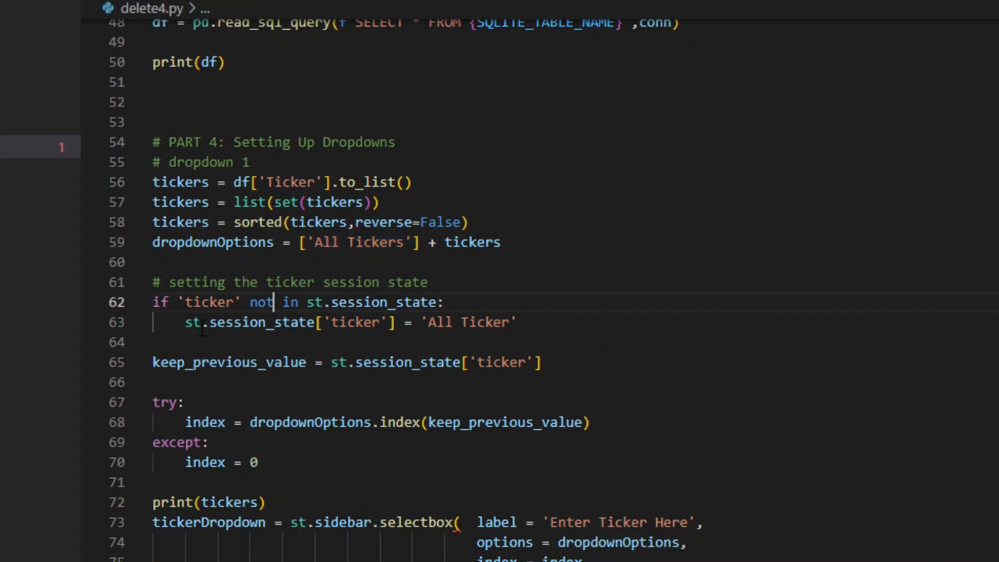
Replace the 'All Ticker' default with keep_previous_value = 0, reading session state only in the else branch.
{"action": "left_click_drag", "start_coordinate": [204, 323], "coordinate": [516, 323]}
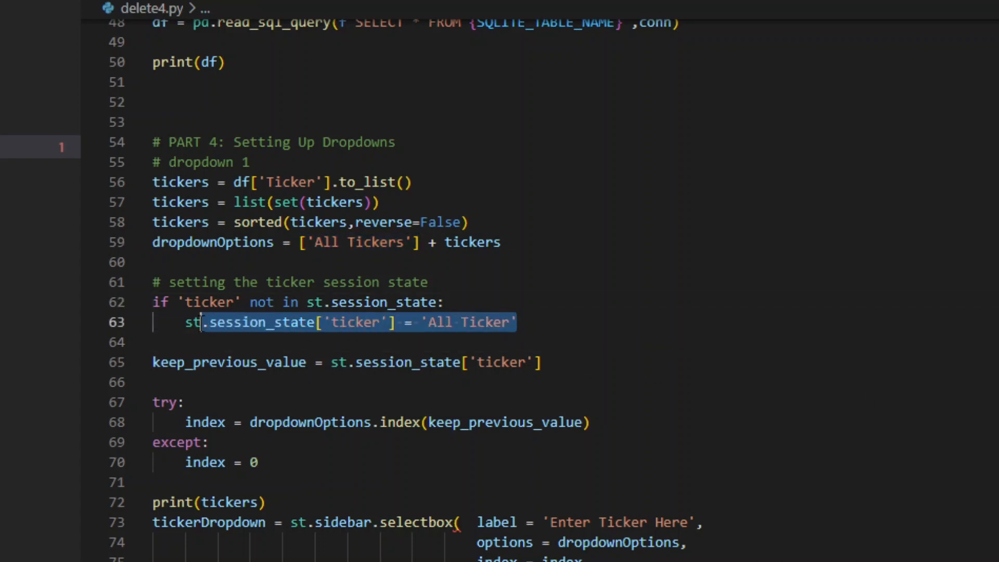
{"action": "key", "text": "Delete"}
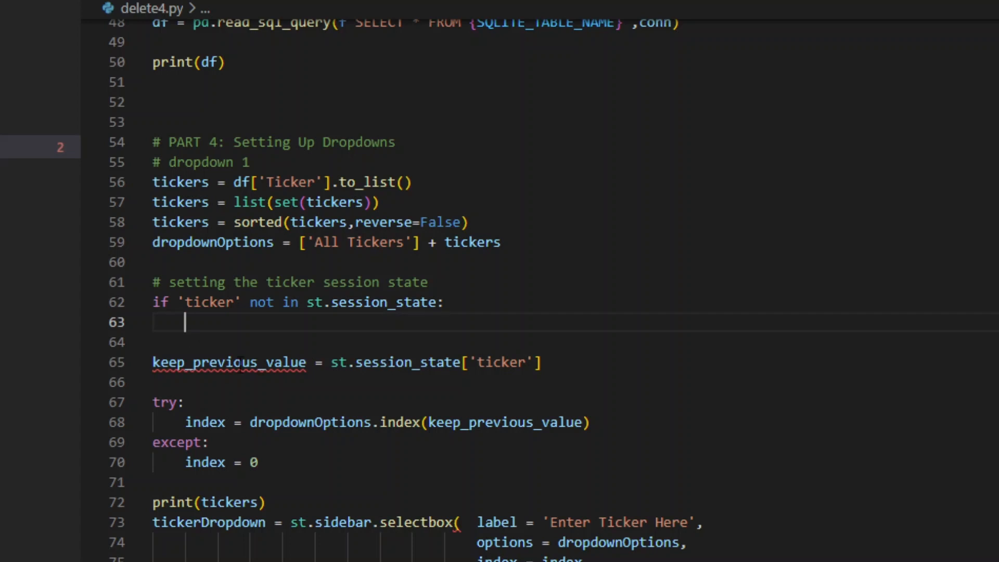
{"action": "double_click", "coordinate": [228, 363]}
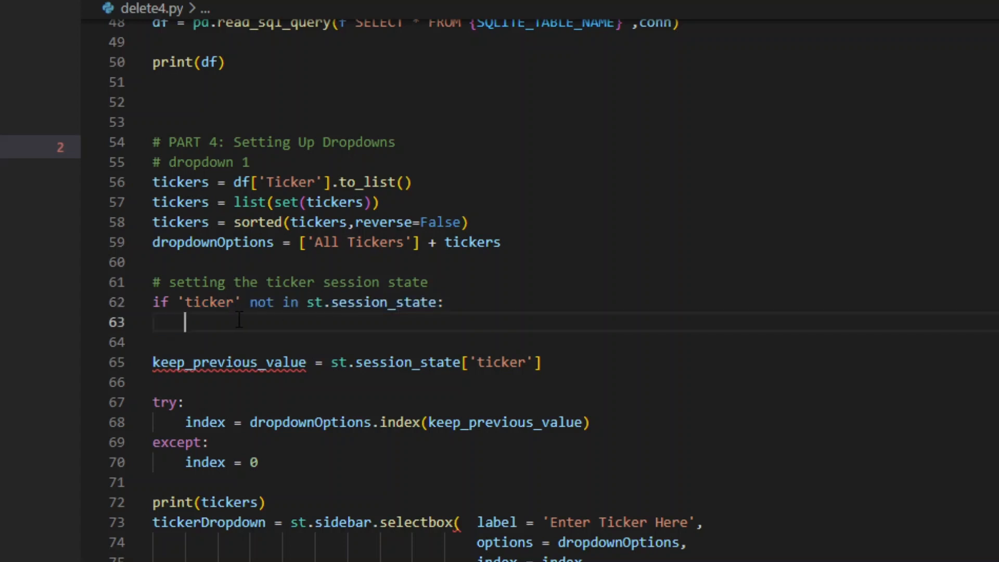
{"action": "type", "text": "keep_previous_value"}
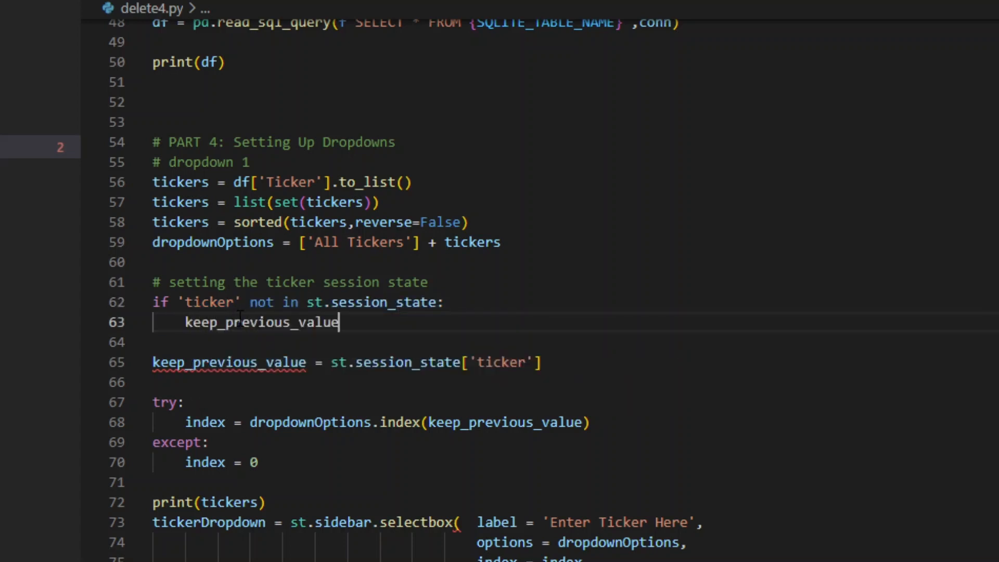
{"action": "type", "text": "= 0"}
{"action": "left_click", "coordinate": [575, 342]}
{"action": "type", "text": "else:"}
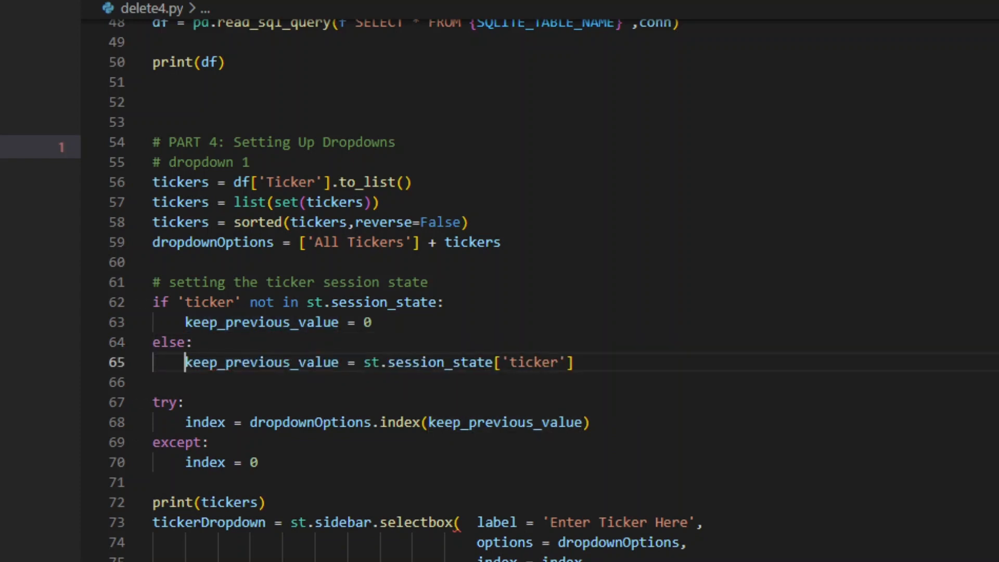
{"action": "scroll", "scroll_direction": "down", "scroll_amount": 3}
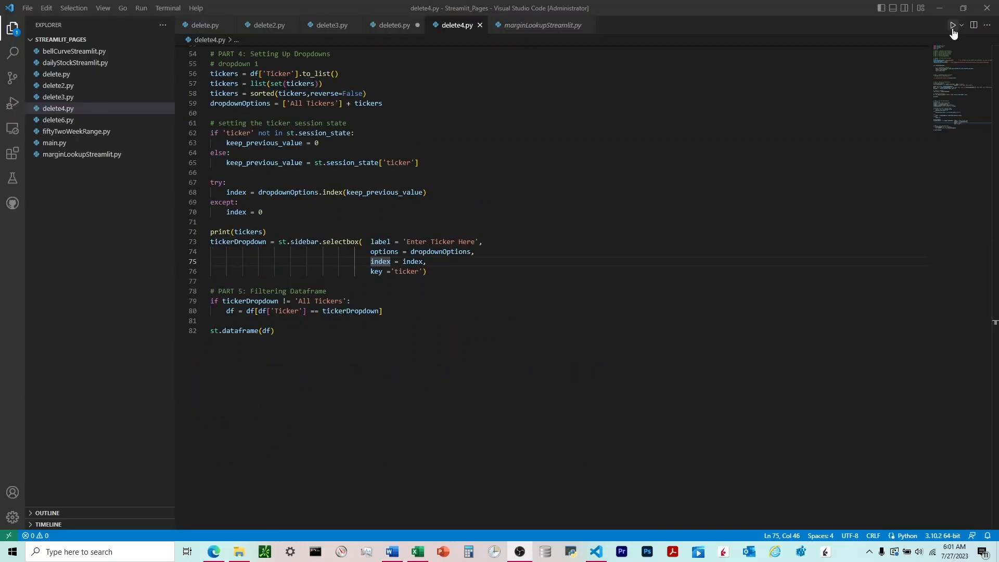
Run 'streamlit run delete4.py' in the terminal to launch the app.
{"action": "left_click", "coordinate": [953, 25]}
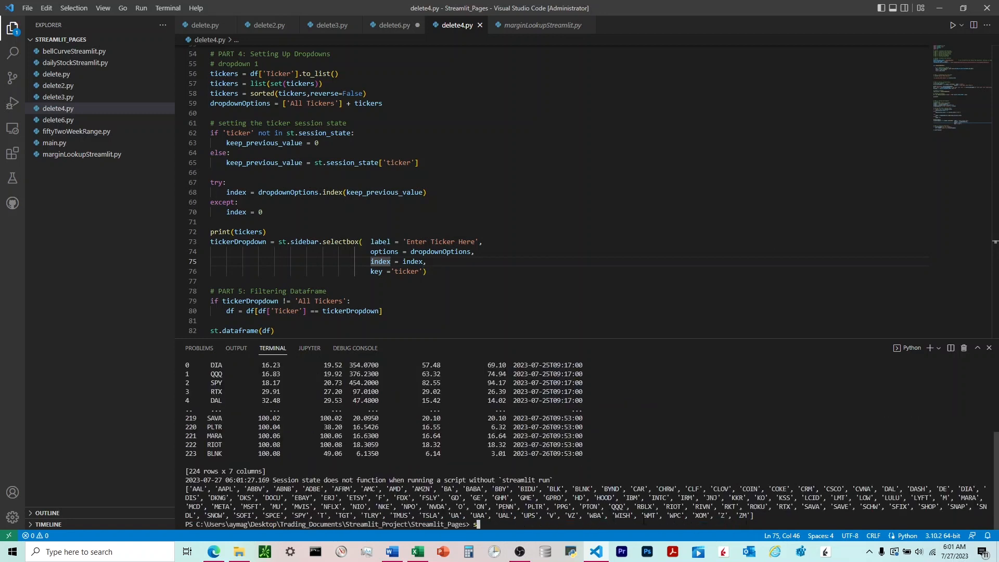
{"action": "type", "text": "streamlit run"}
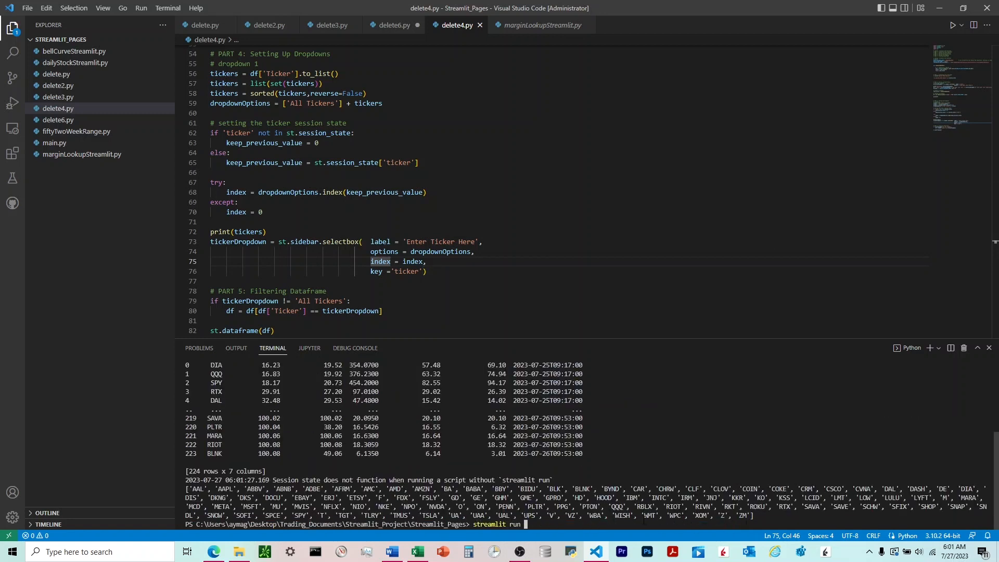
{"action": "type", "text": "delete4."}
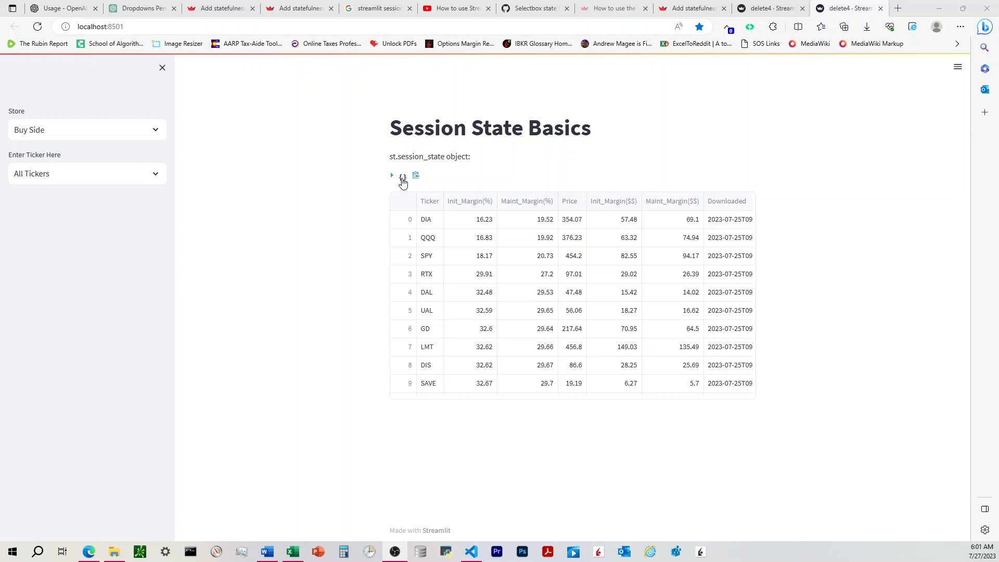
Expand the session_state display and choose ABNB in the Enter Ticker Here dropdown.
{"action": "left_click", "coordinate": [392, 175]}
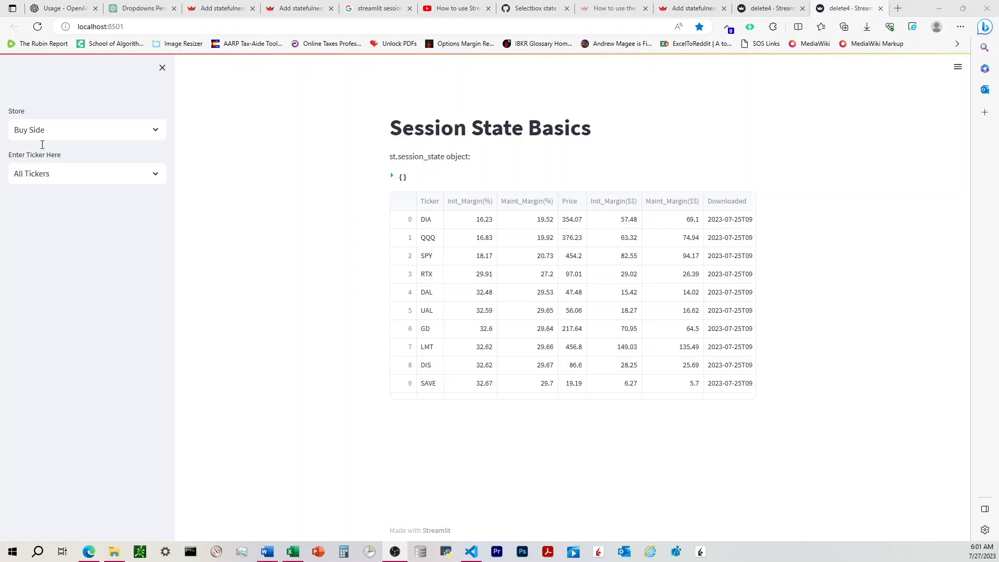
{"action": "left_click", "coordinate": [87, 174]}
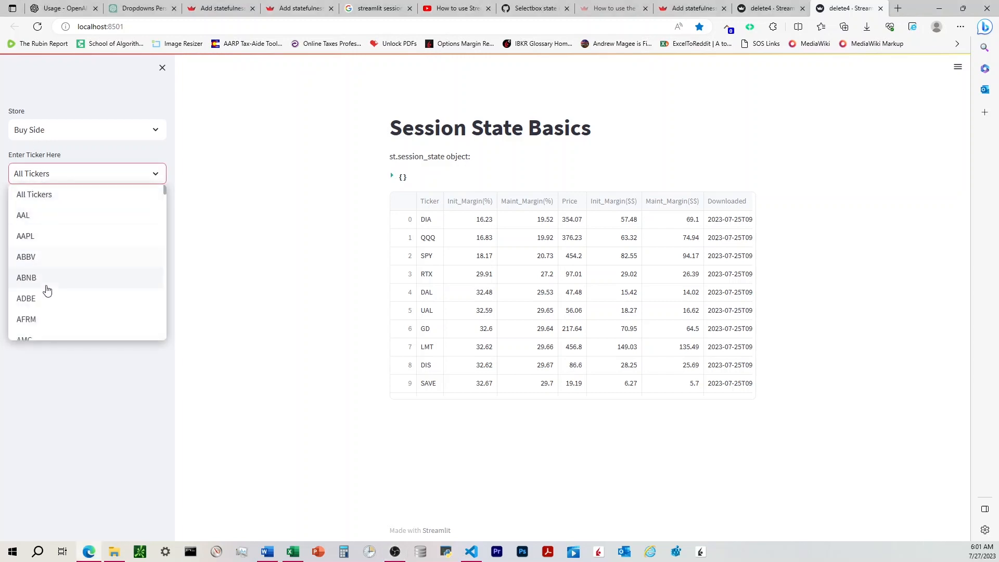
{"action": "left_click", "coordinate": [26, 277]}
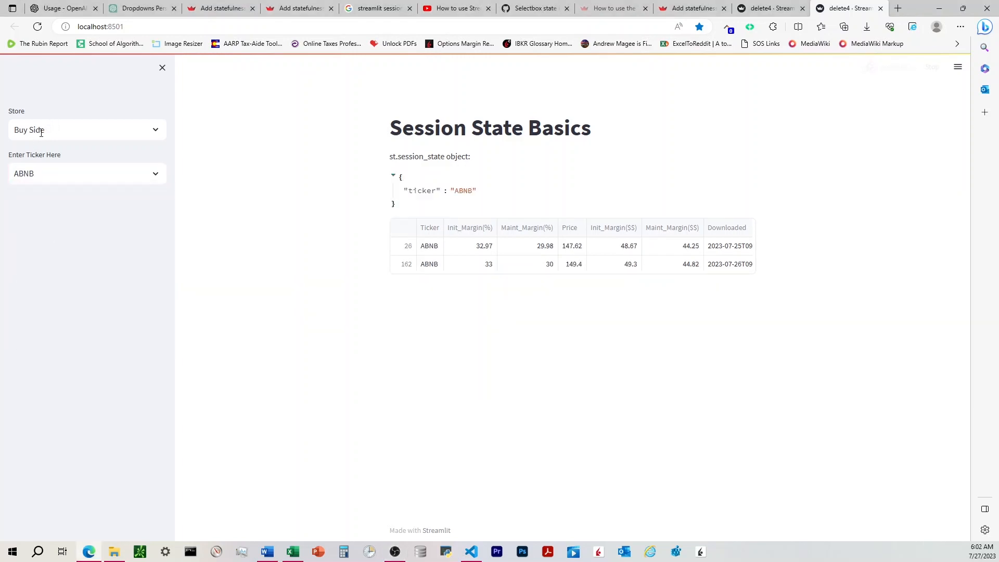
Toggle Store between Buy Side and Sell Side, confirming ABNB stays selected.
{"action": "left_click", "coordinate": [87, 130]}
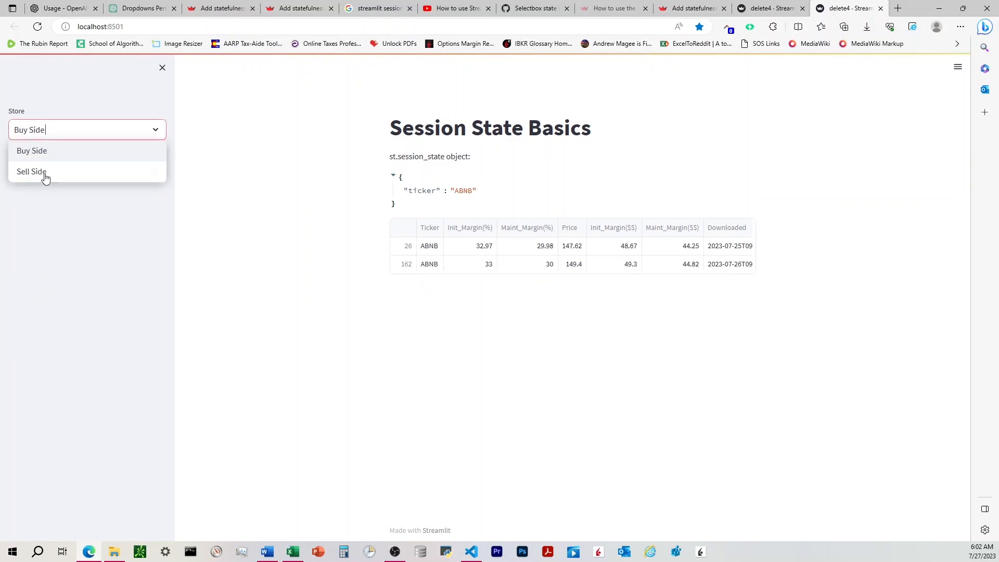
{"action": "left_click", "coordinate": [30, 171]}
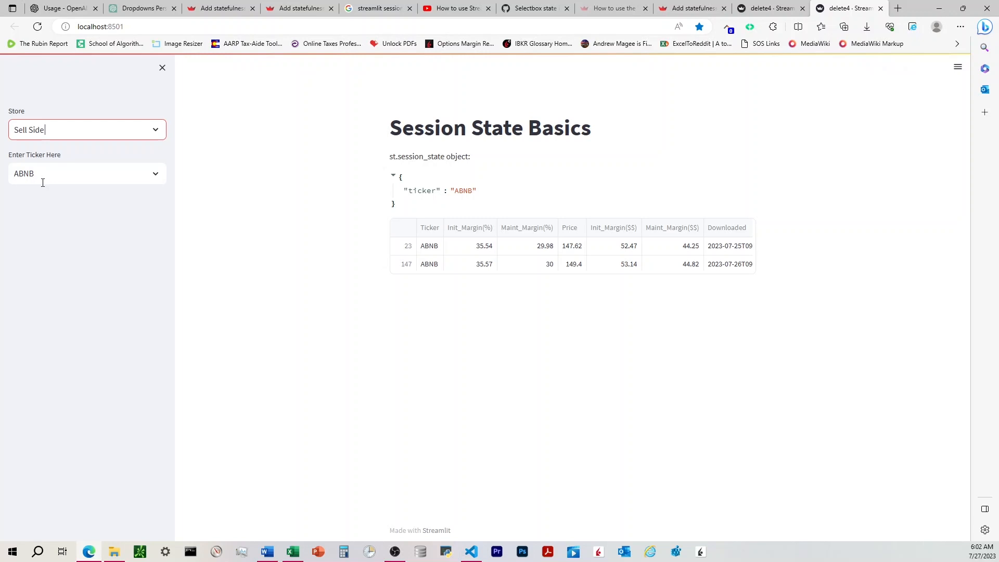
{"action": "left_click", "coordinate": [87, 129]}
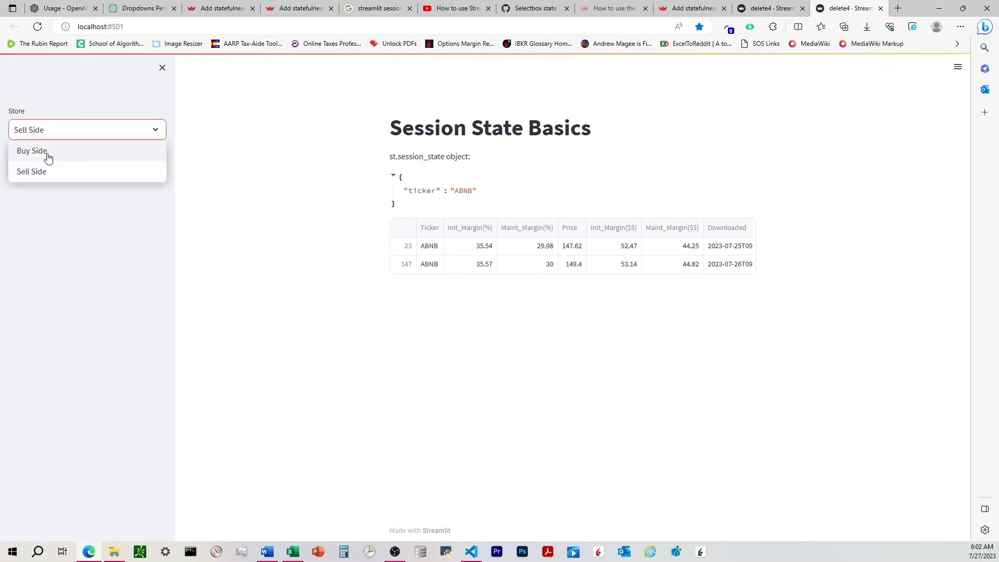
{"action": "left_click", "coordinate": [31, 150]}
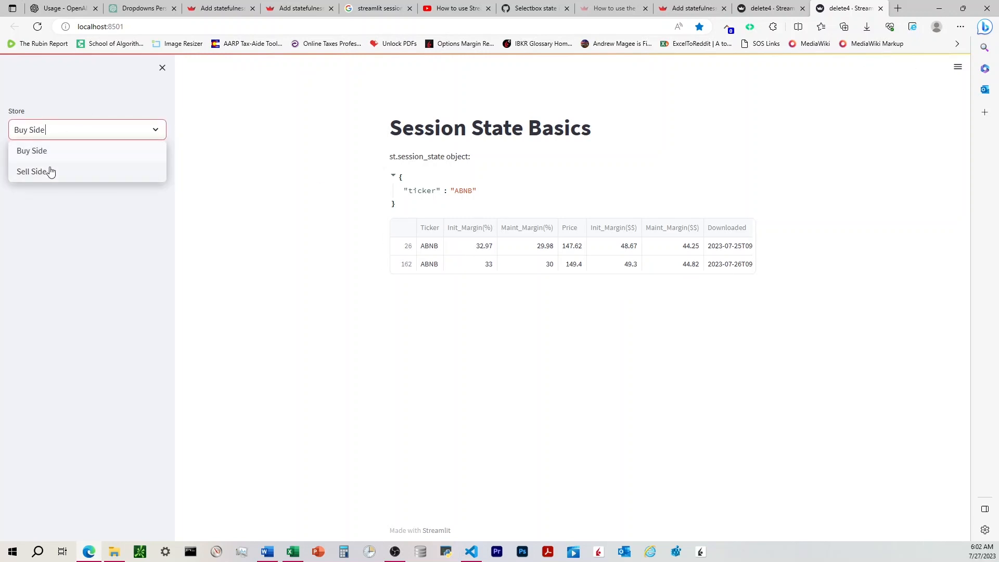
{"action": "left_click", "coordinate": [32, 171]}
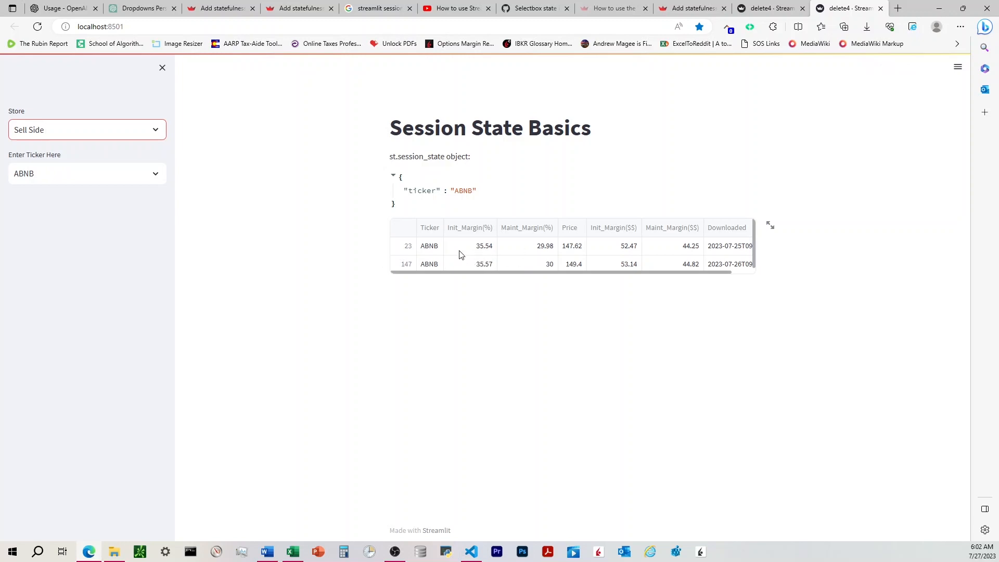
{"action": "left_click", "coordinate": [86, 129]}
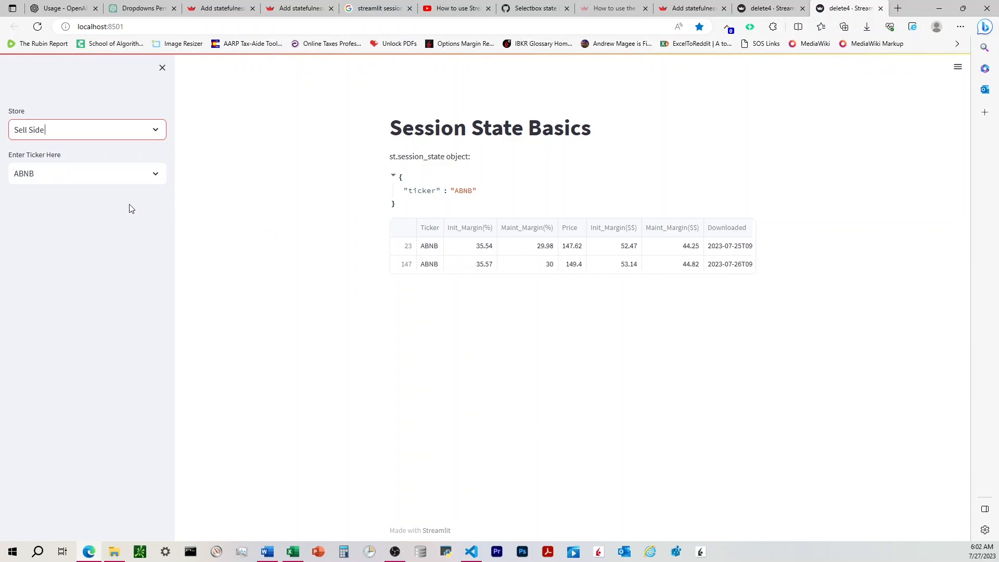
{"action": "left_click", "coordinate": [87, 174]}
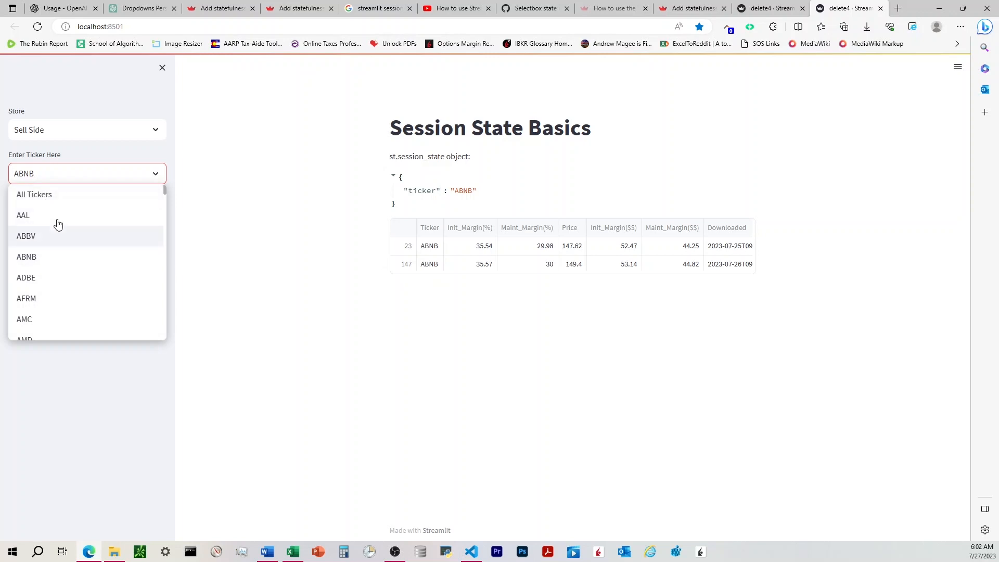
On Buy Side choose AAPL, confirm it persists on Sell Side, then set ticker back to All Tickers.
{"action": "left_click", "coordinate": [66, 129]}
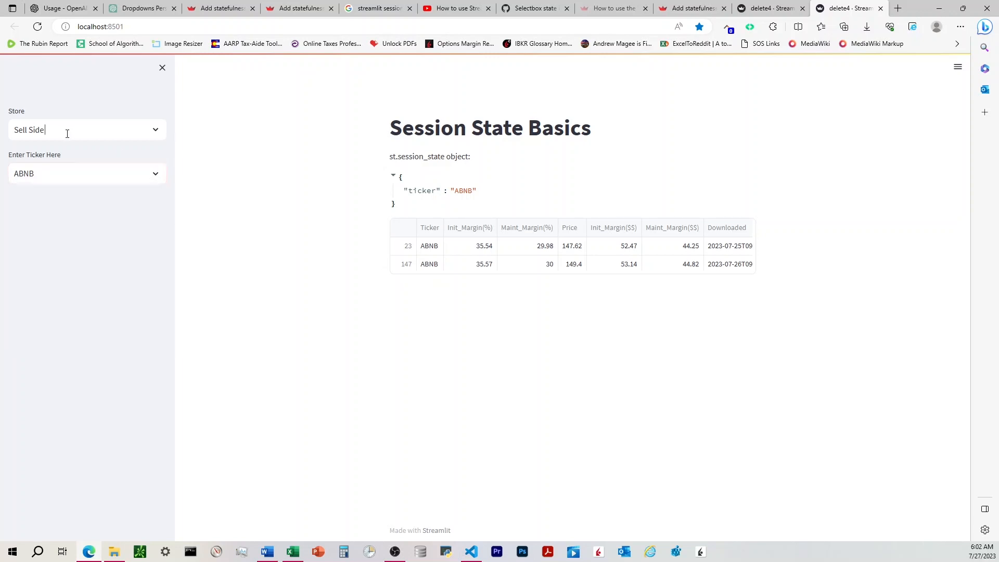
{"action": "left_click", "coordinate": [84, 174]}
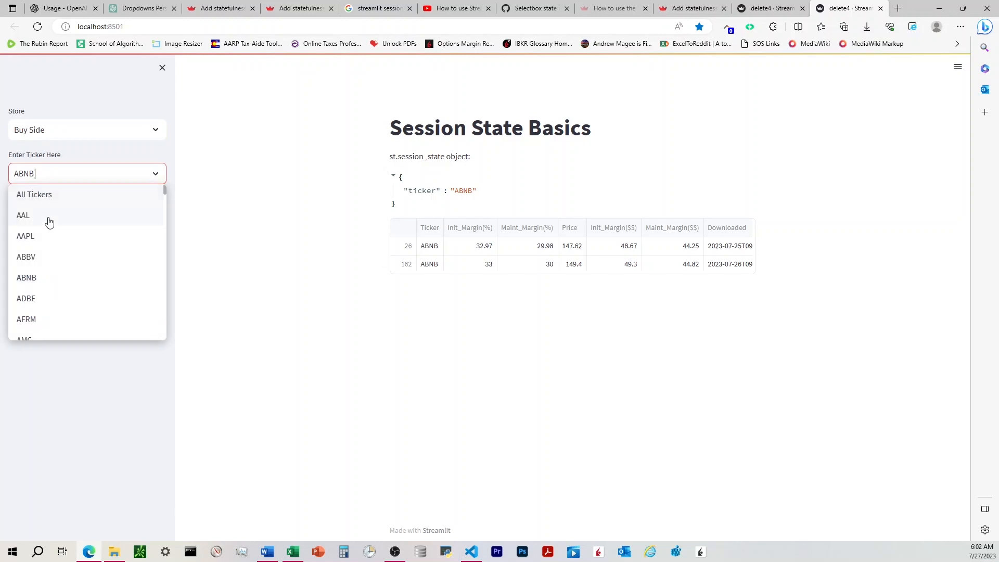
{"action": "left_click", "coordinate": [86, 129]}
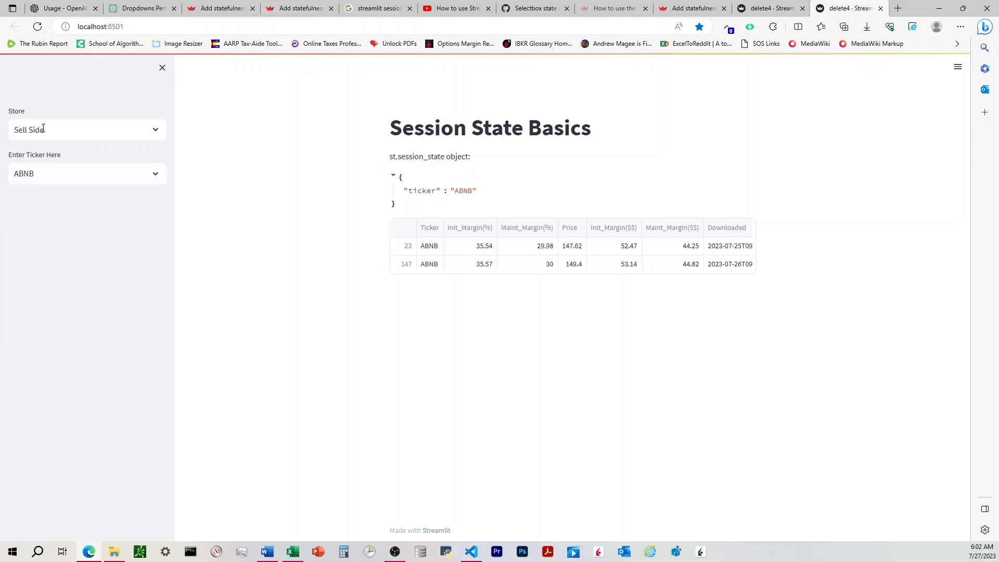
{"action": "left_click", "coordinate": [86, 174]}
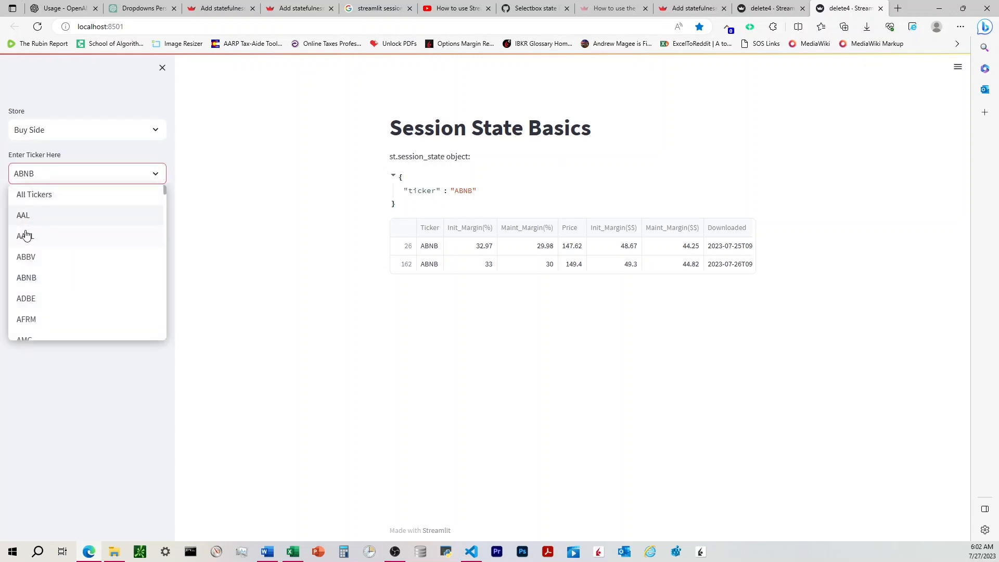
{"action": "left_click", "coordinate": [24, 236]}
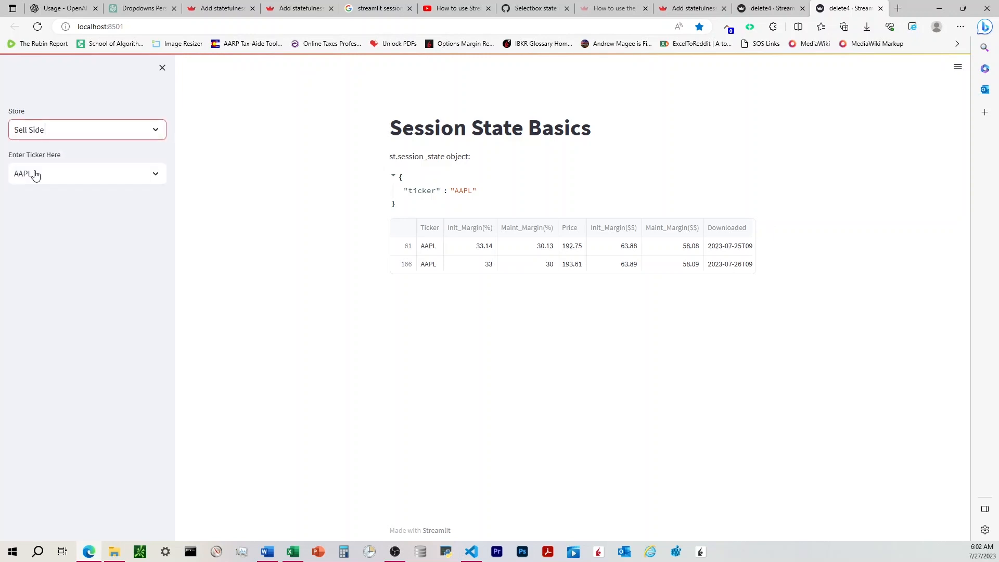
{"action": "left_click", "coordinate": [87, 173]}
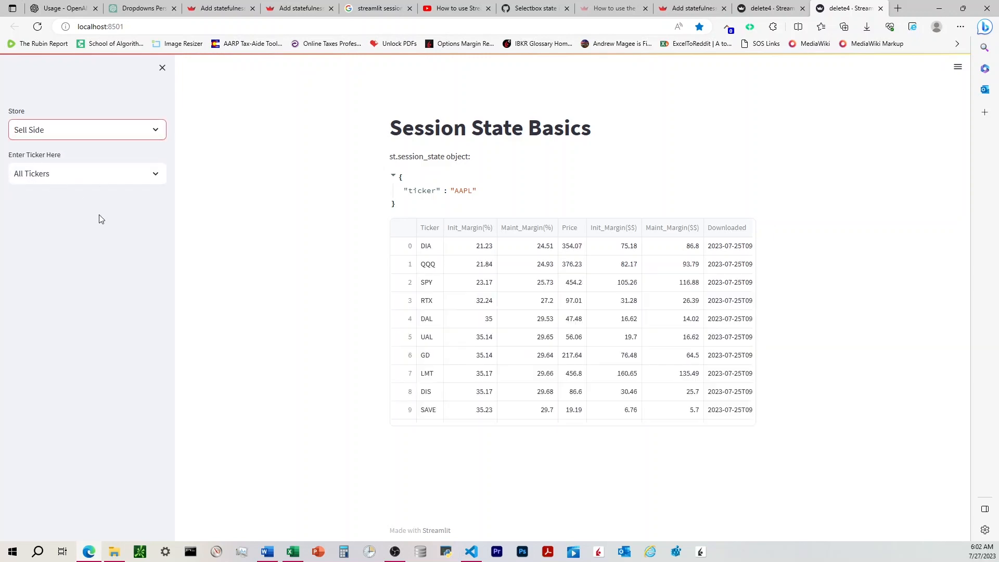